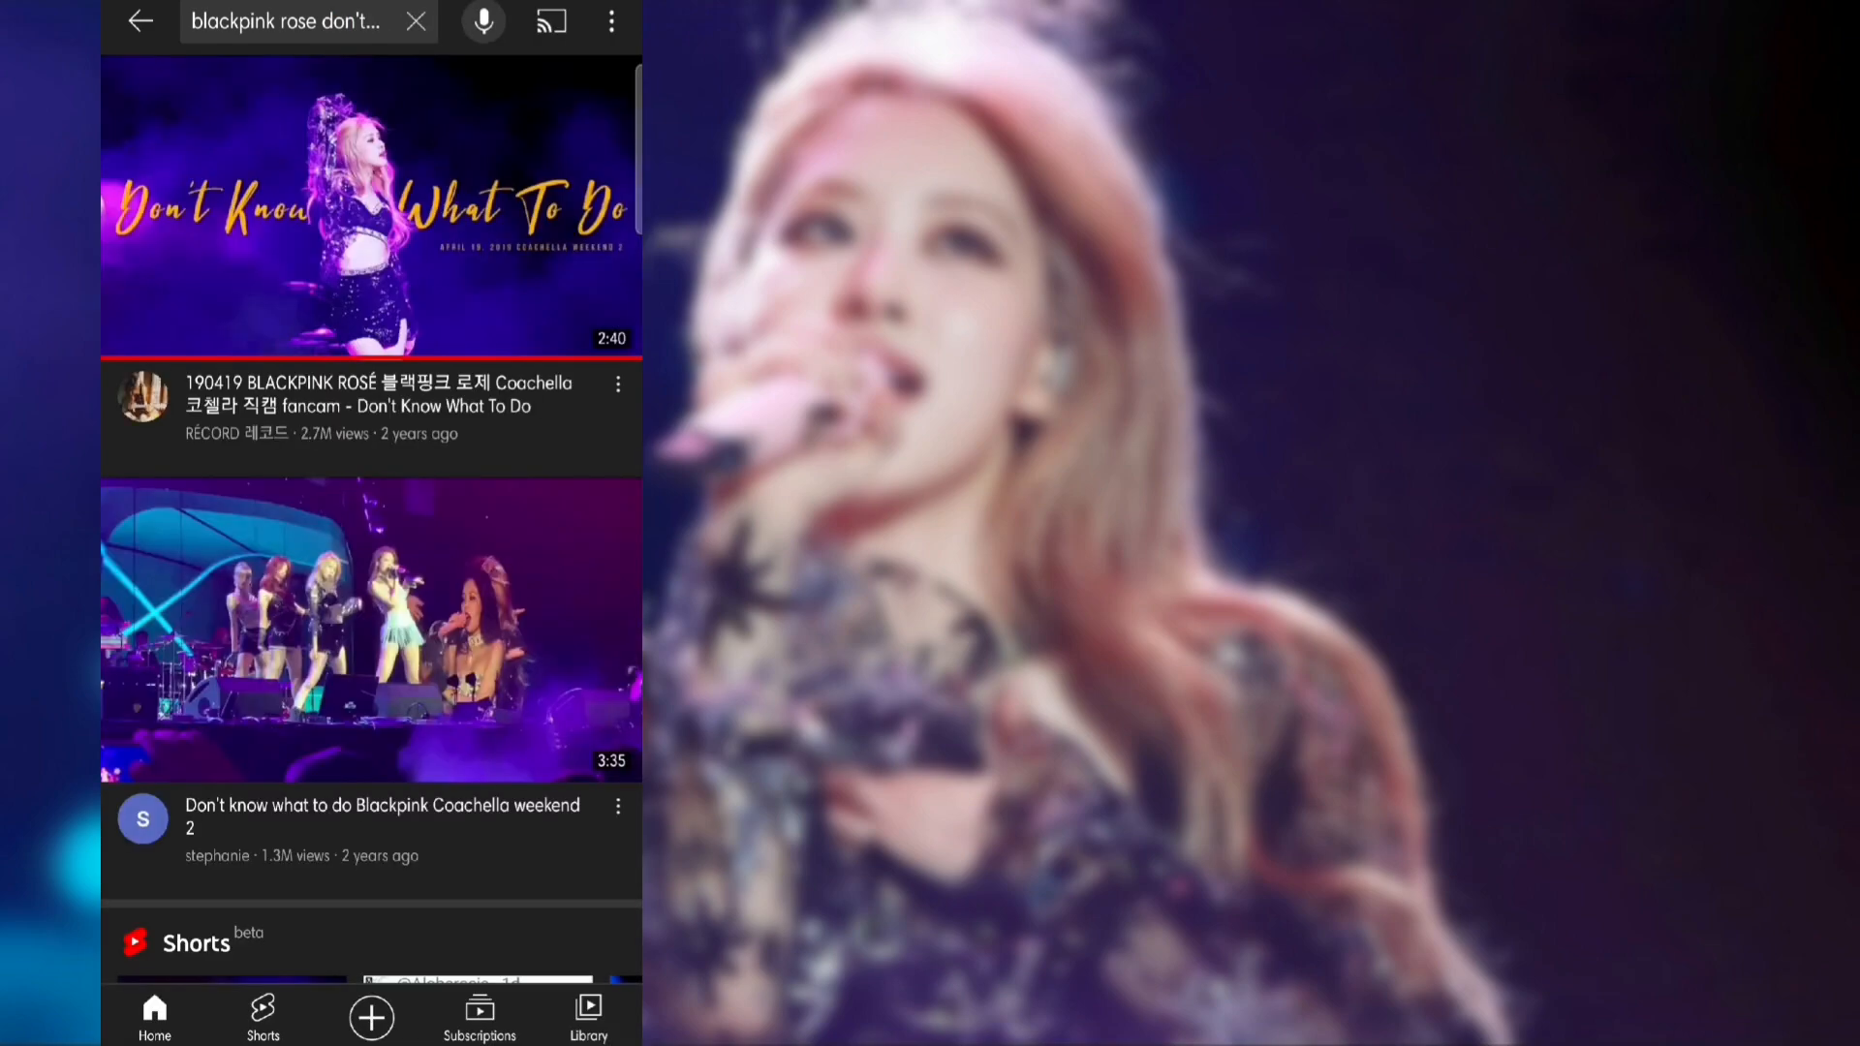
Play the Rosé Coachella fancam, skim to the best part and set quality to 2160p60
click(372, 202)
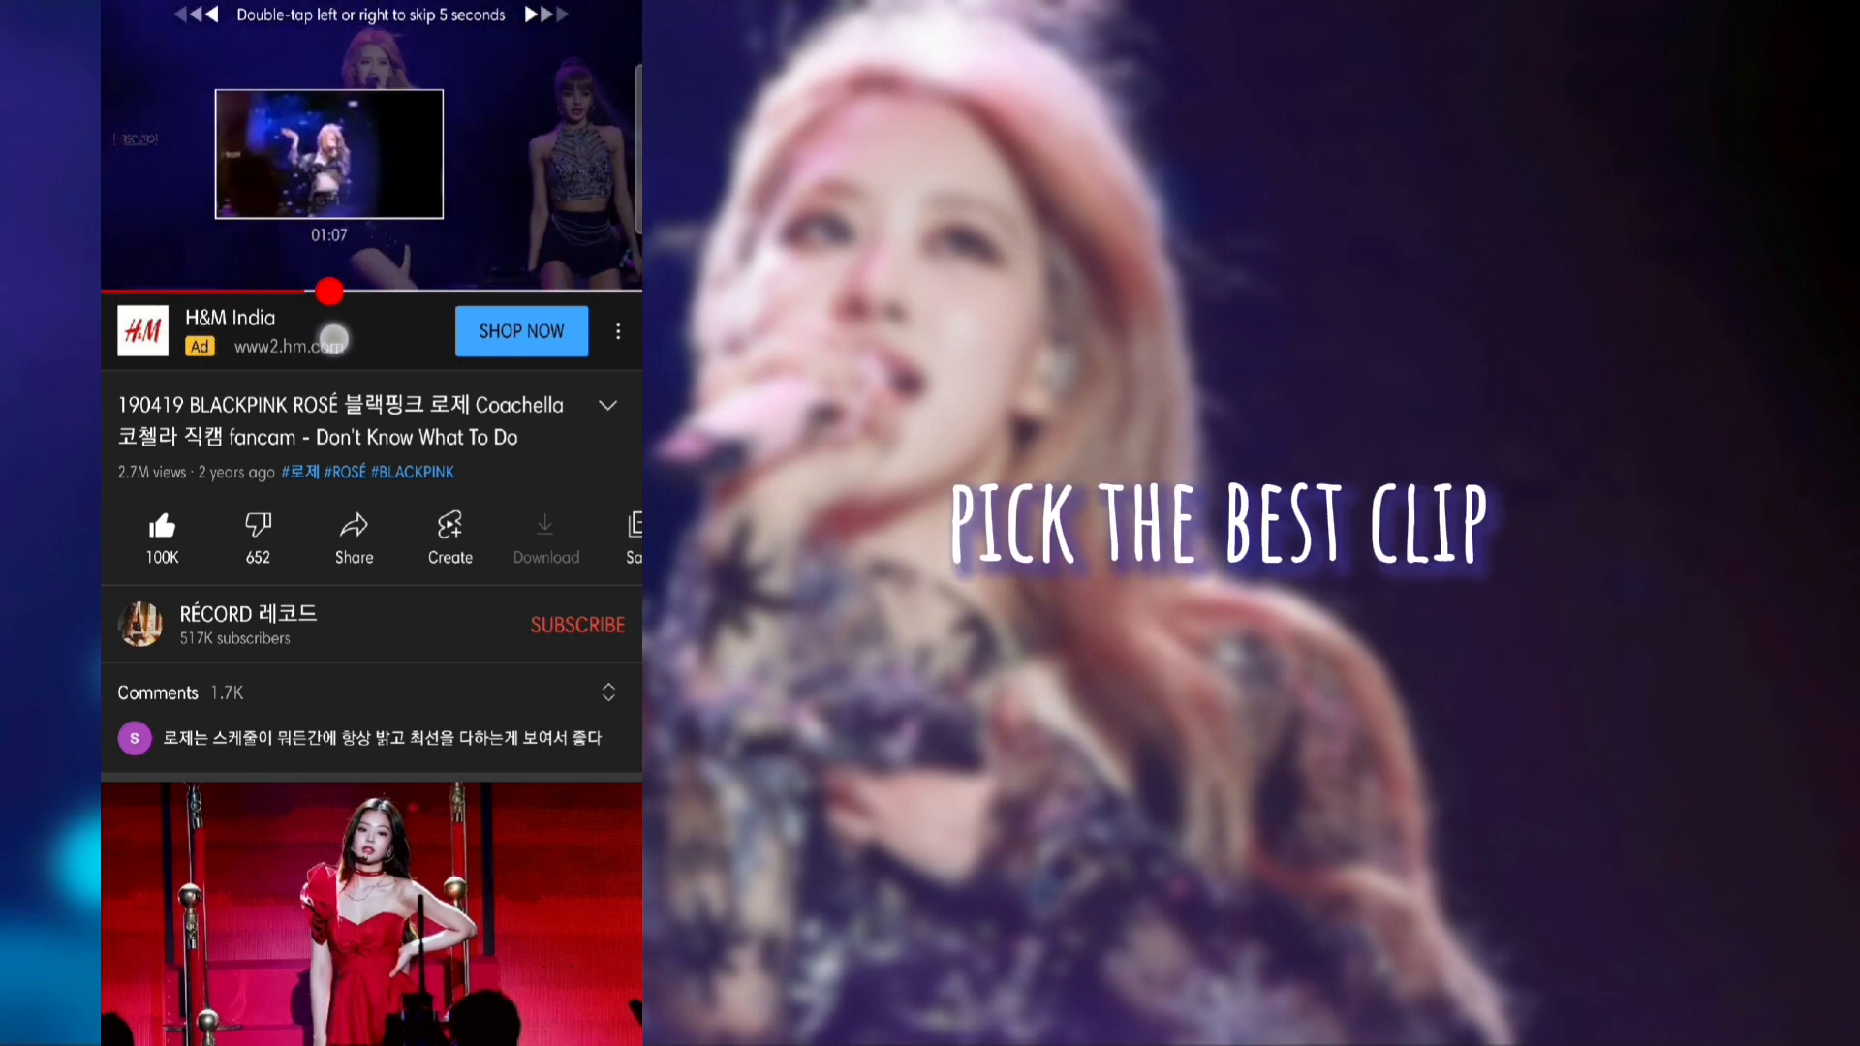
drag(329, 291, 529, 290)
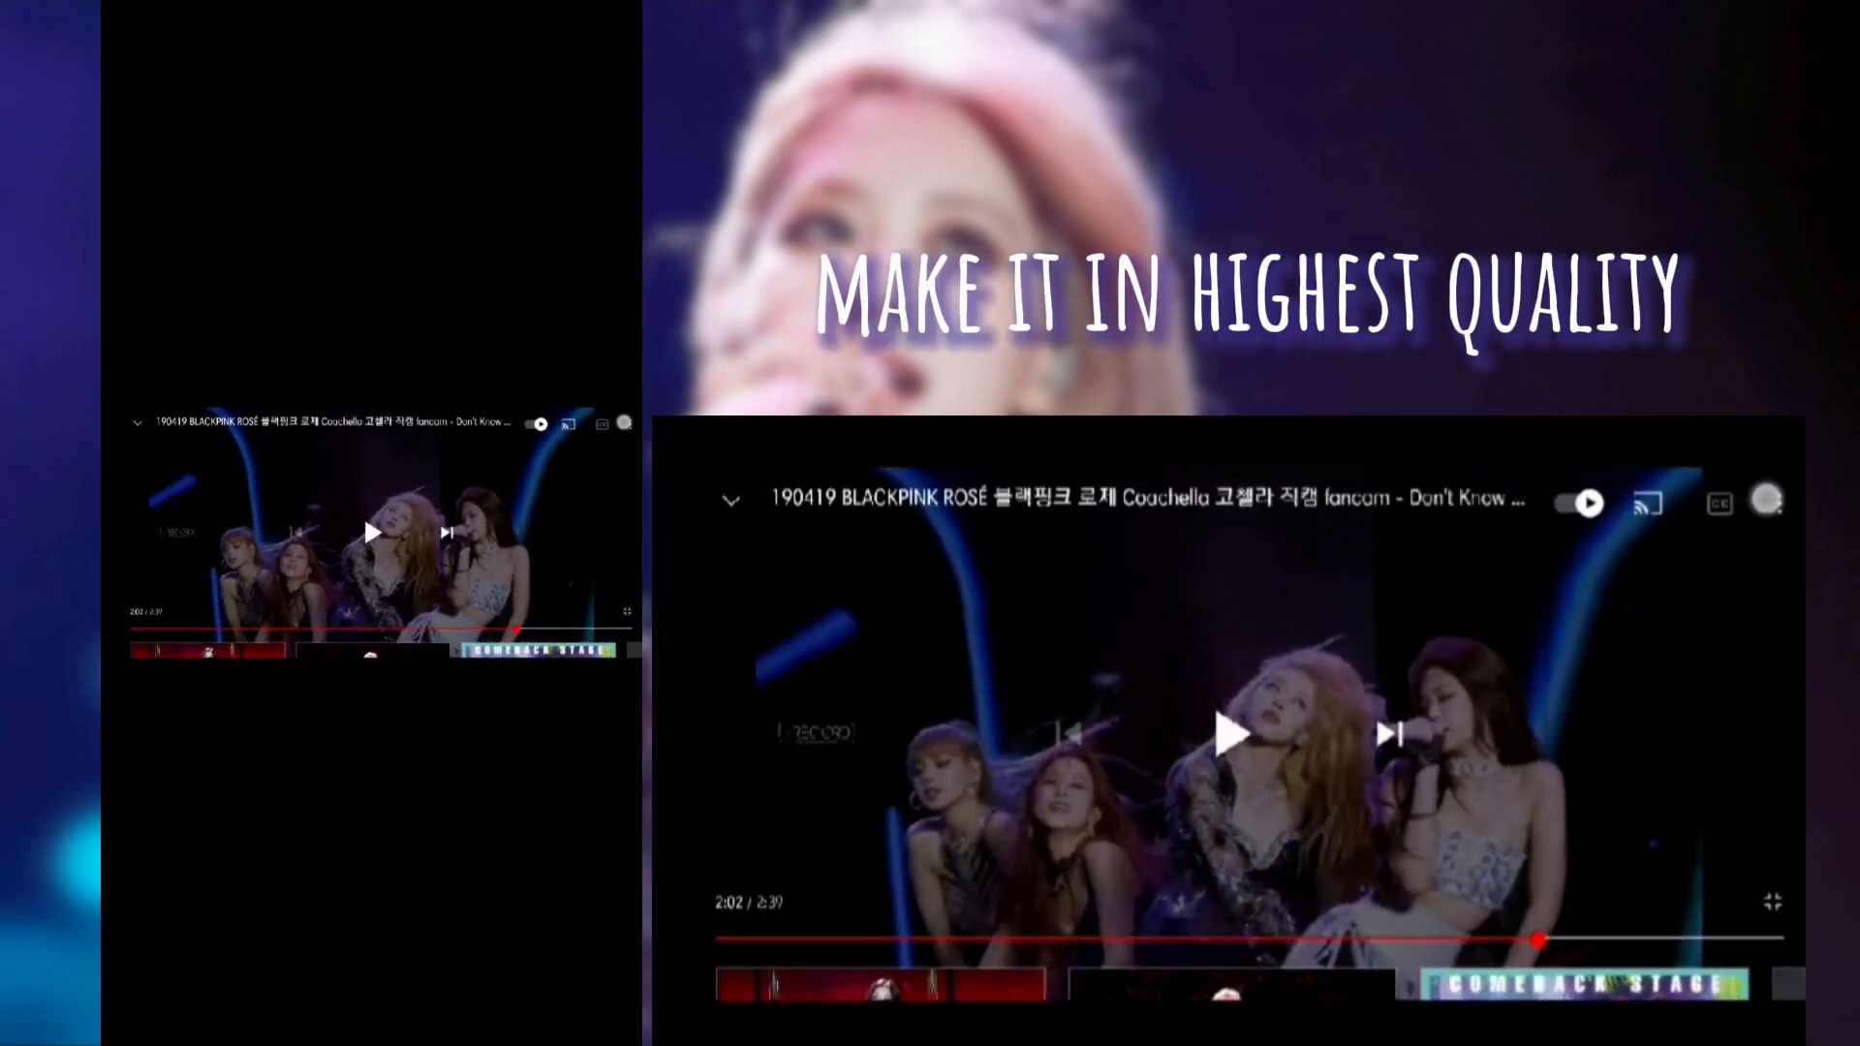
click(1720, 502)
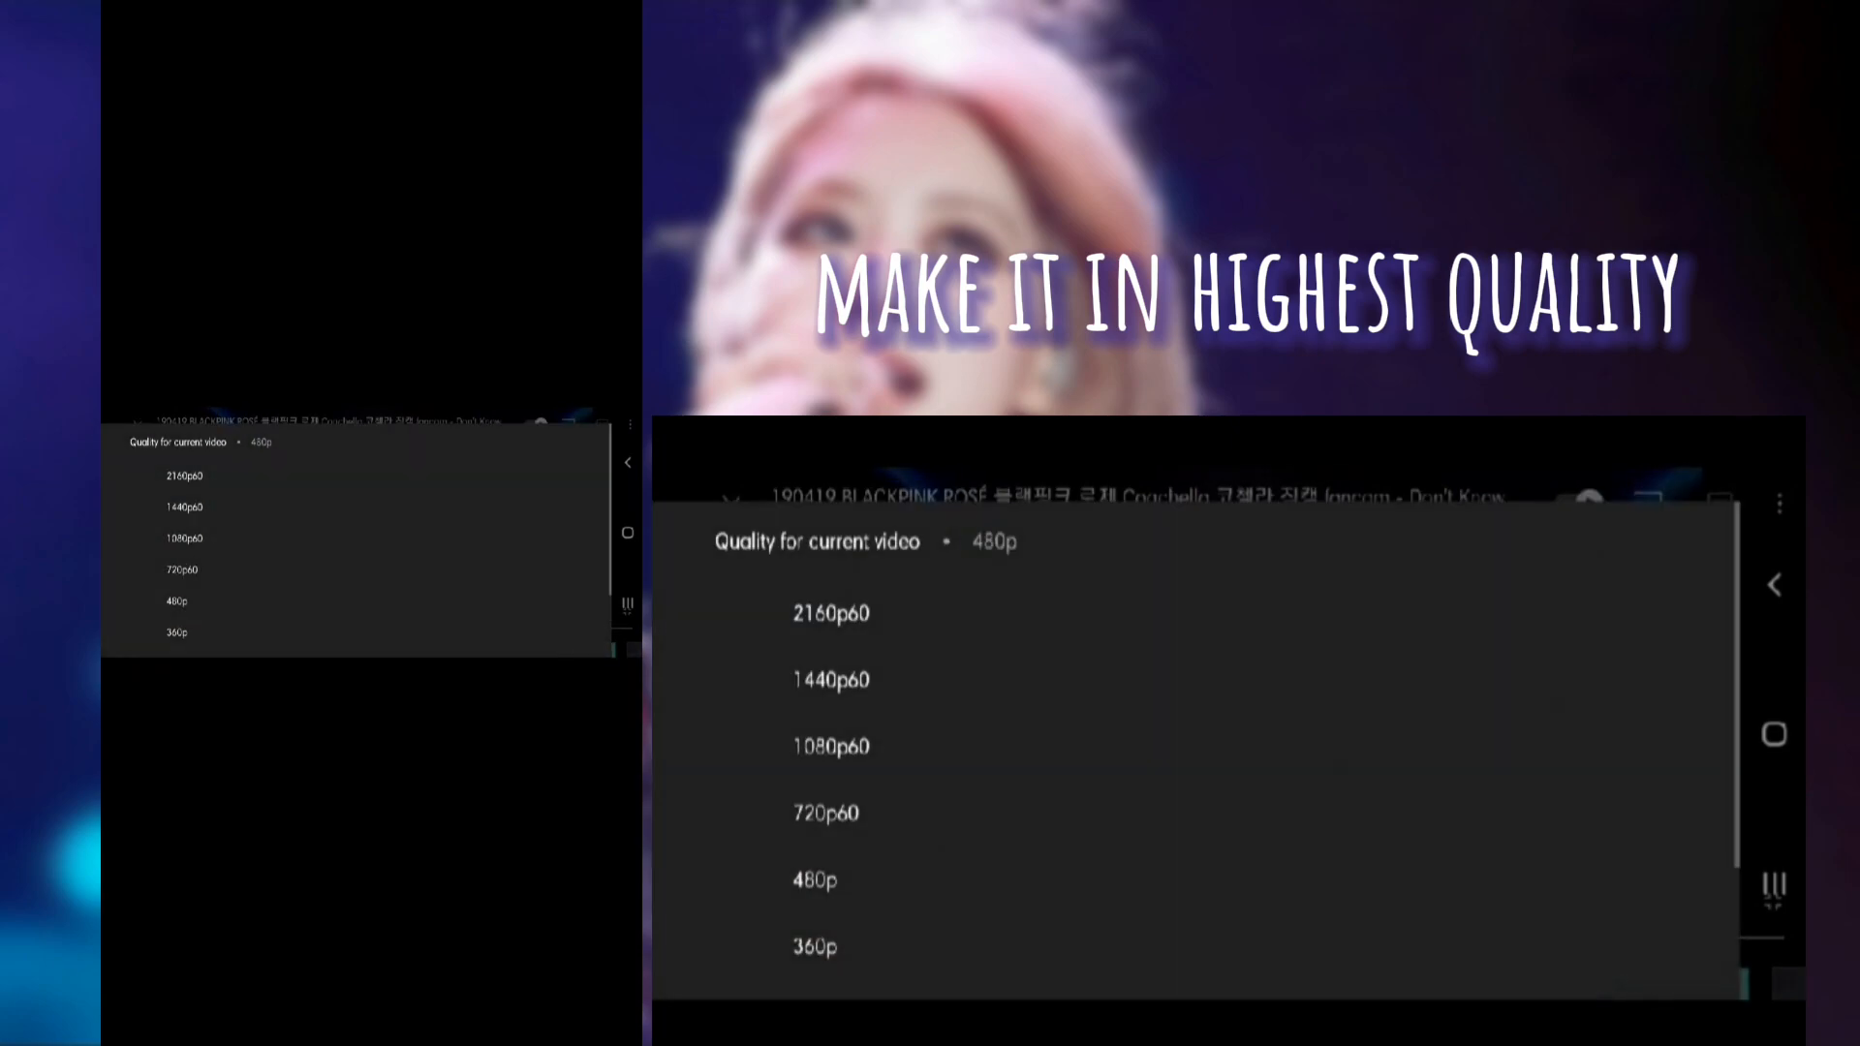
click(831, 678)
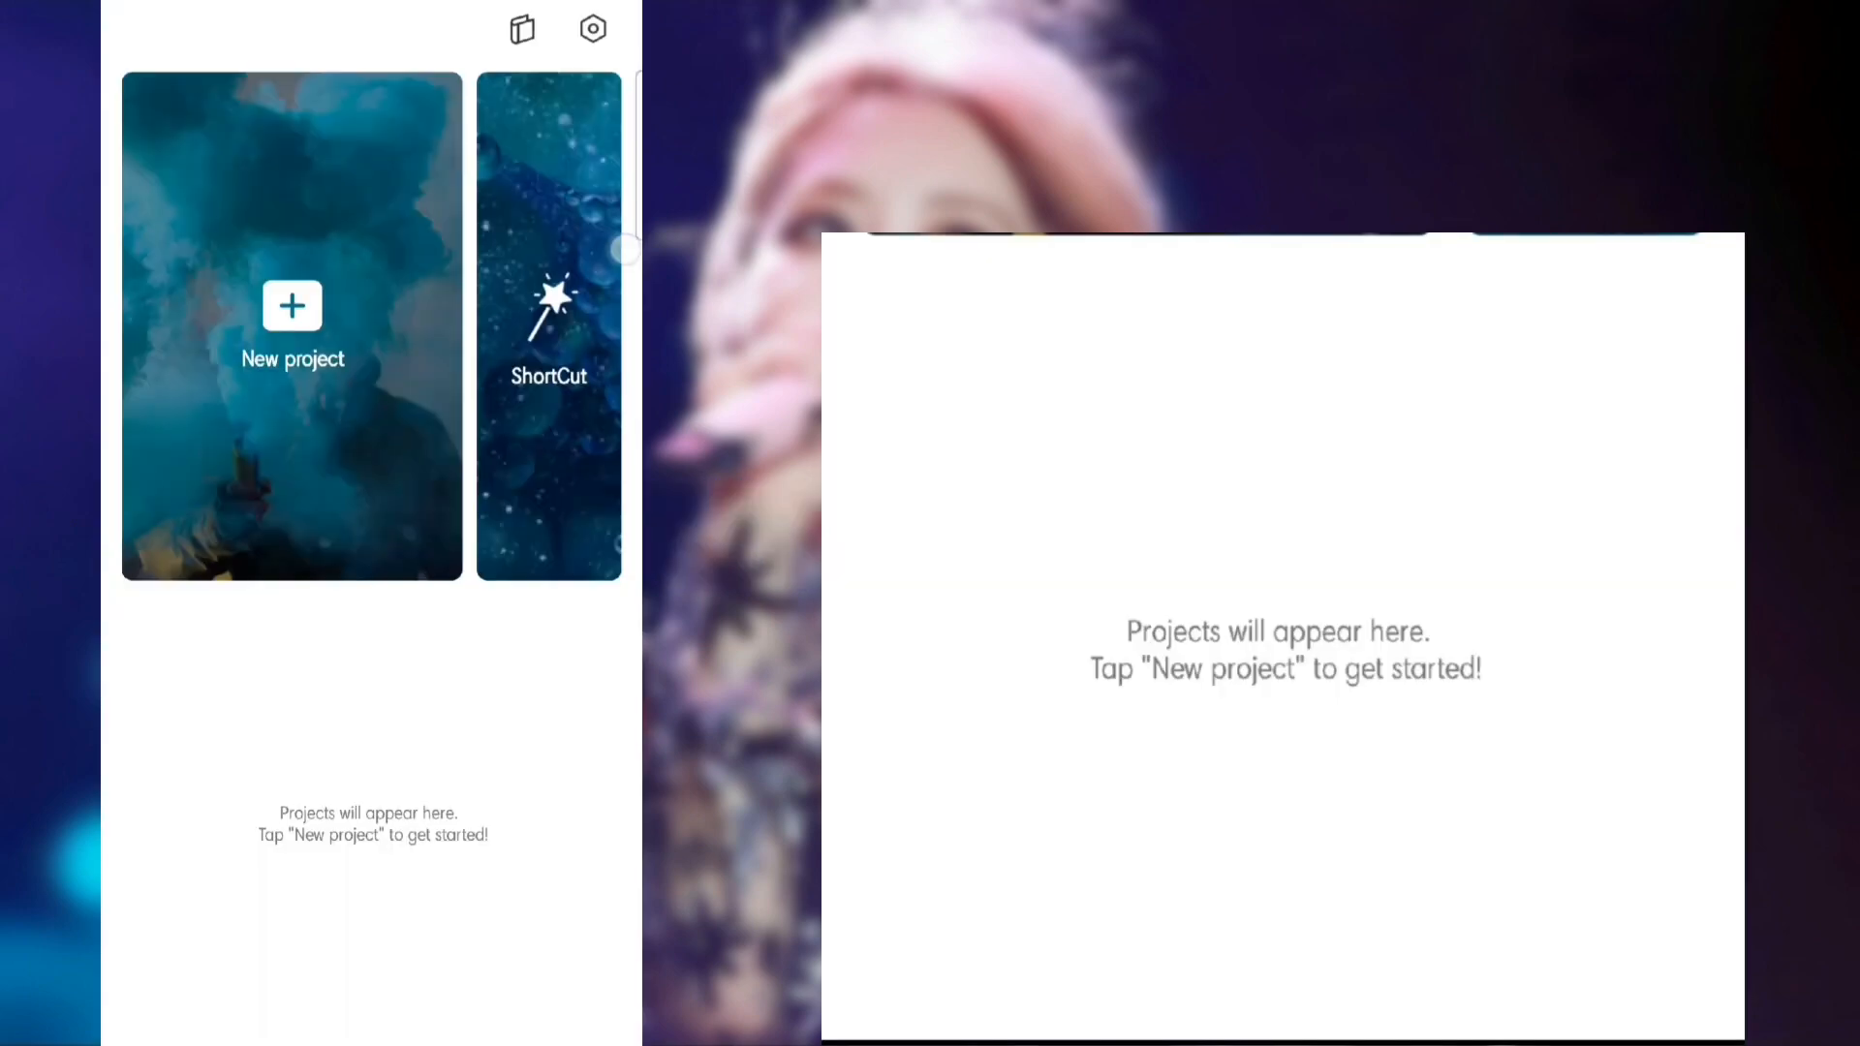
Start a new project with the fancam, delete the unwanted first clip and export the short piece
click(292, 325)
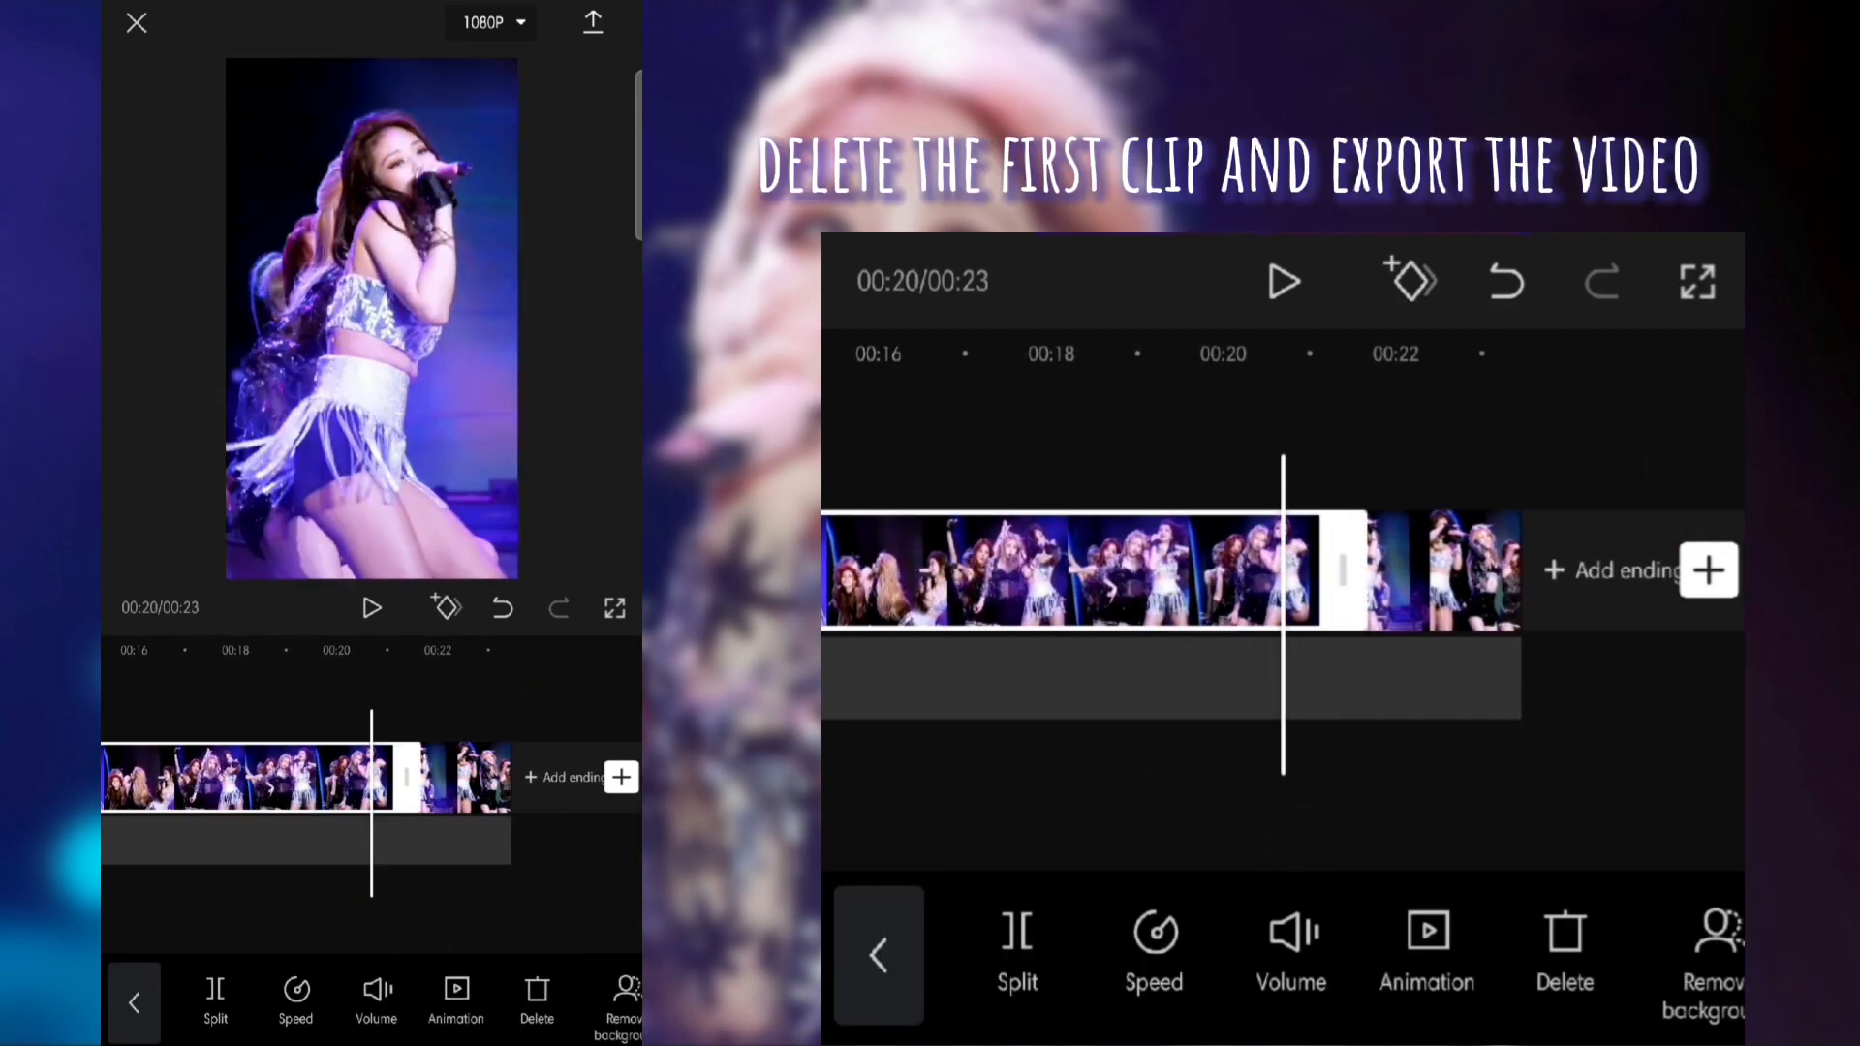
click(1563, 949)
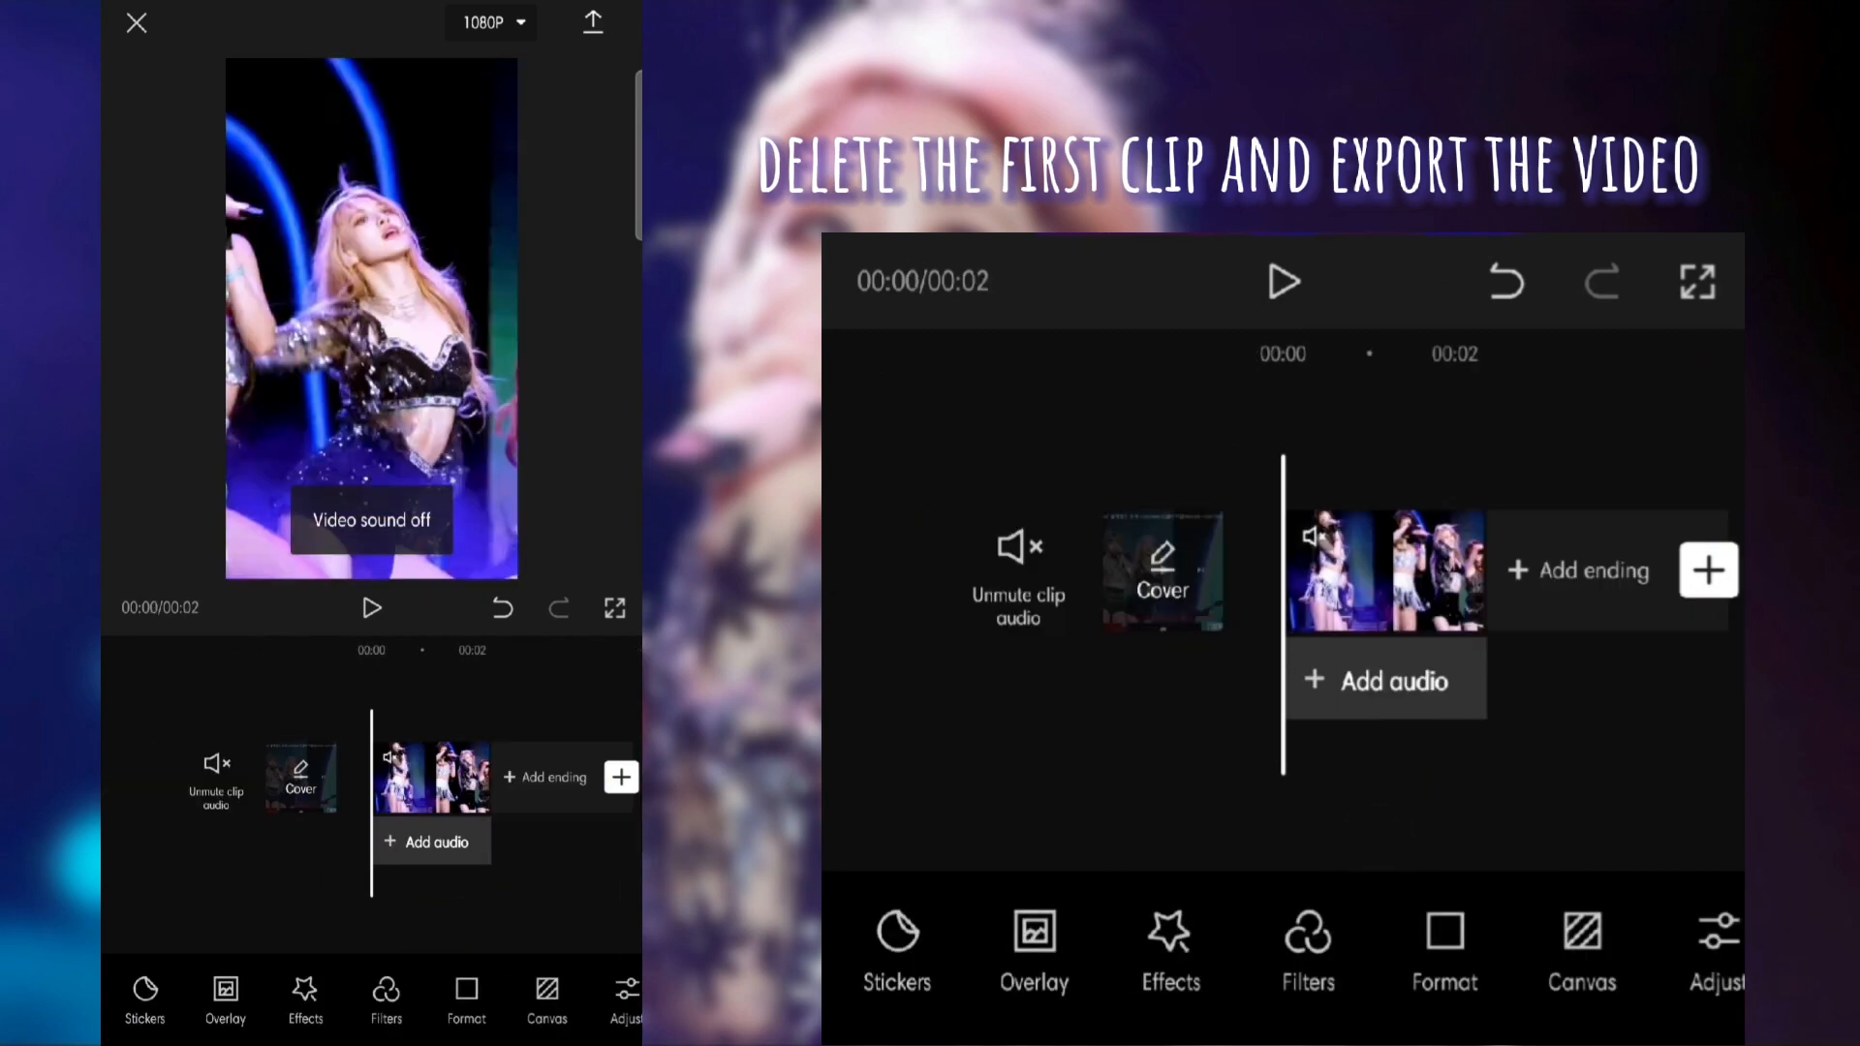
click(593, 21)
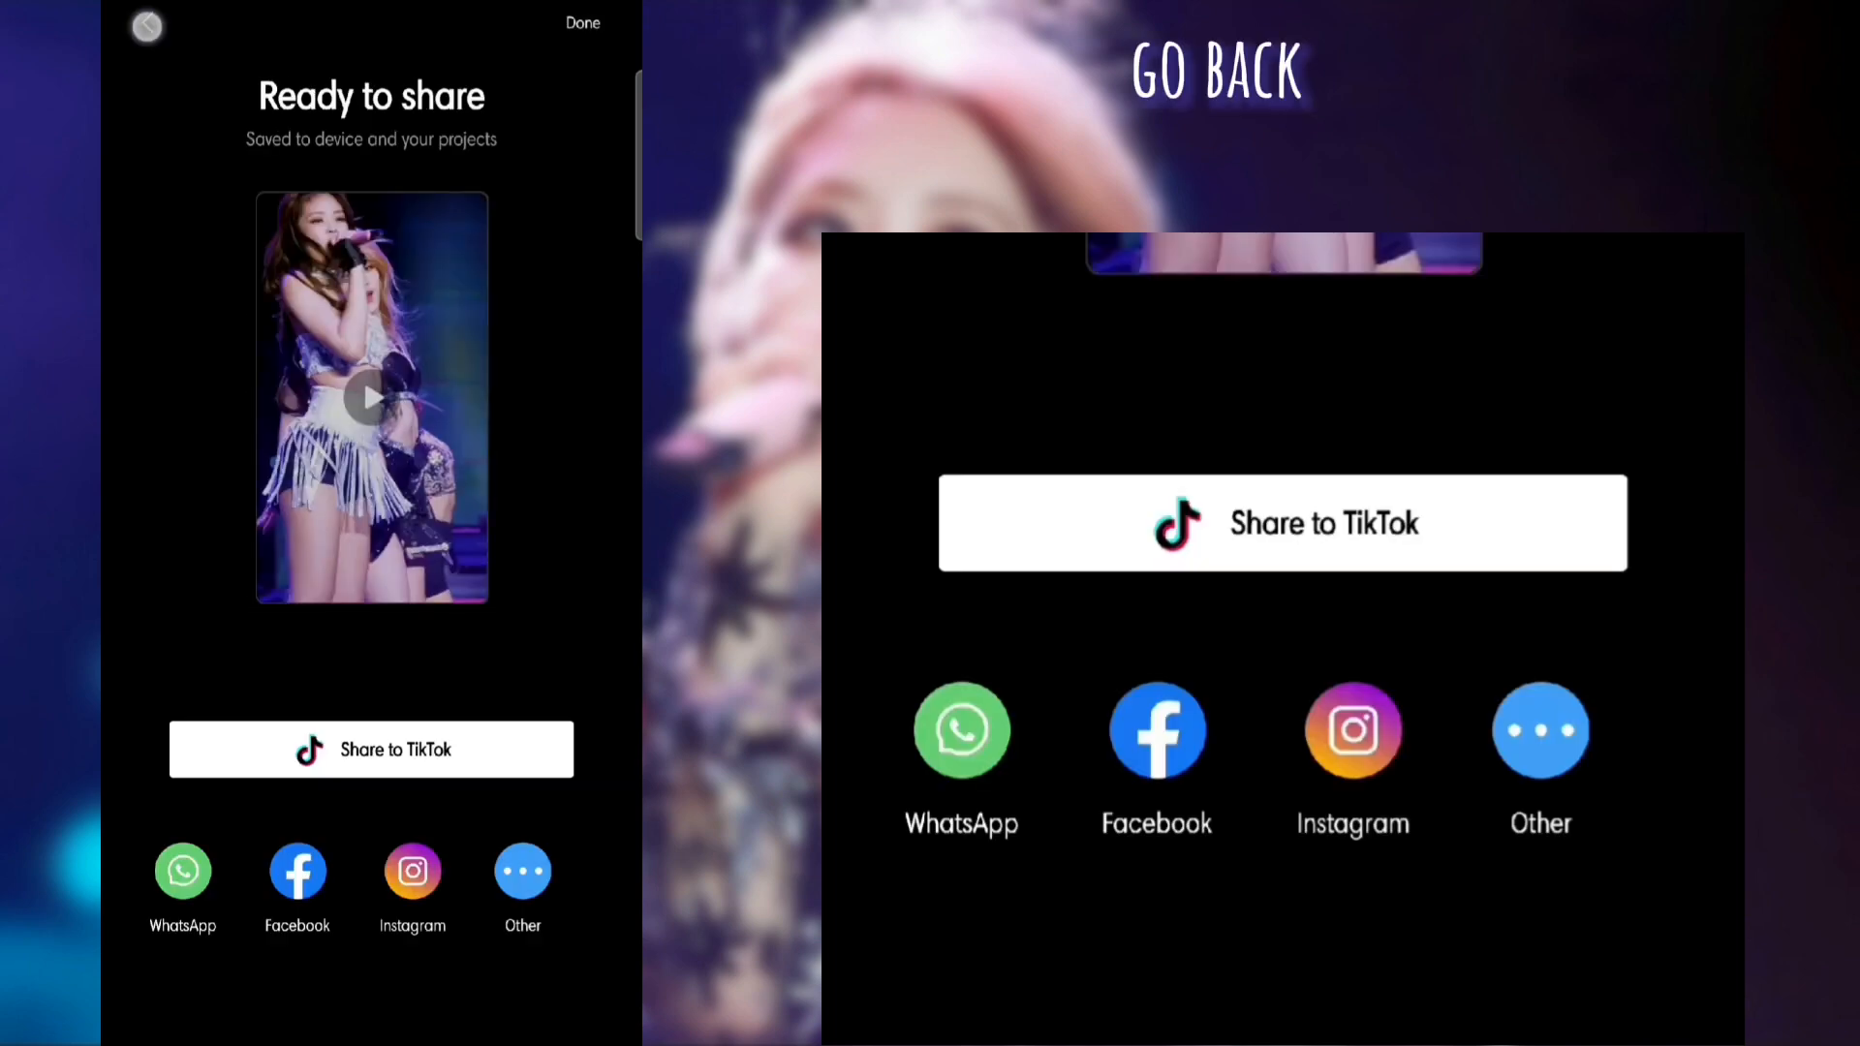
click(145, 25)
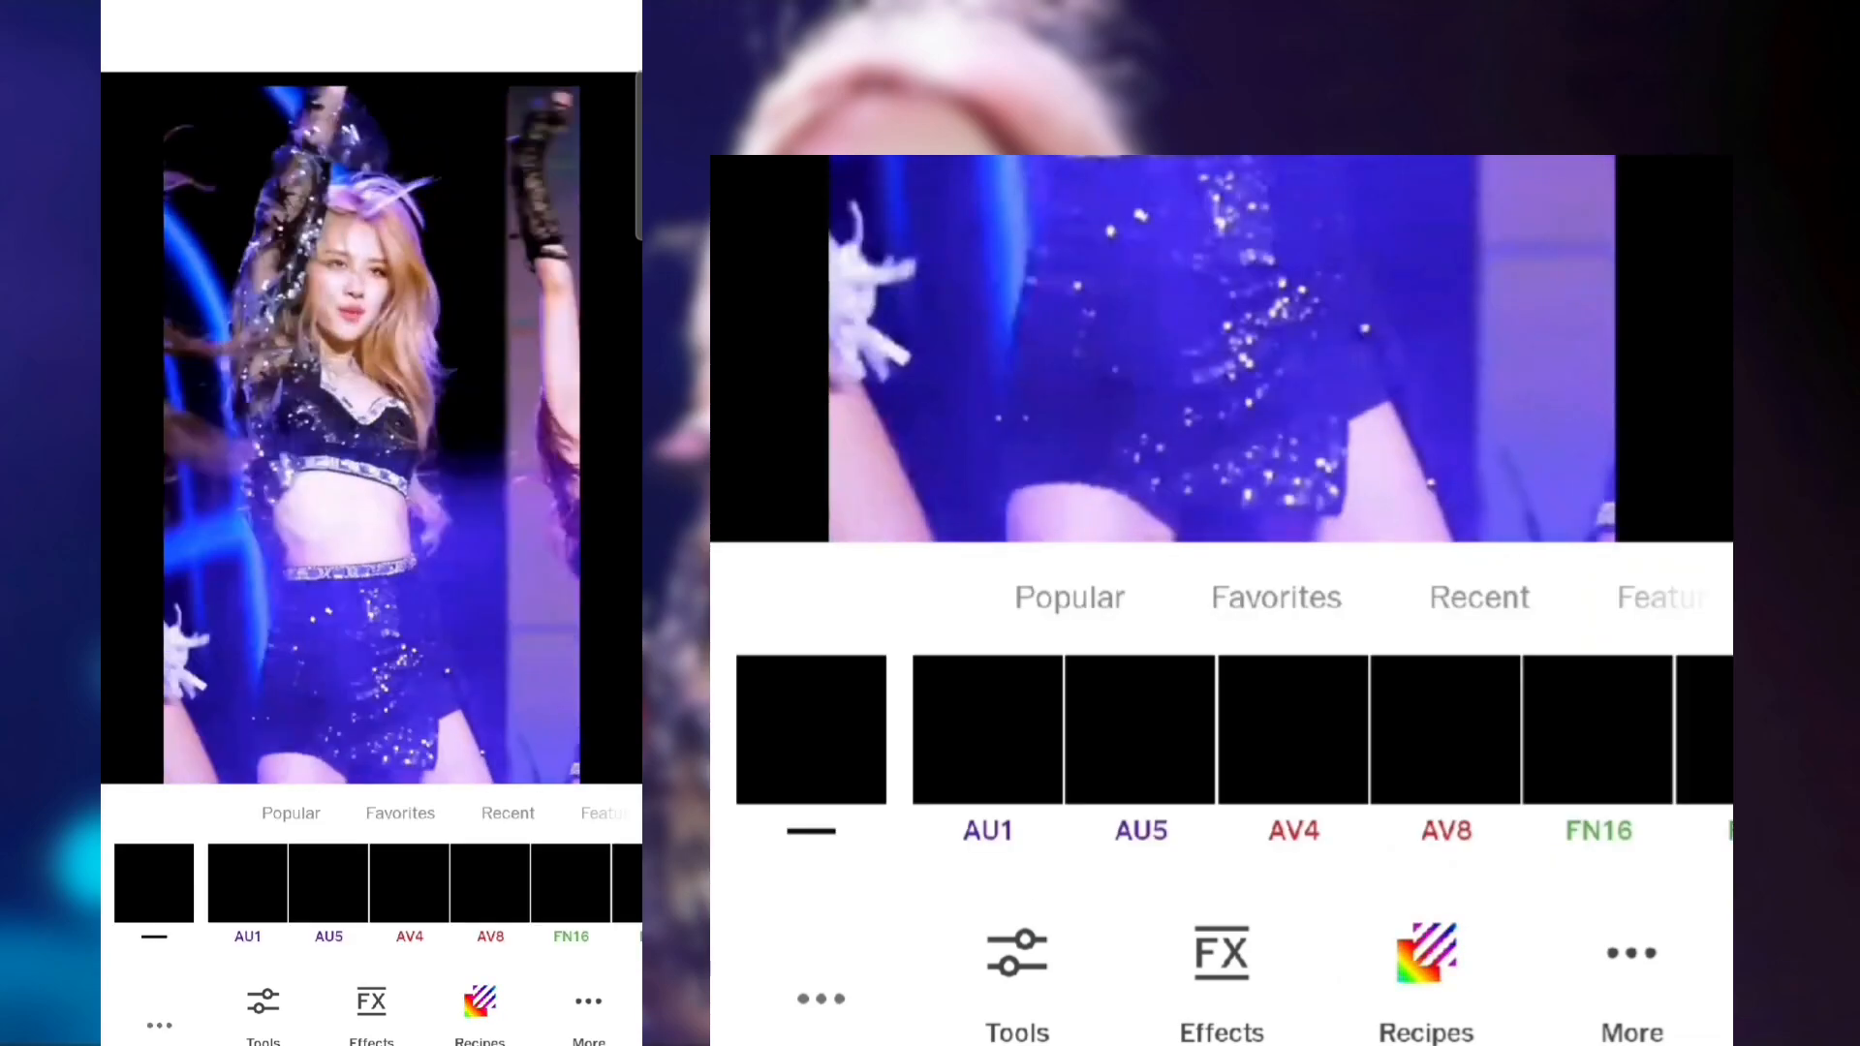
Slow the clip to the minimum 0.1x speed in VSCO and save it to the device
click(1015, 972)
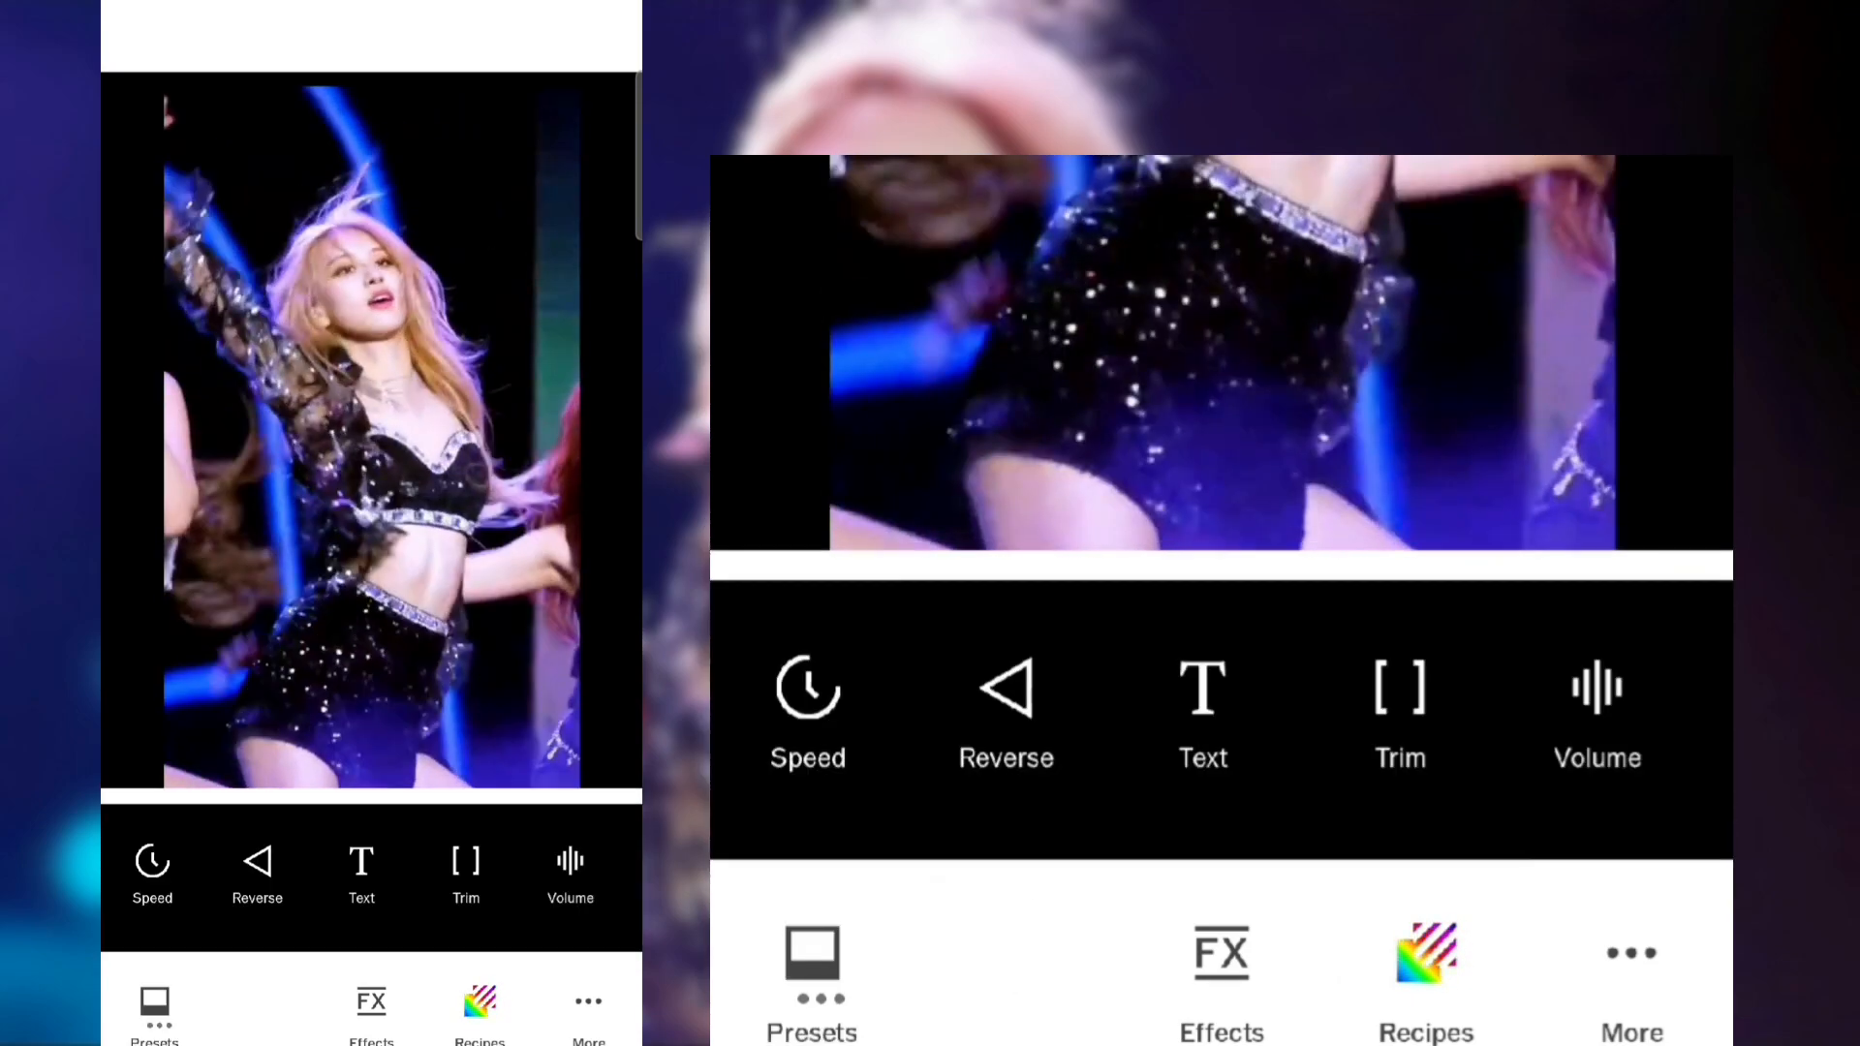
click(806, 711)
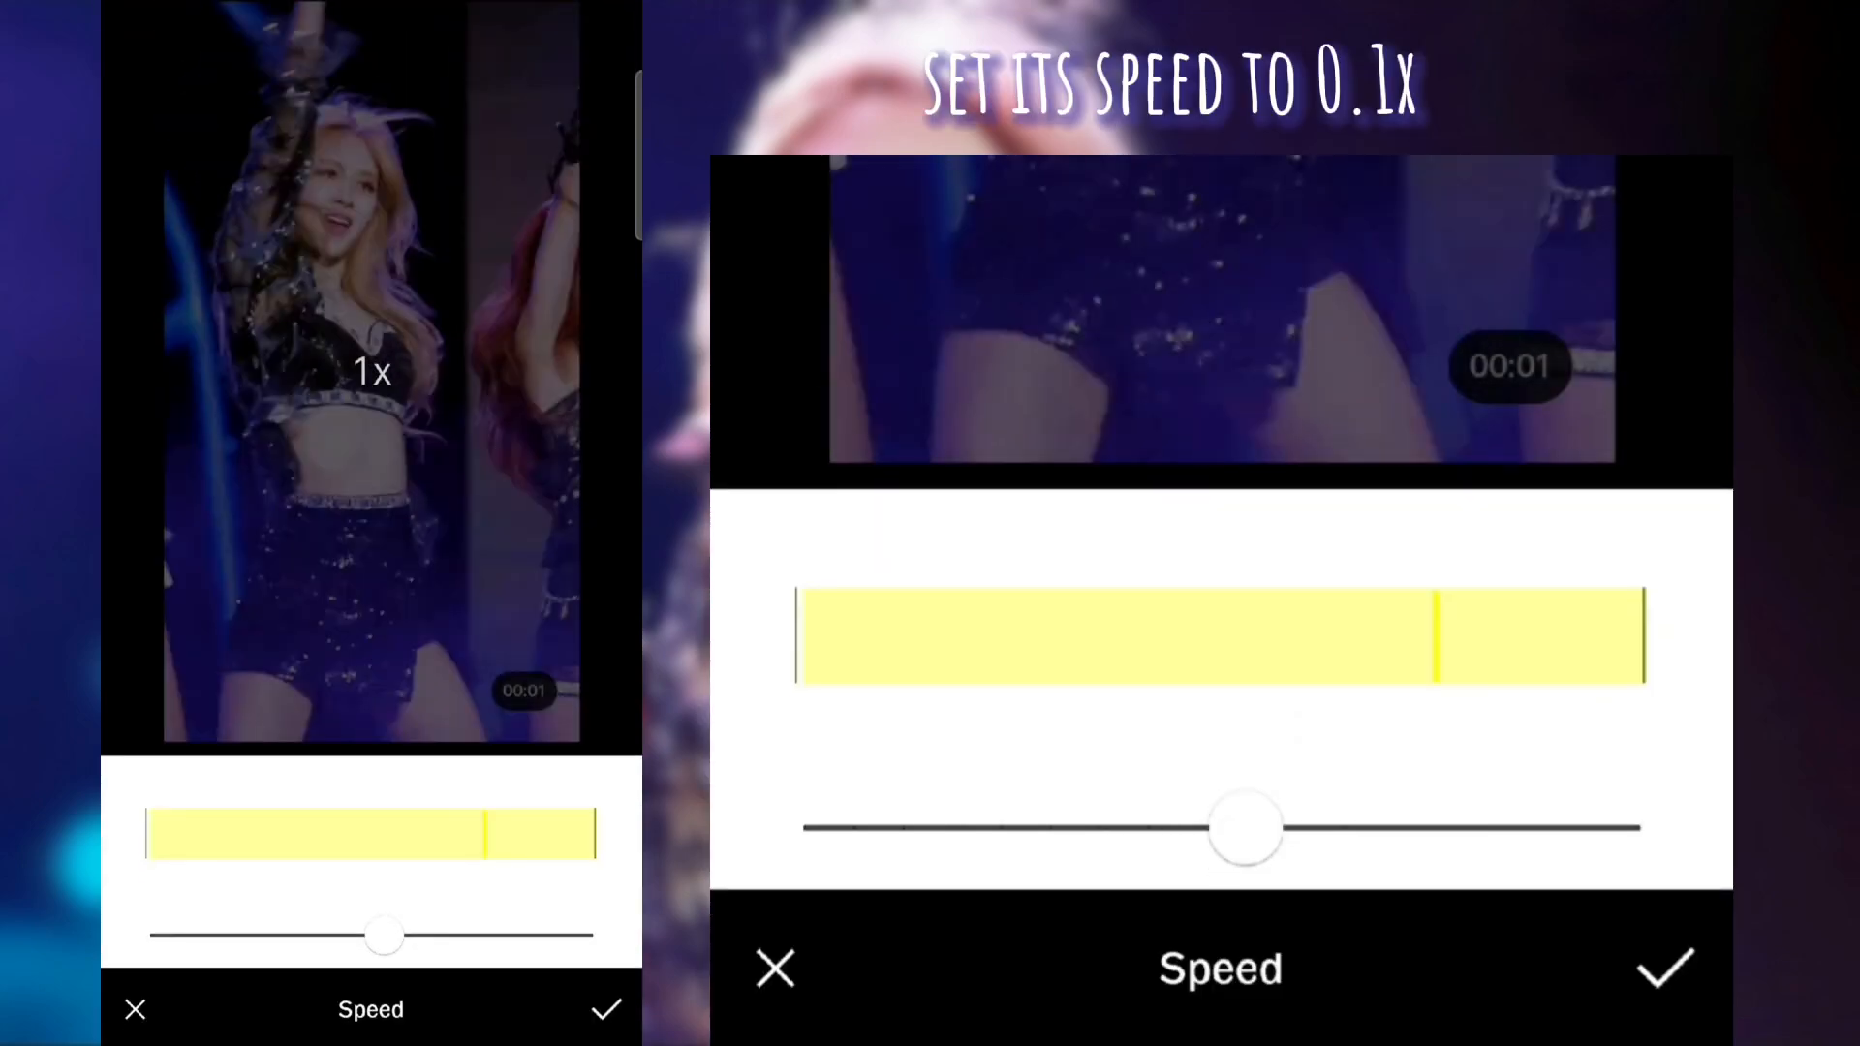
drag(1245, 830, 804, 829)
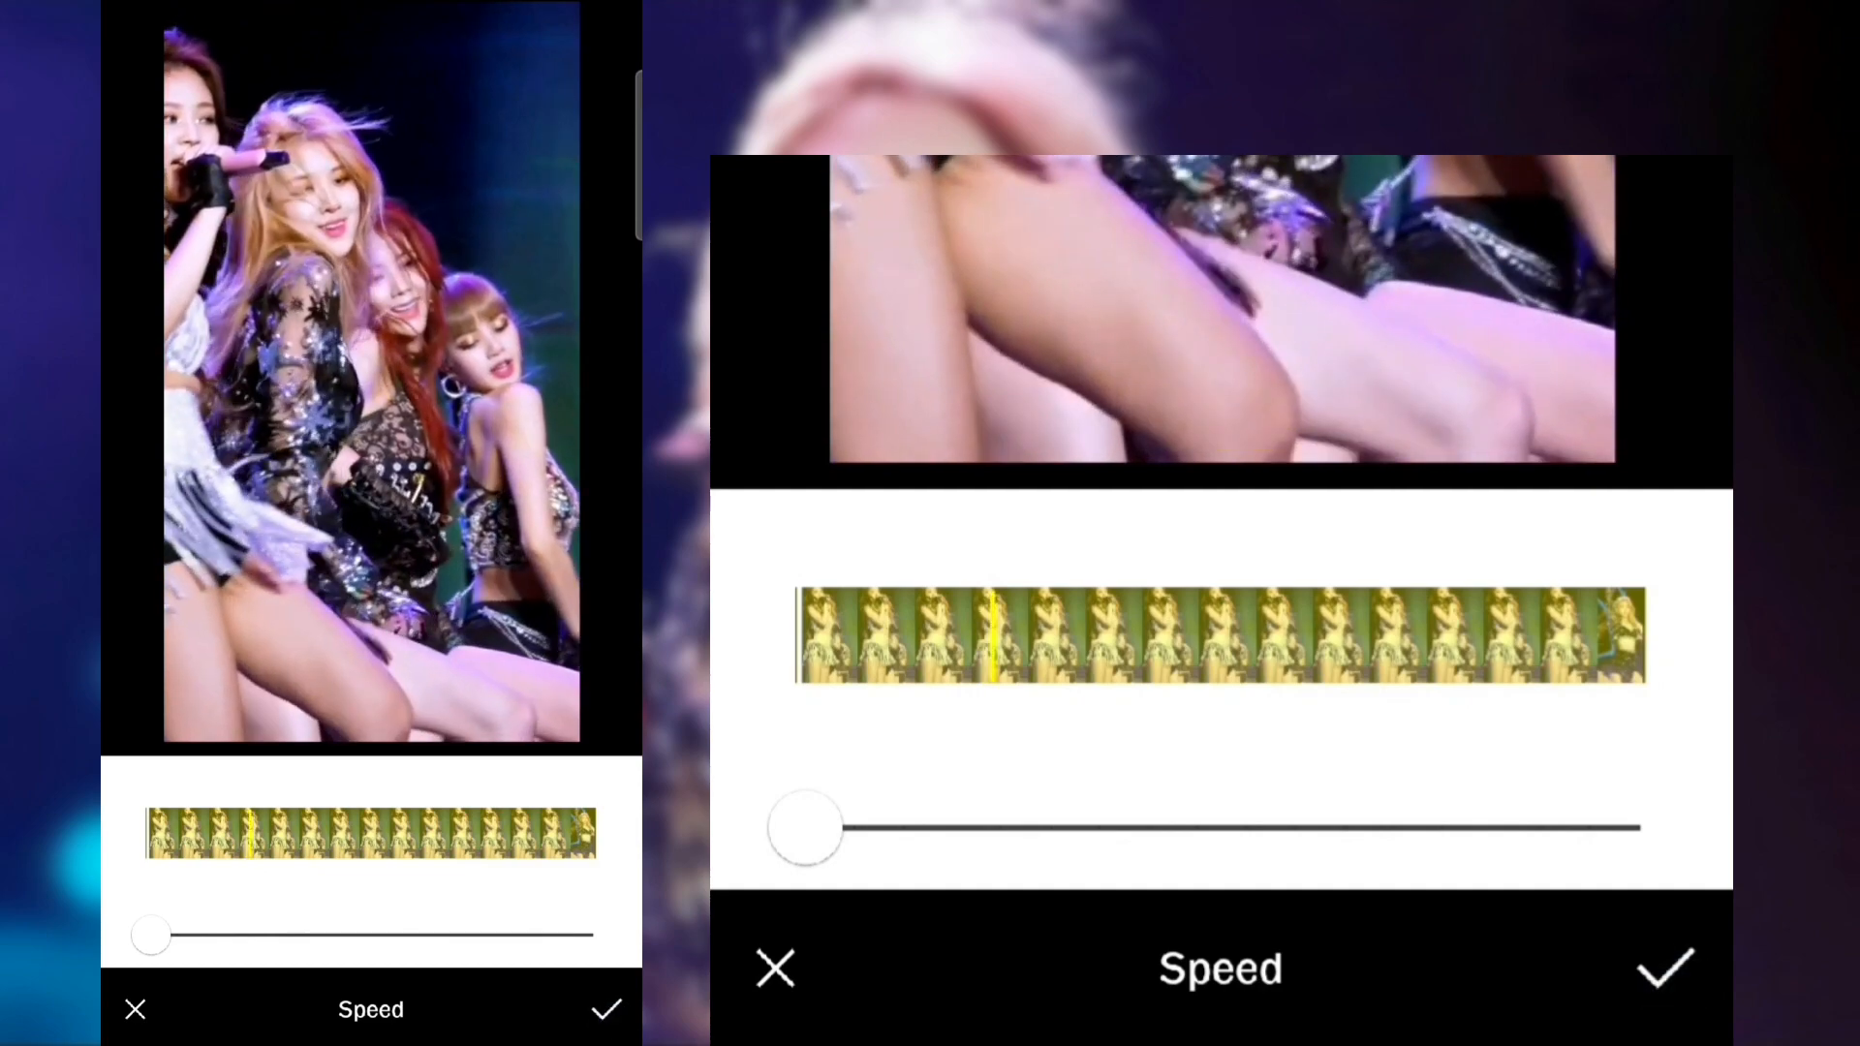
click(1666, 966)
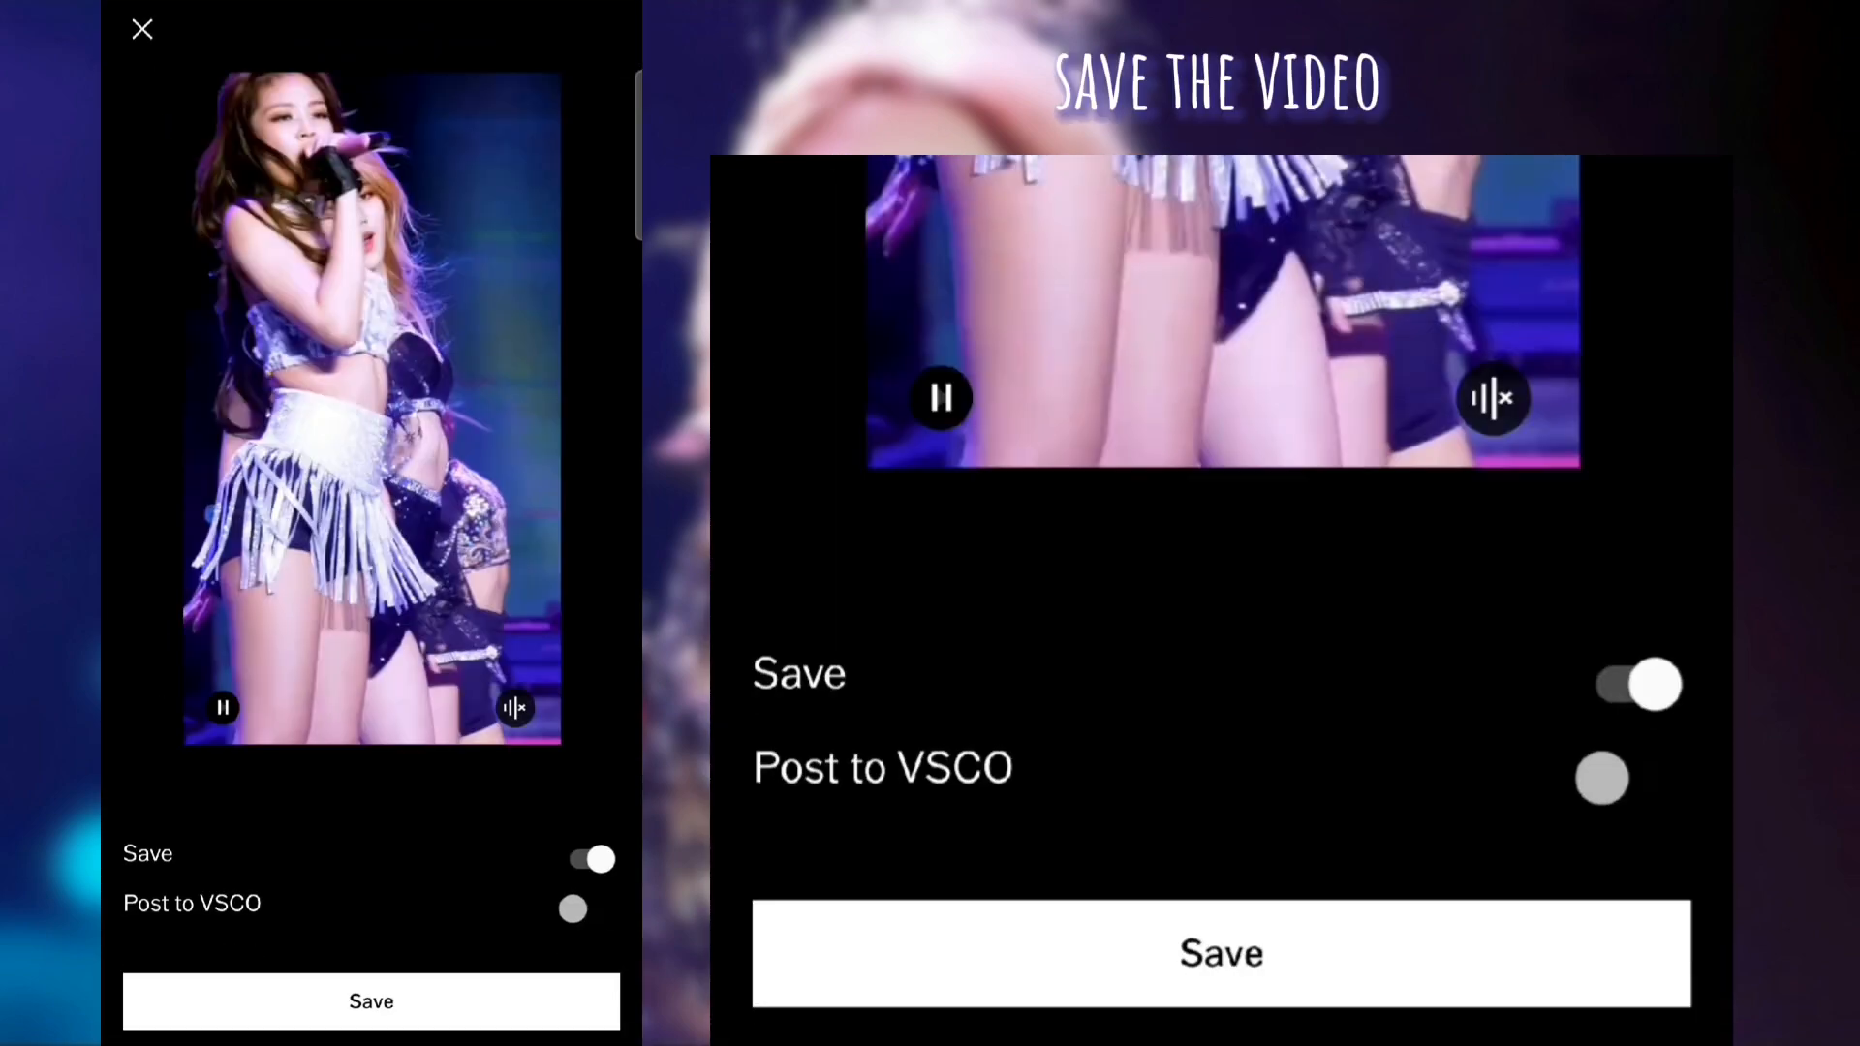
click(1218, 953)
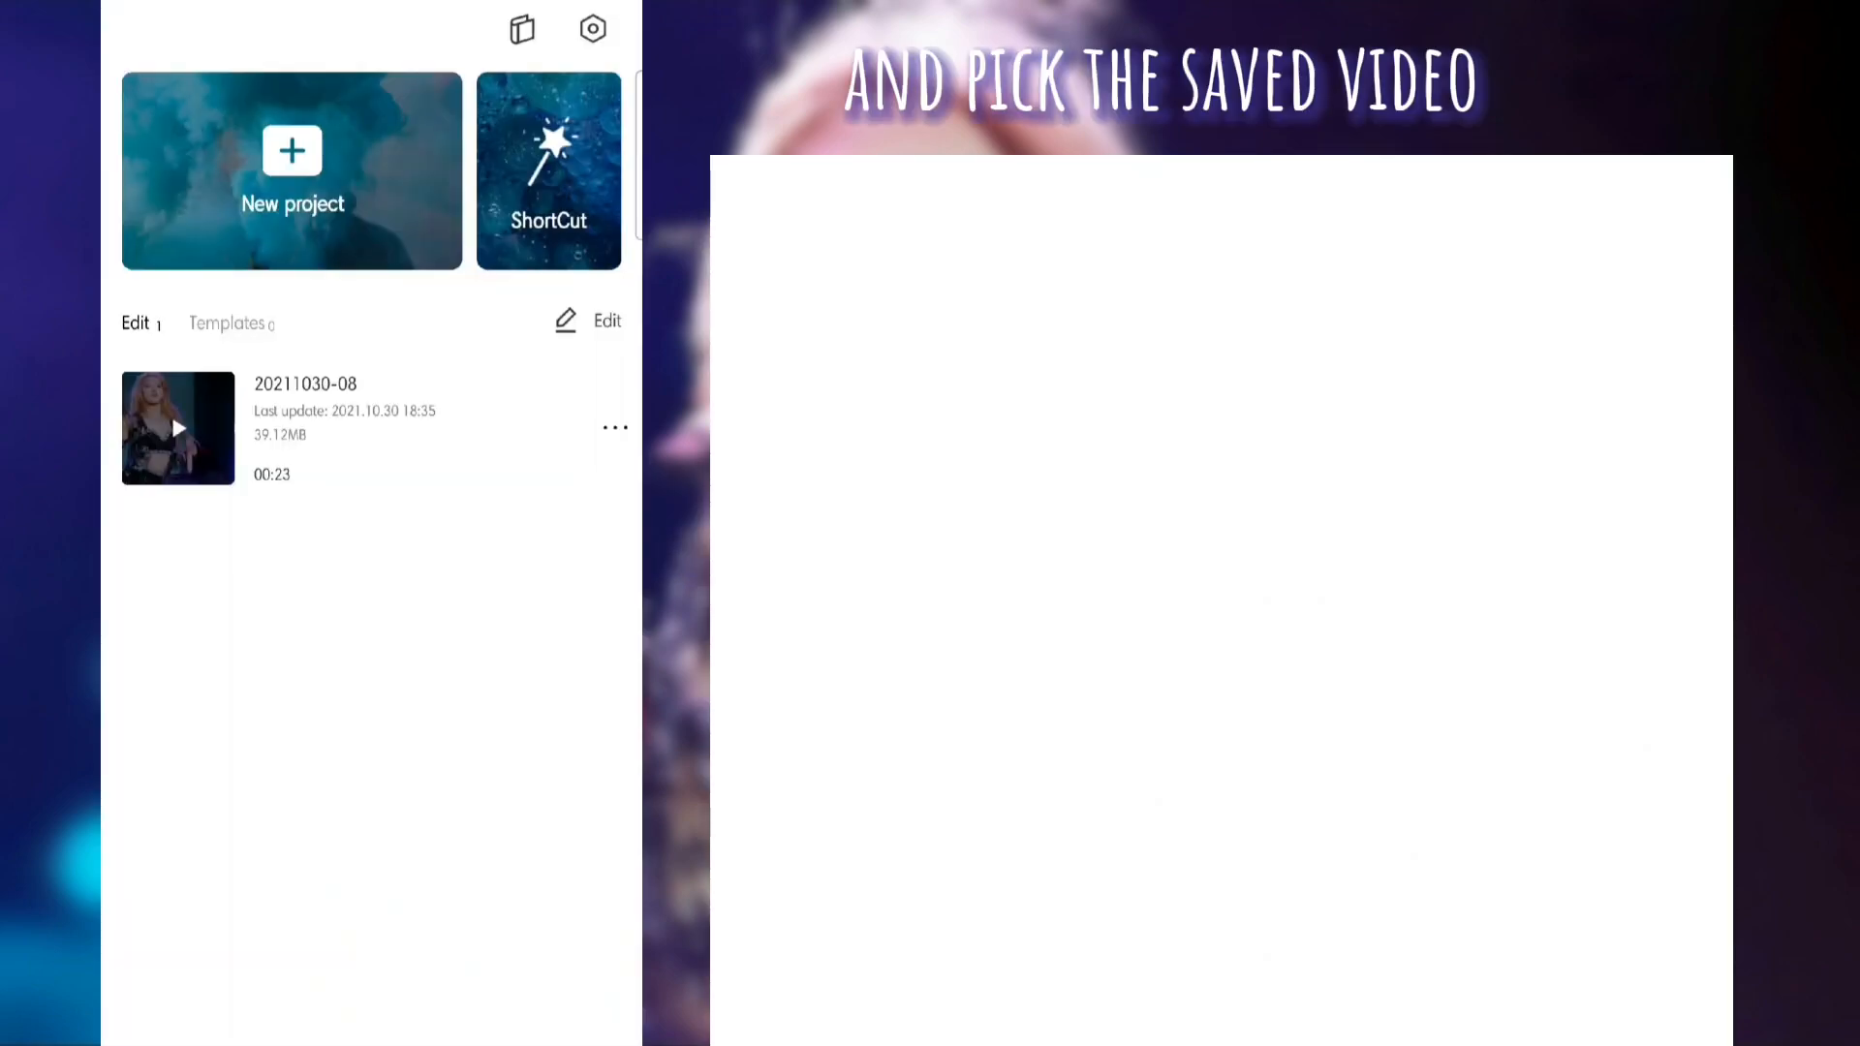
click(179, 426)
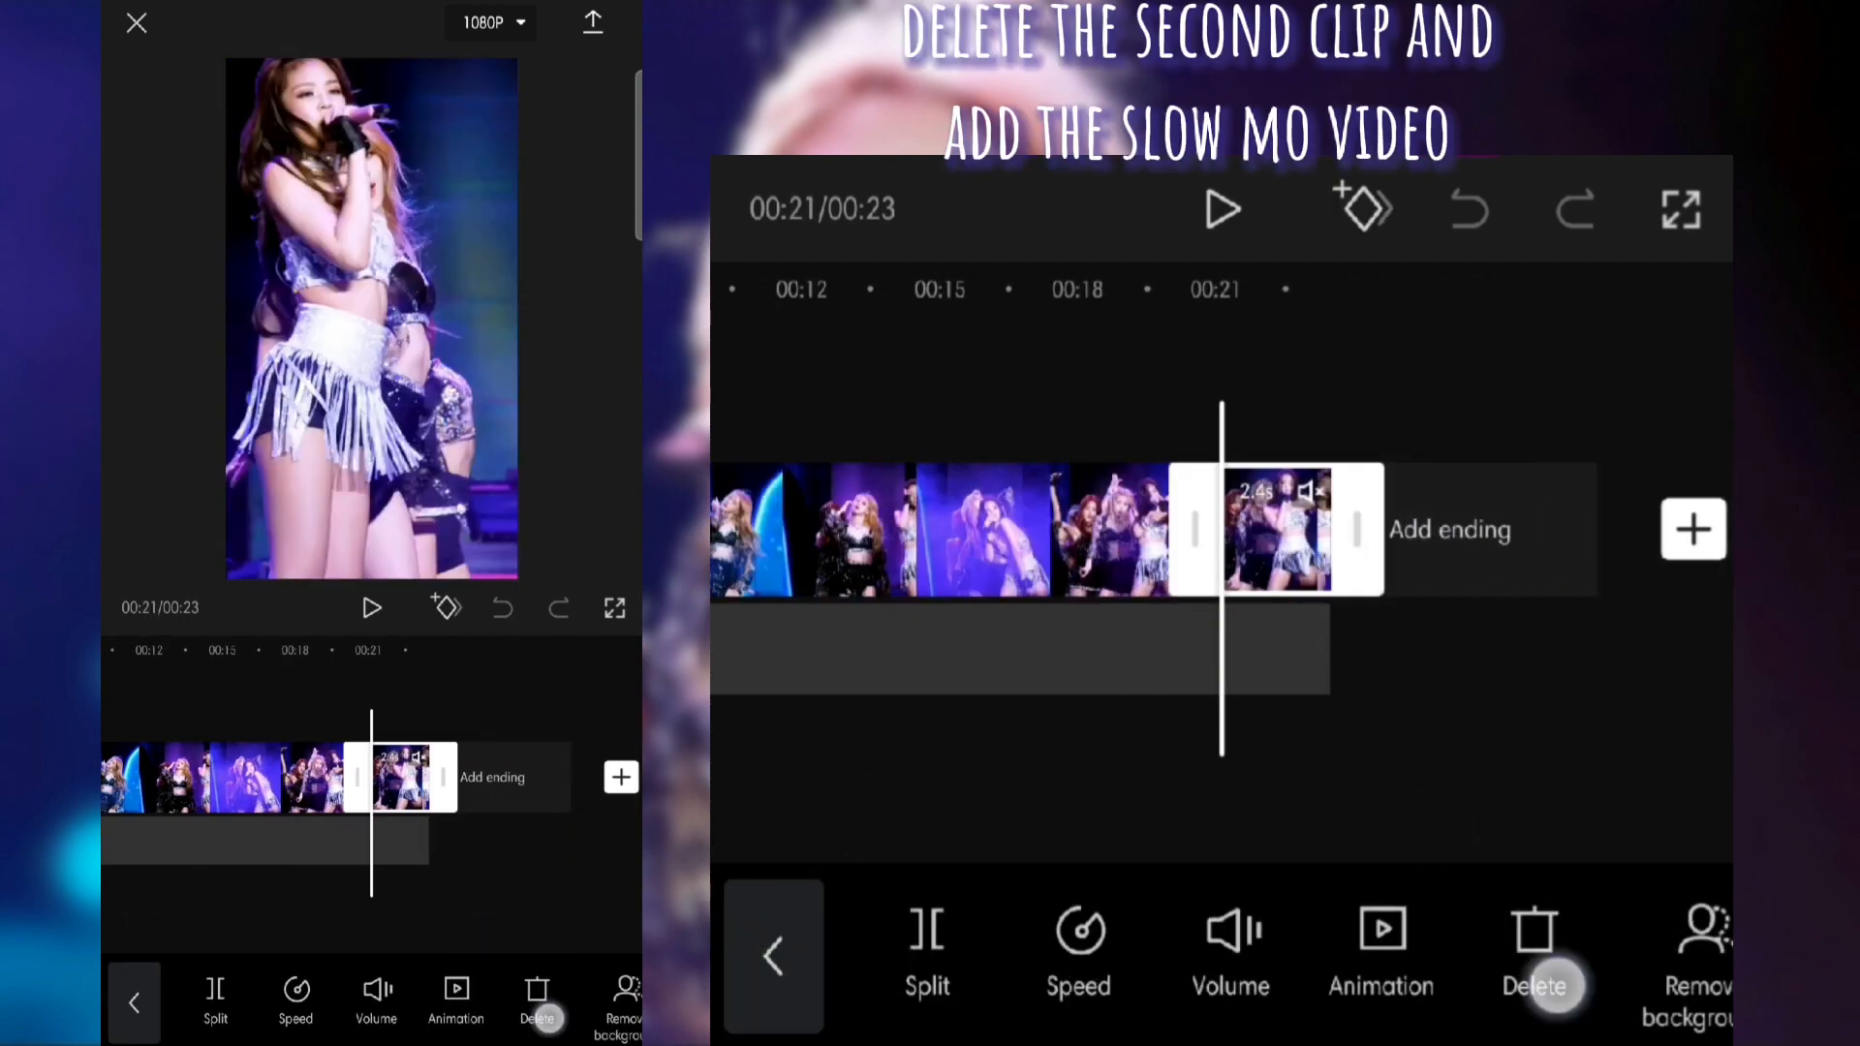
click(1534, 955)
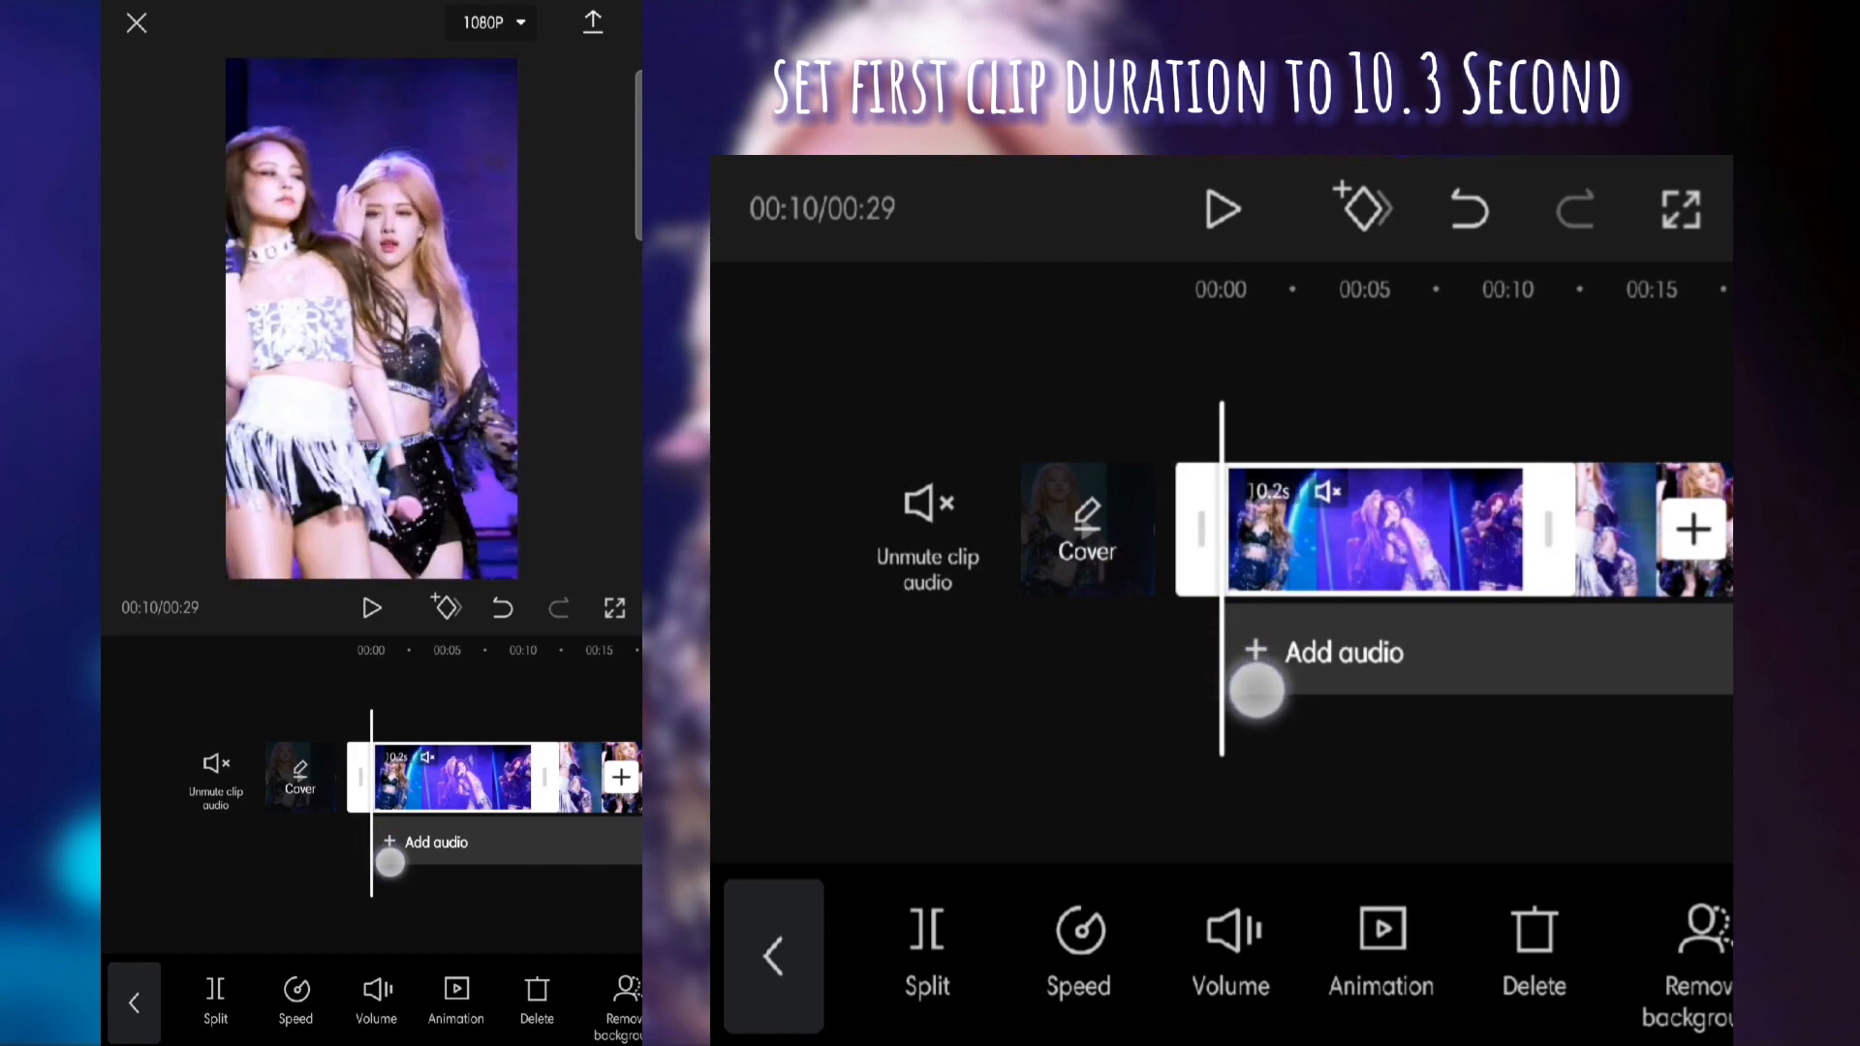
drag(1257, 687, 1229, 699)
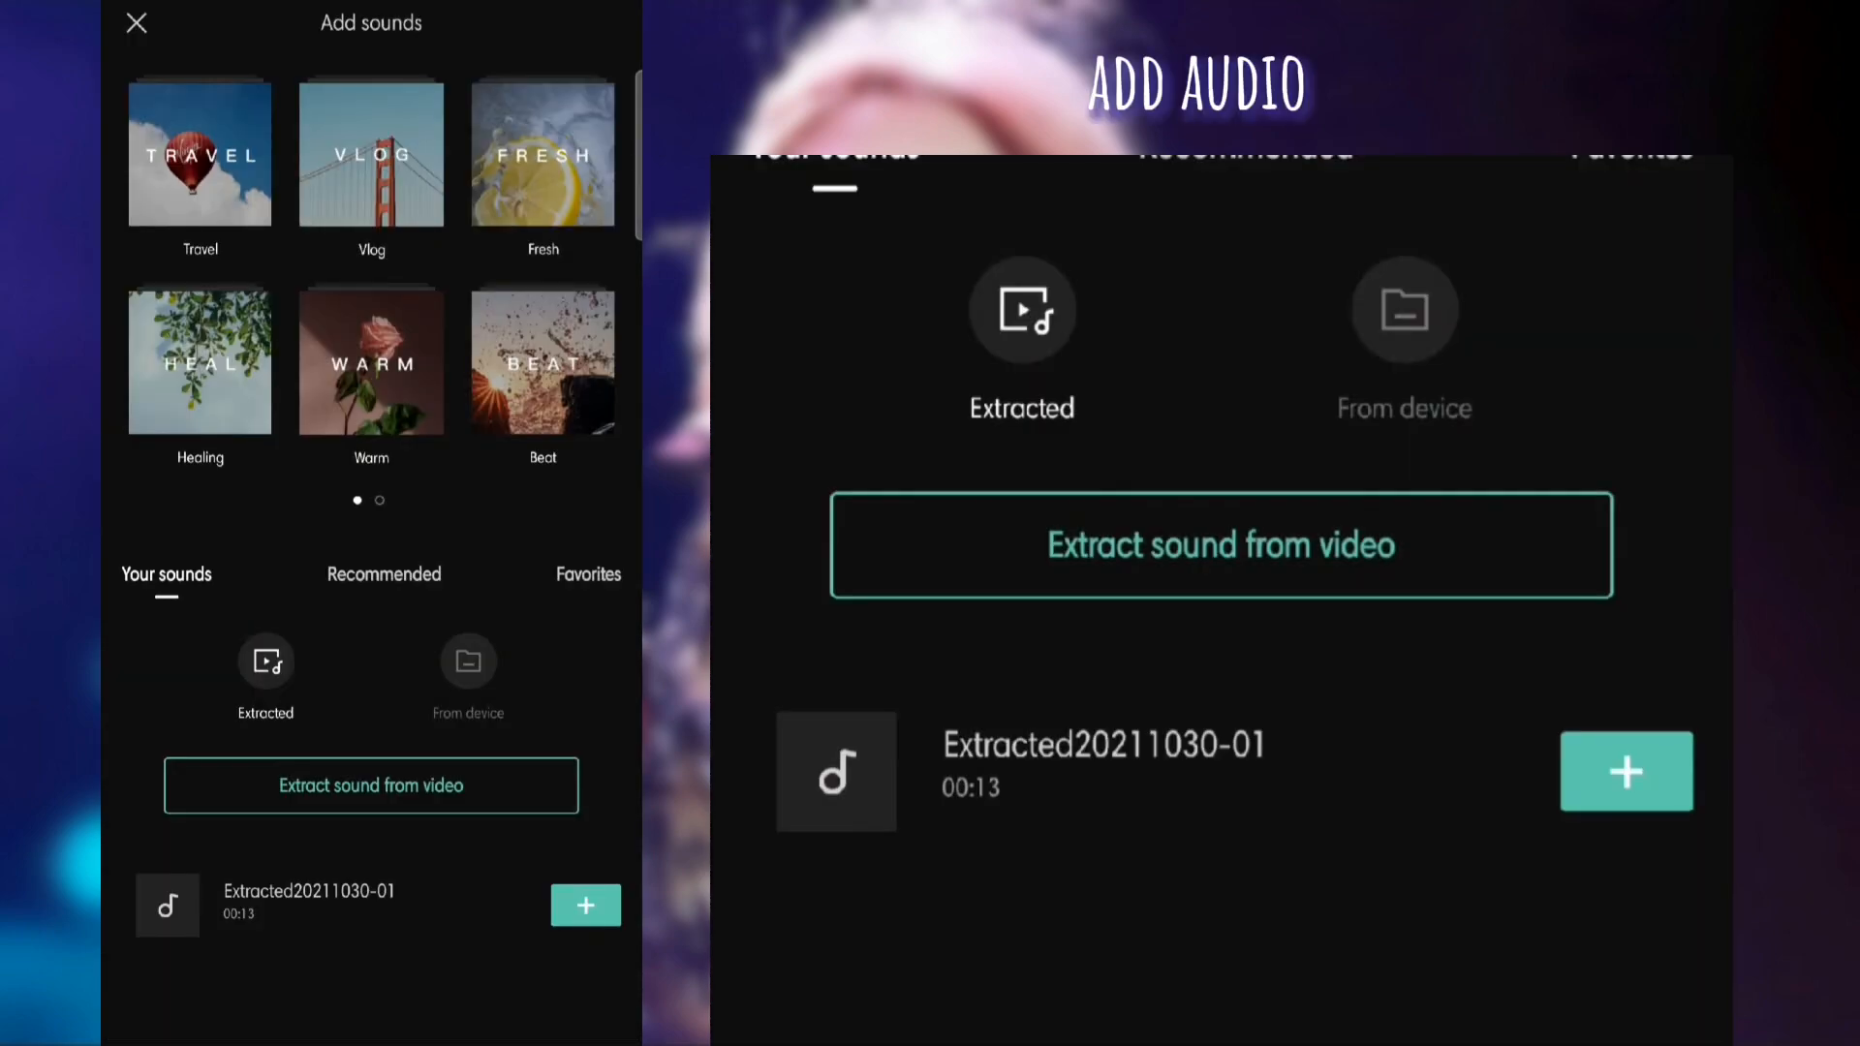
click(1626, 773)
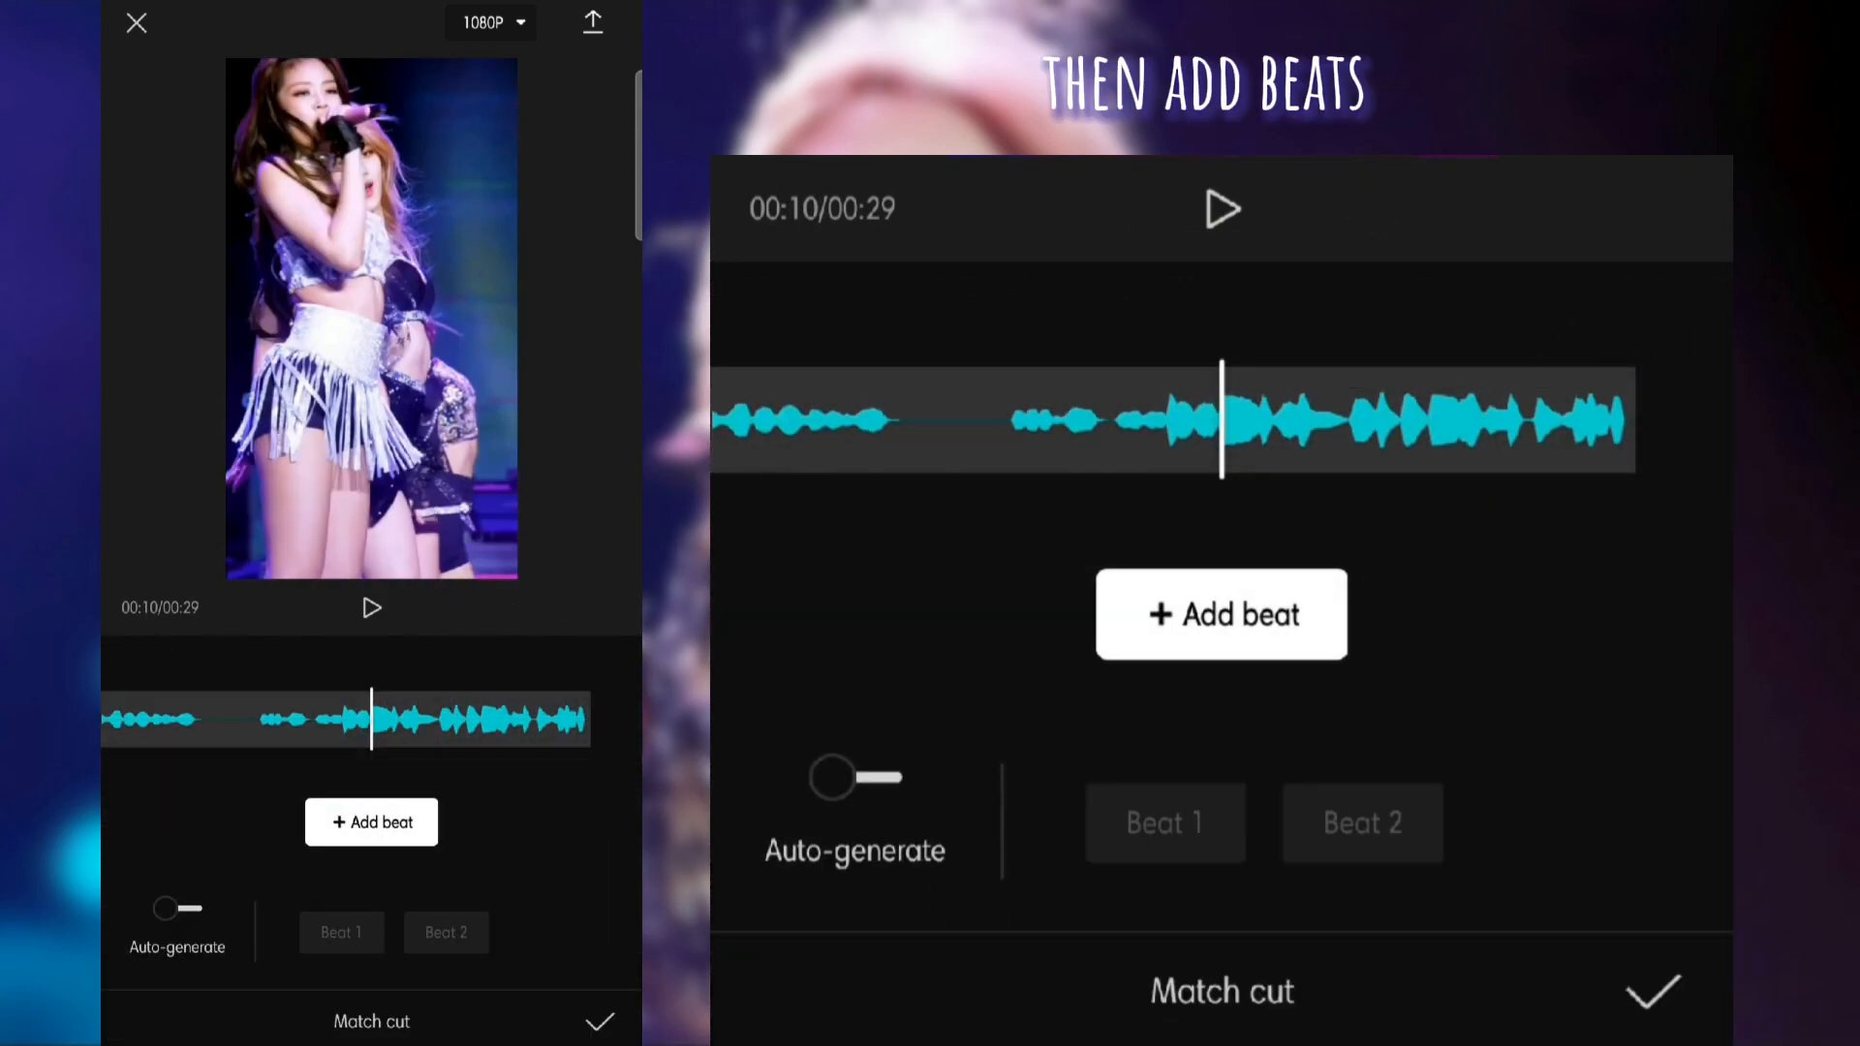
click(1220, 614)
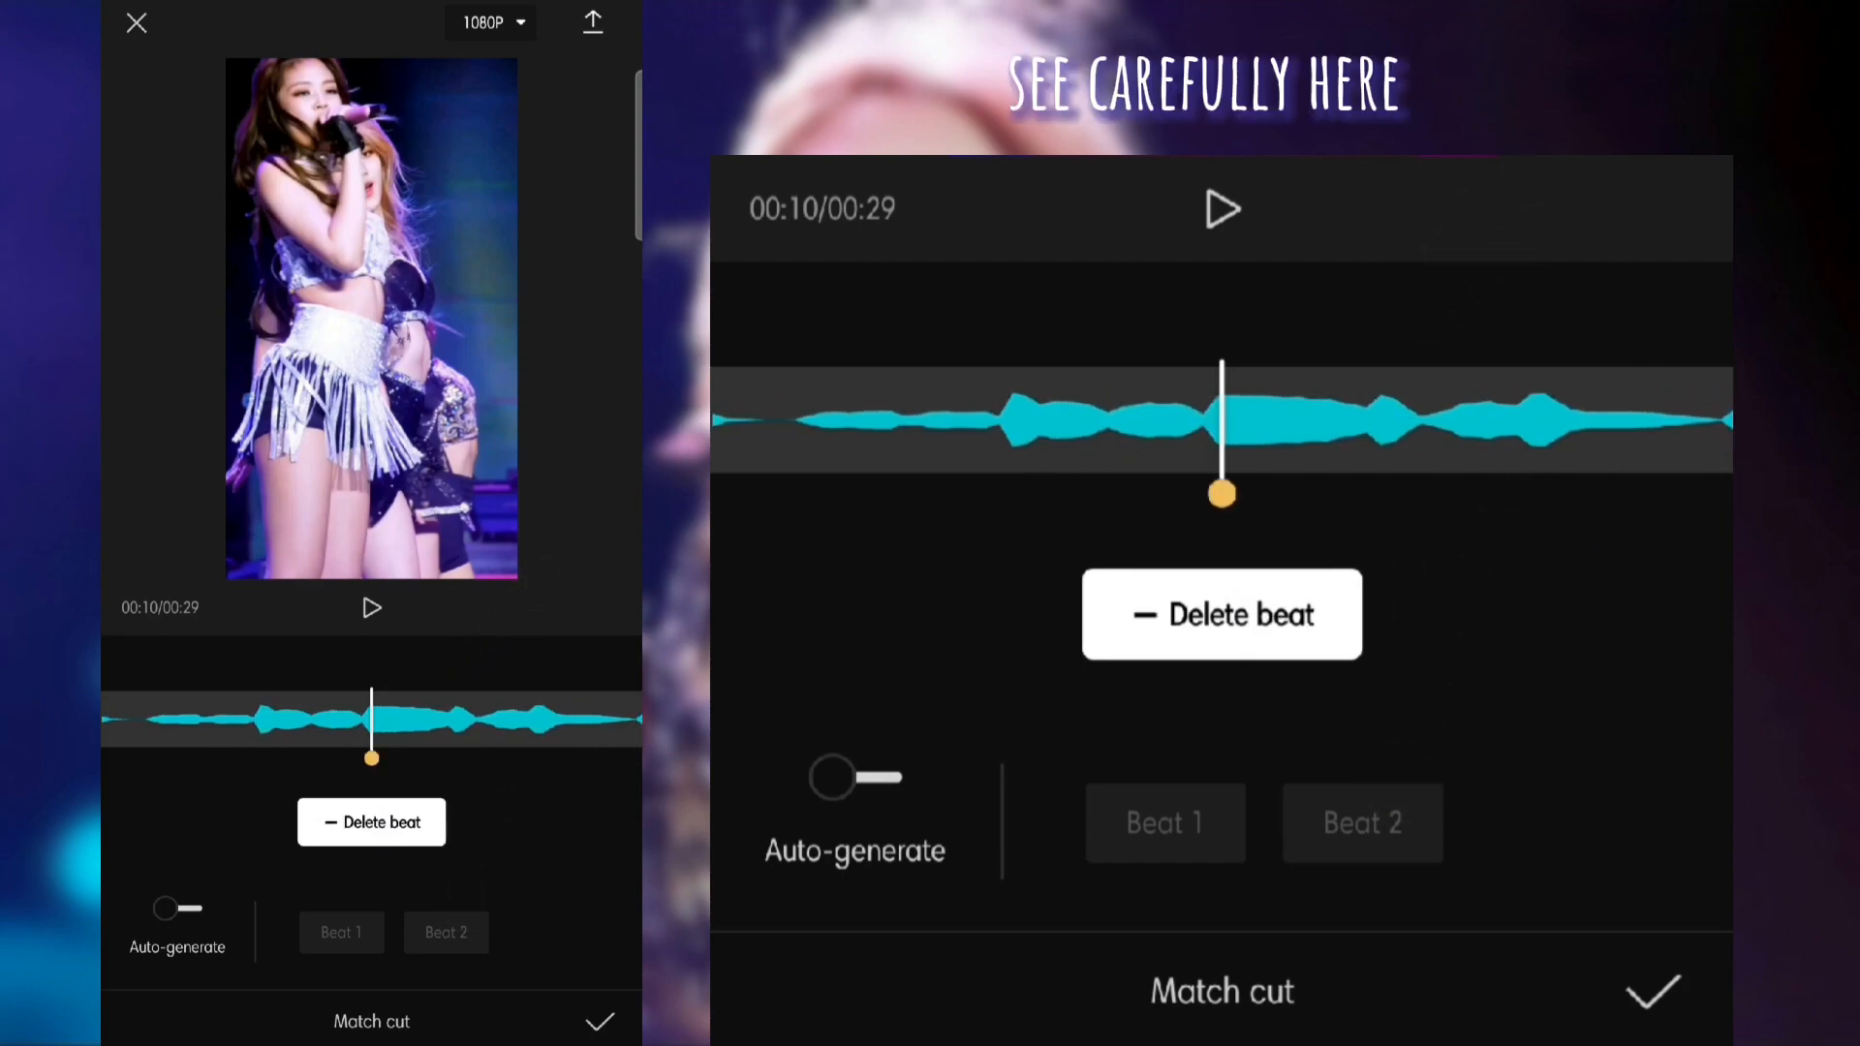
click(1220, 614)
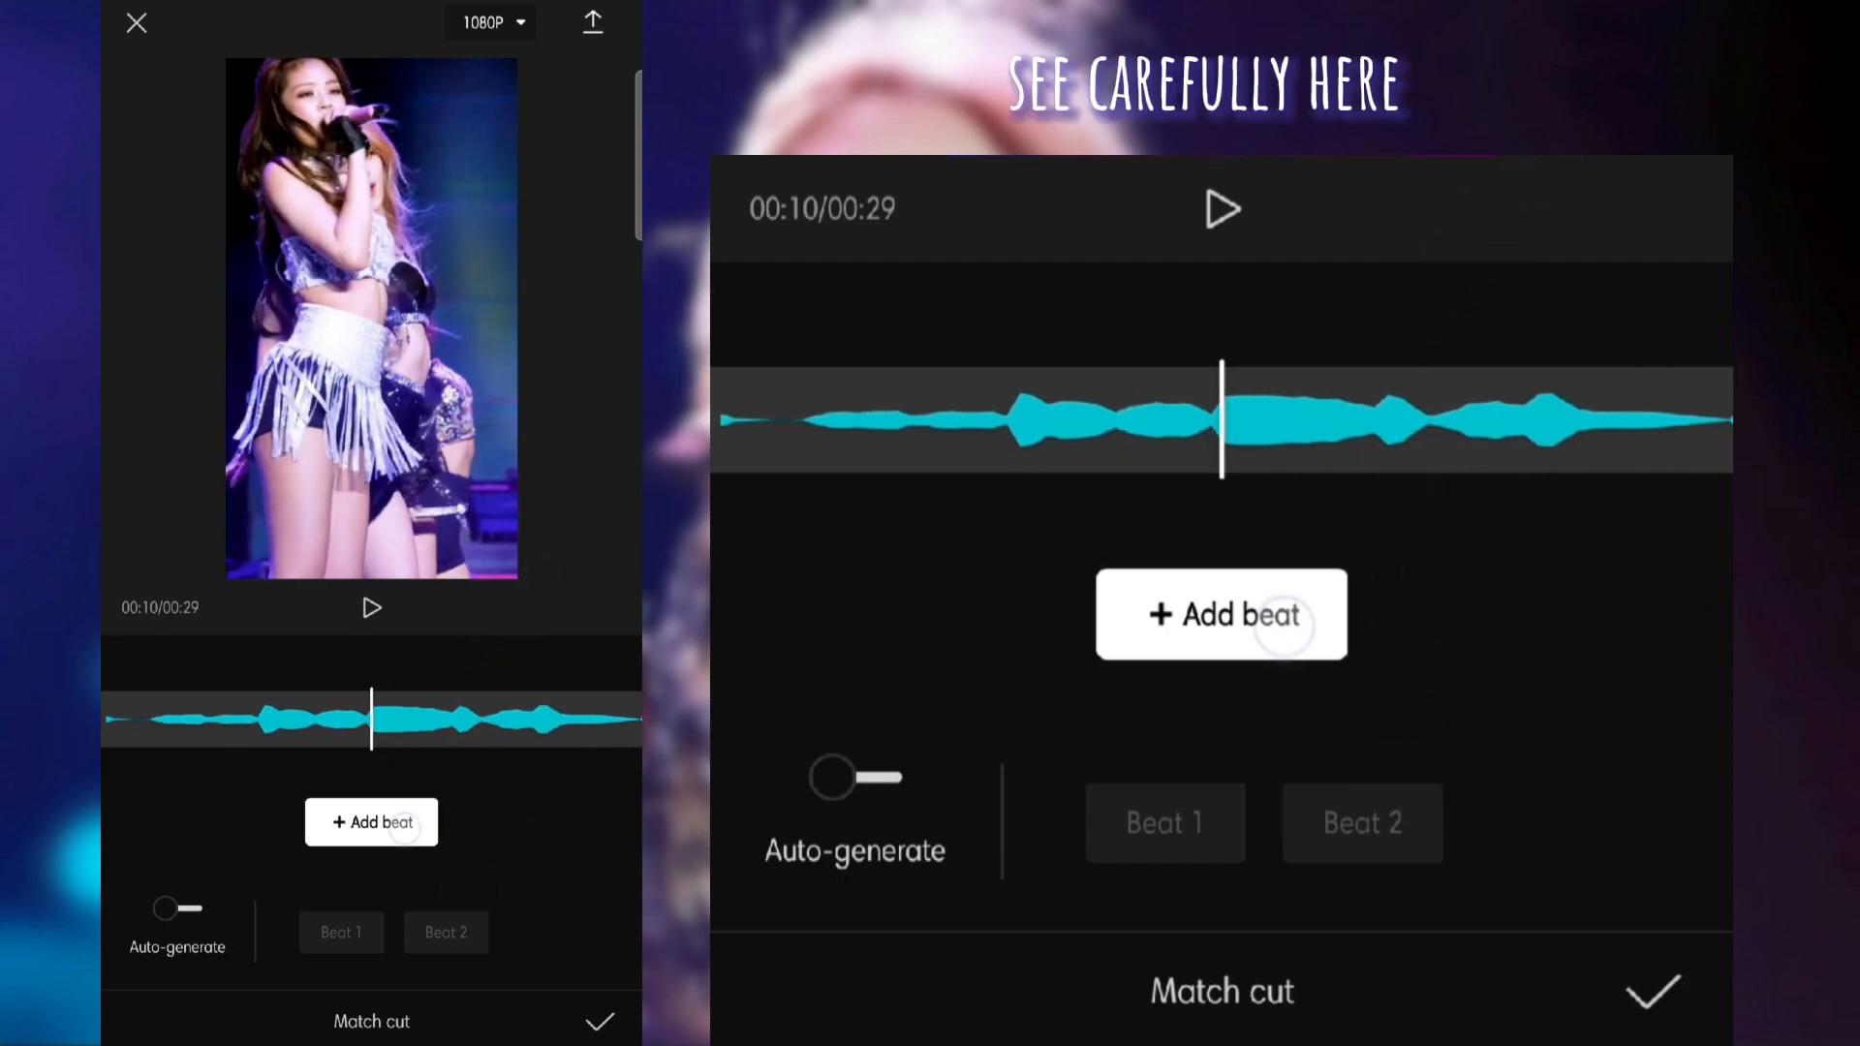
click(1222, 209)
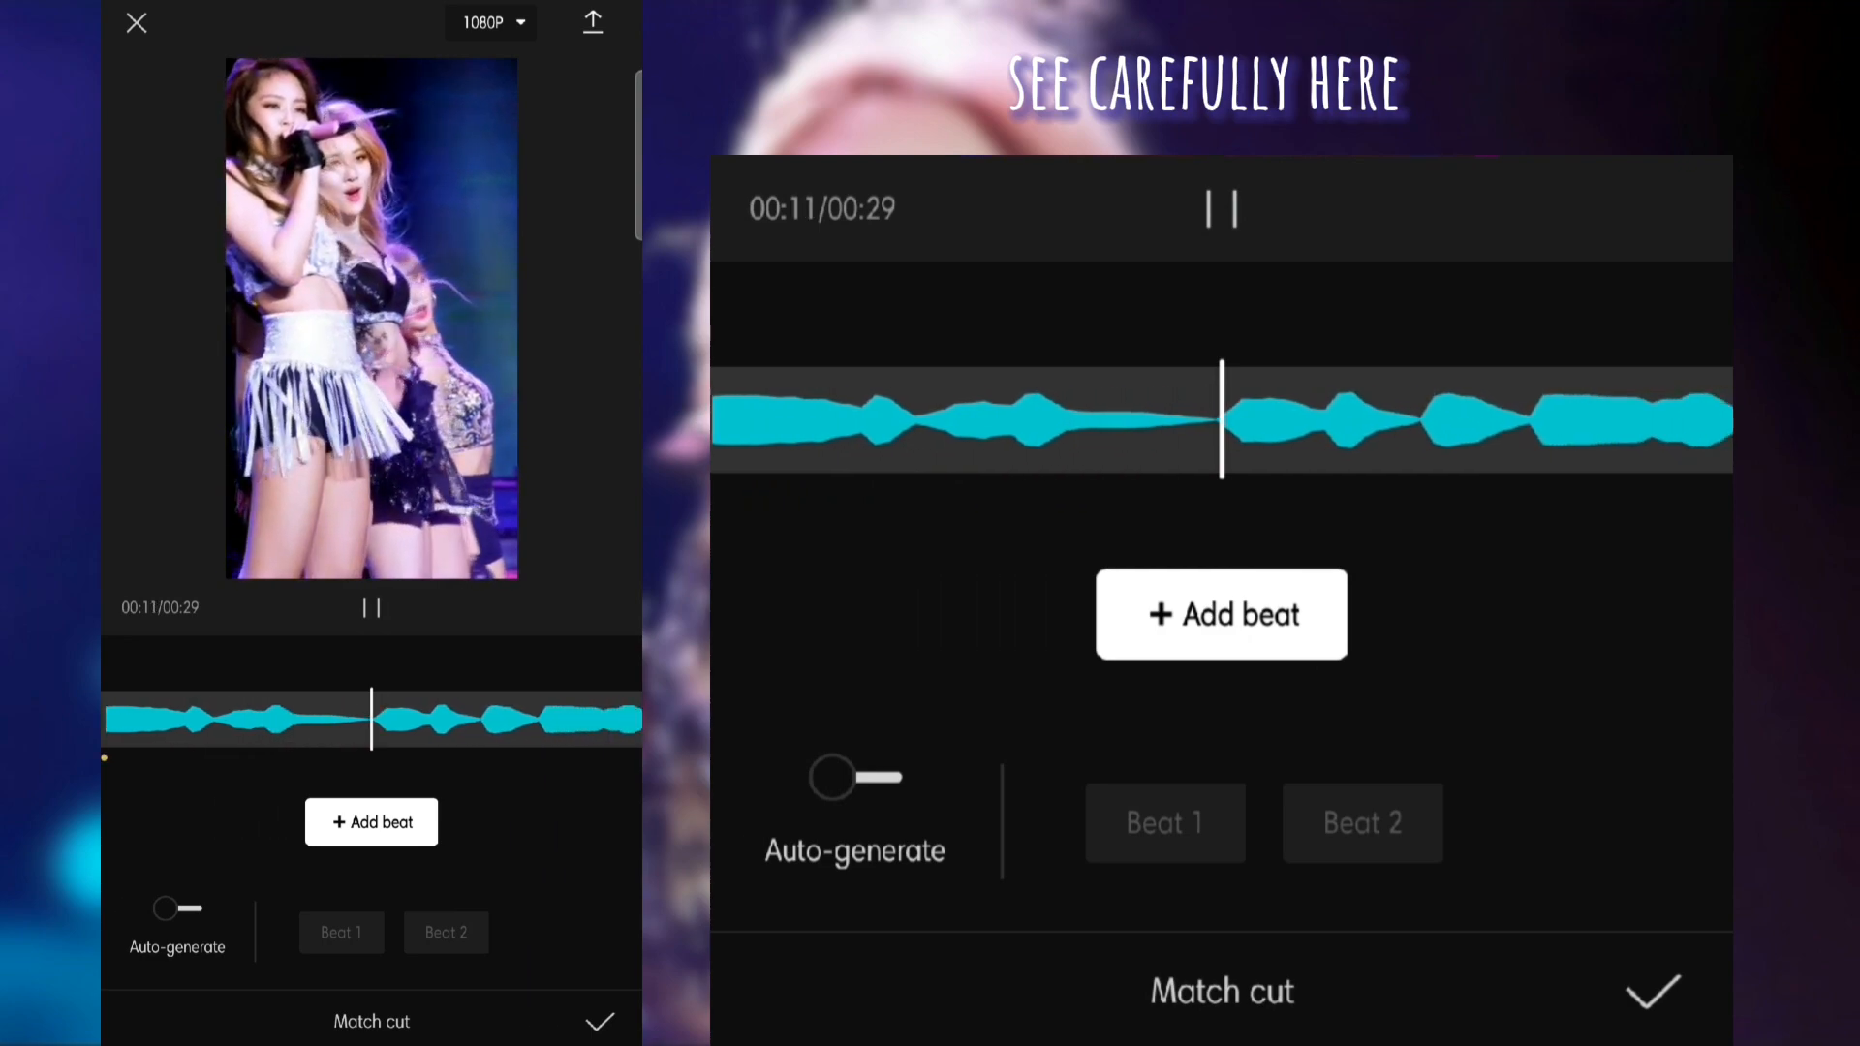
click(1222, 209)
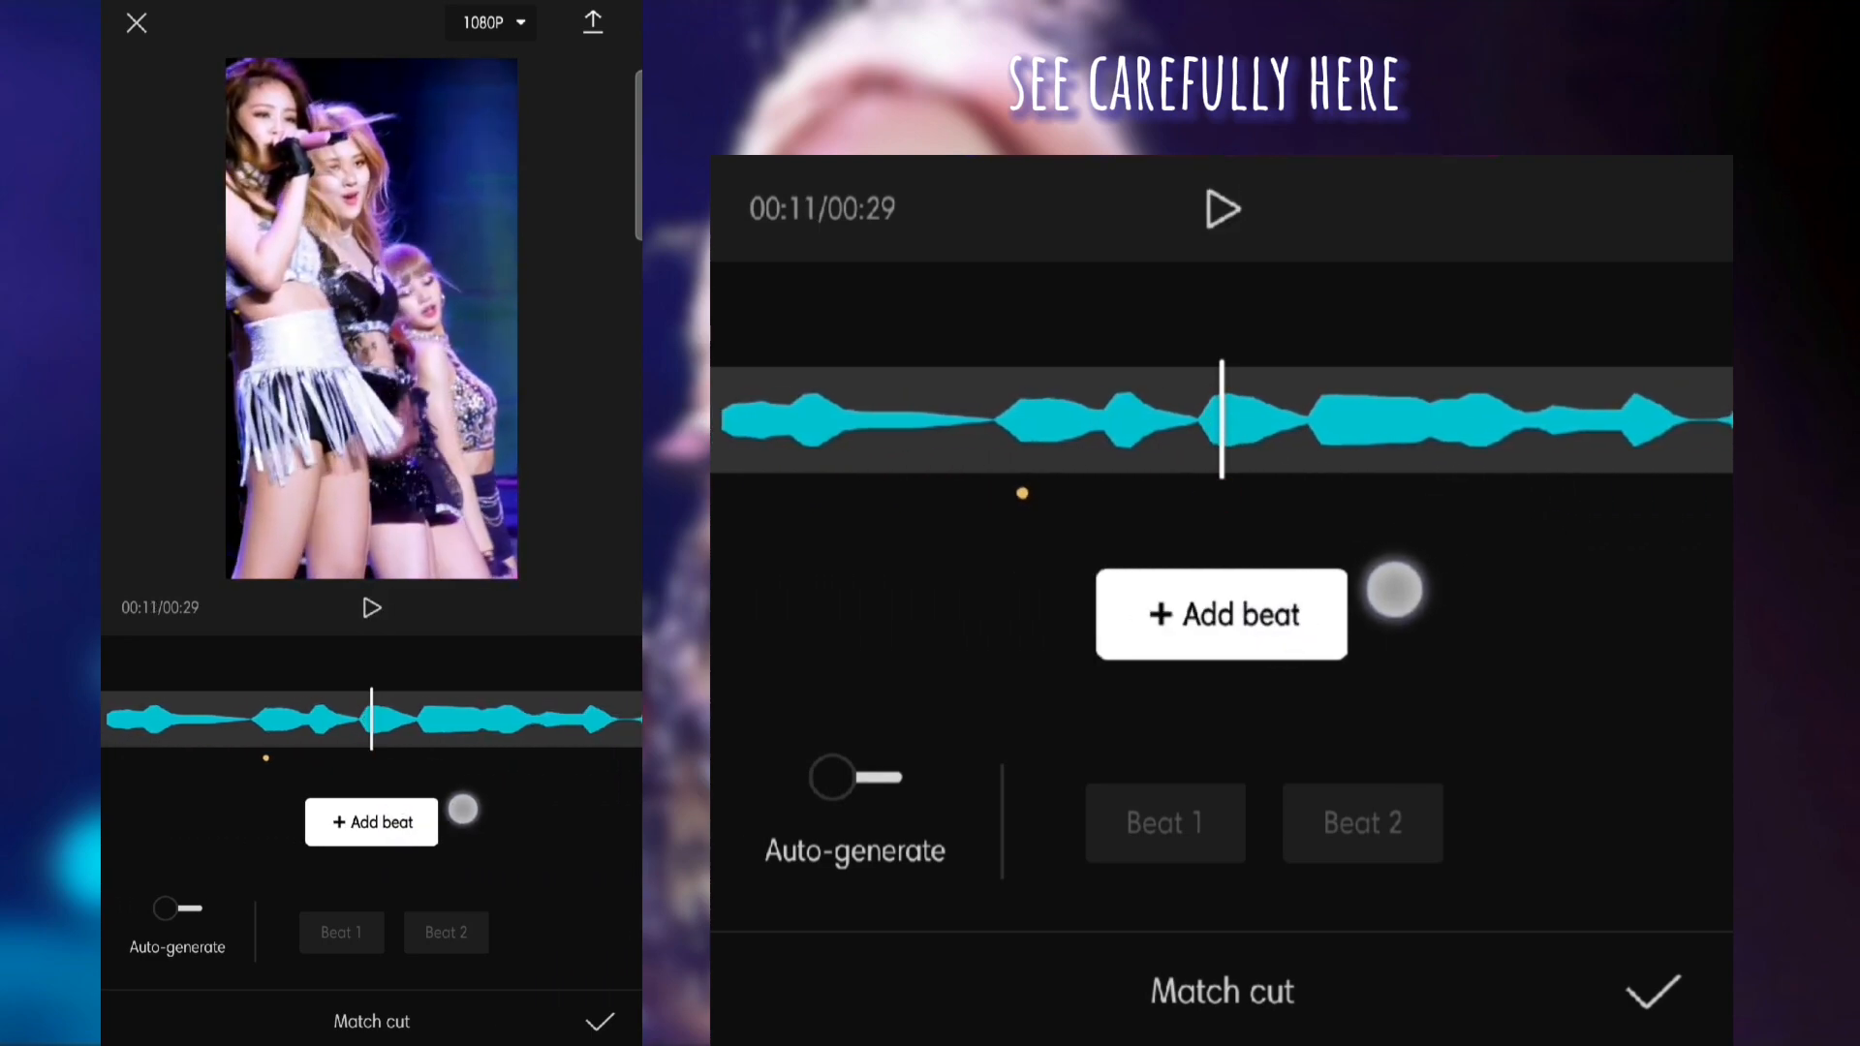
click(1220, 614)
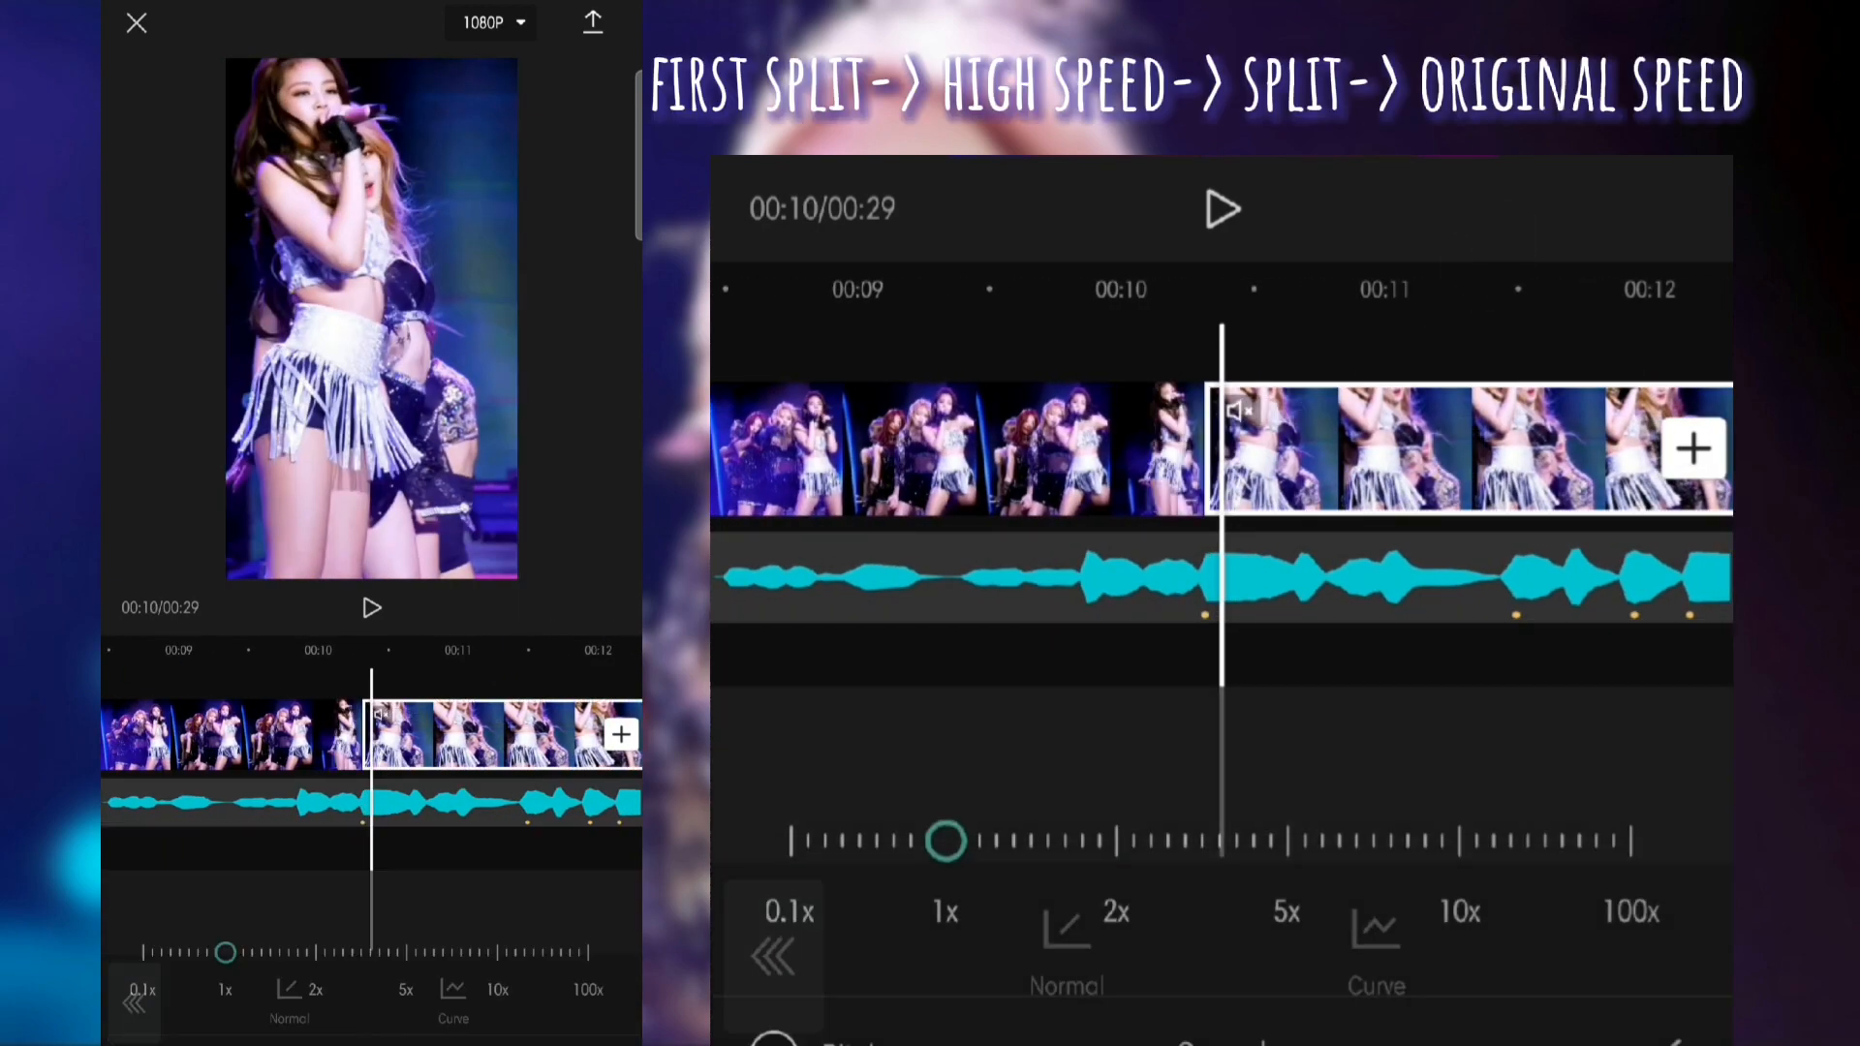
Speed the first split piece to about 15x and split the clip at the 11-second beat
drag(949, 839, 1470, 777)
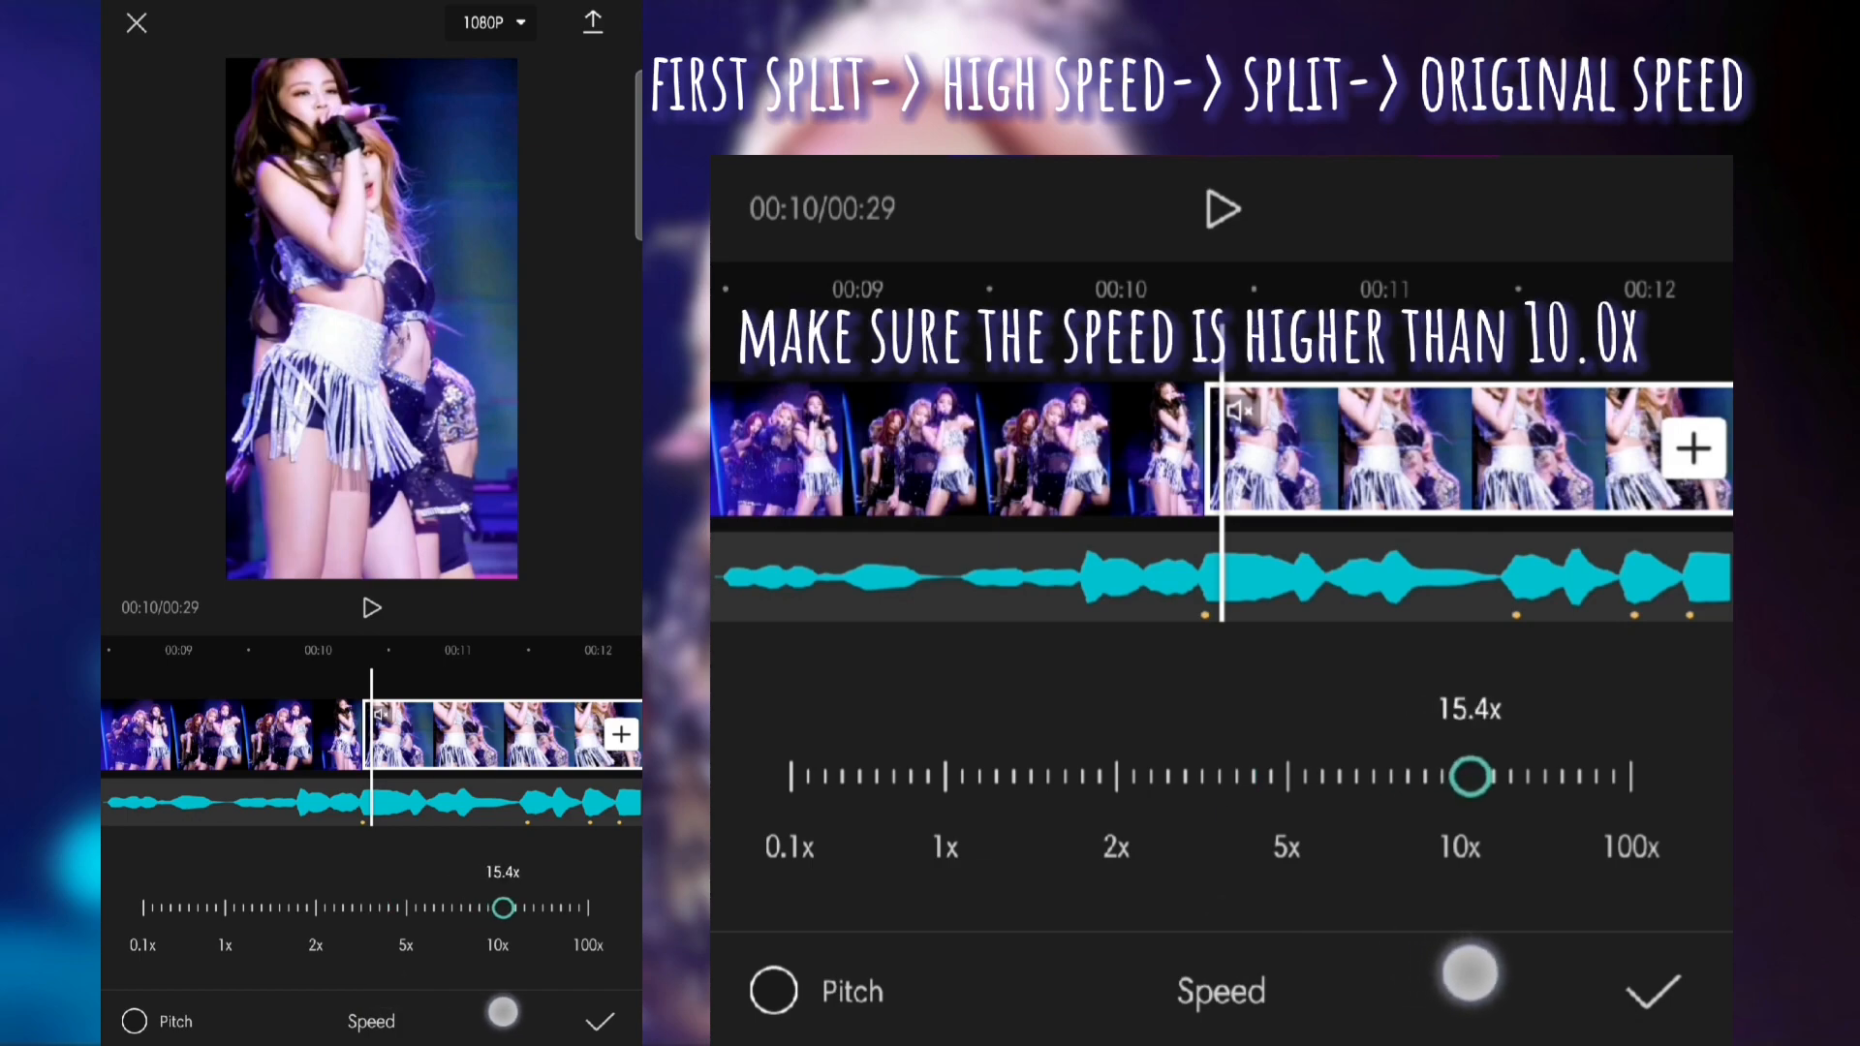
click(1652, 992)
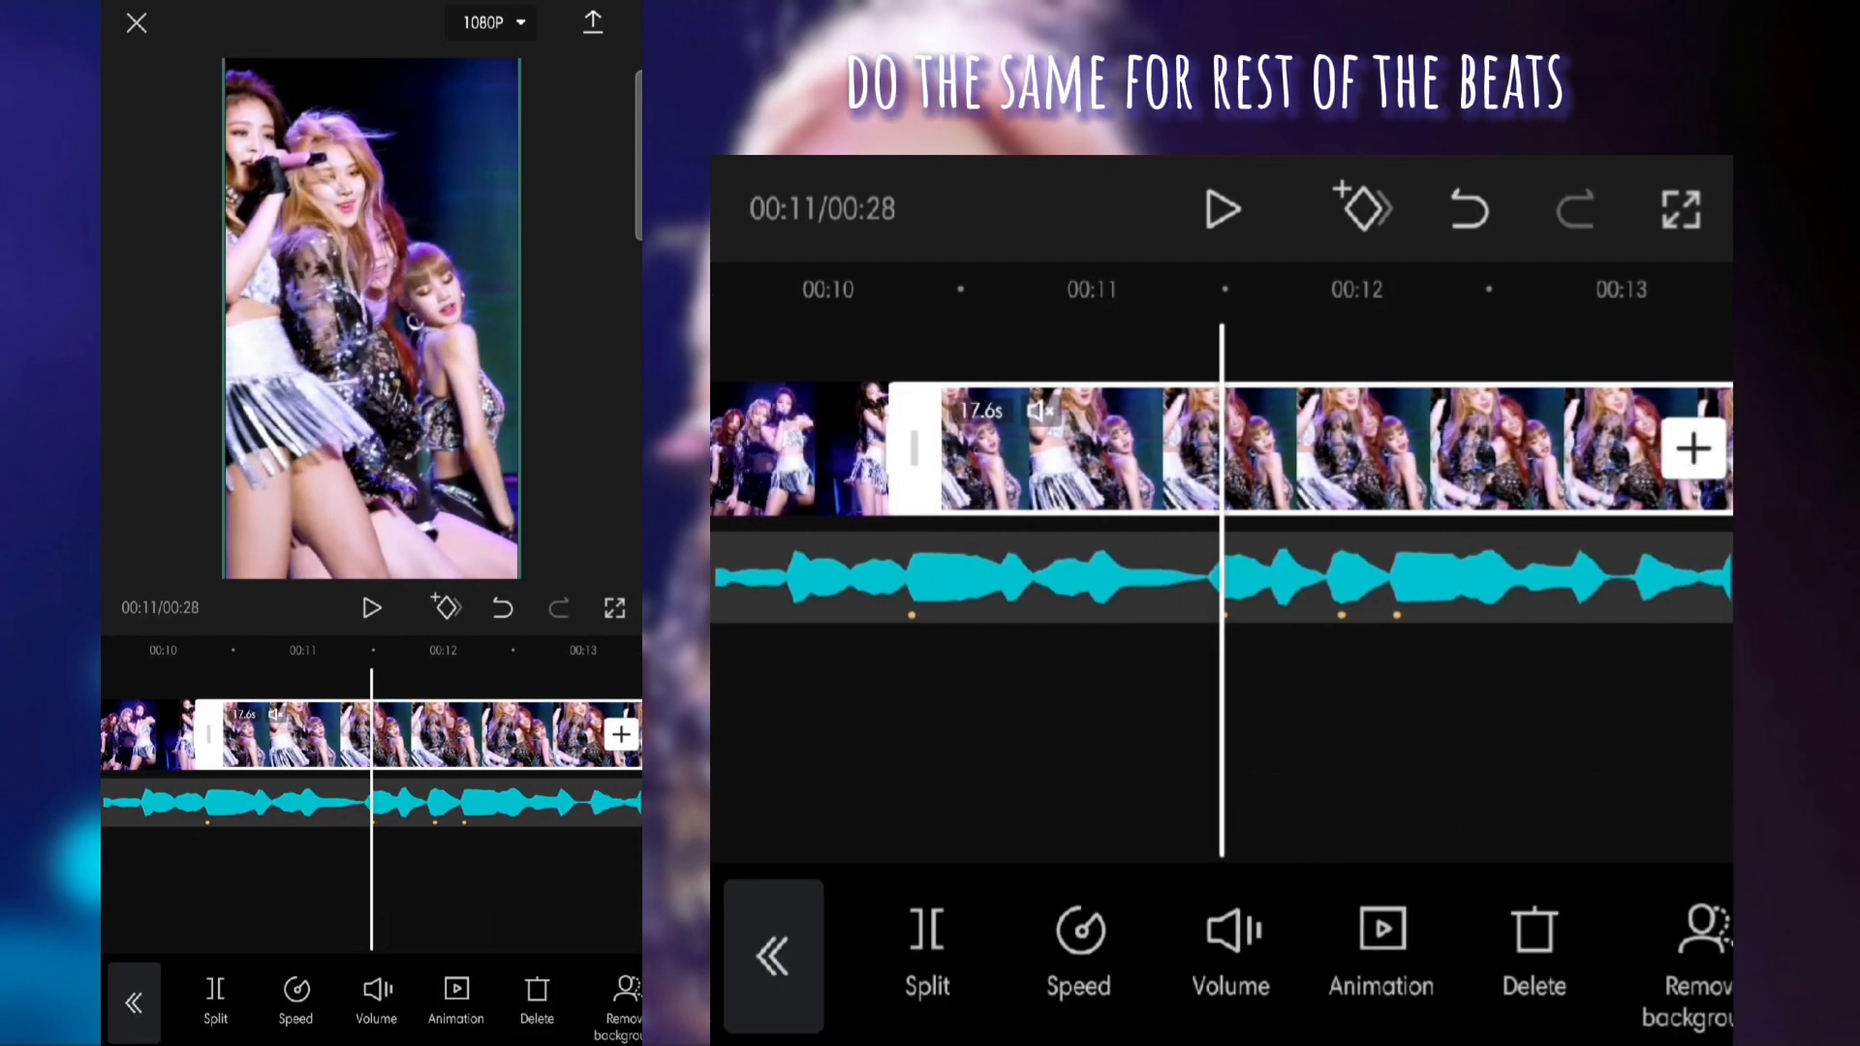
click(1079, 949)
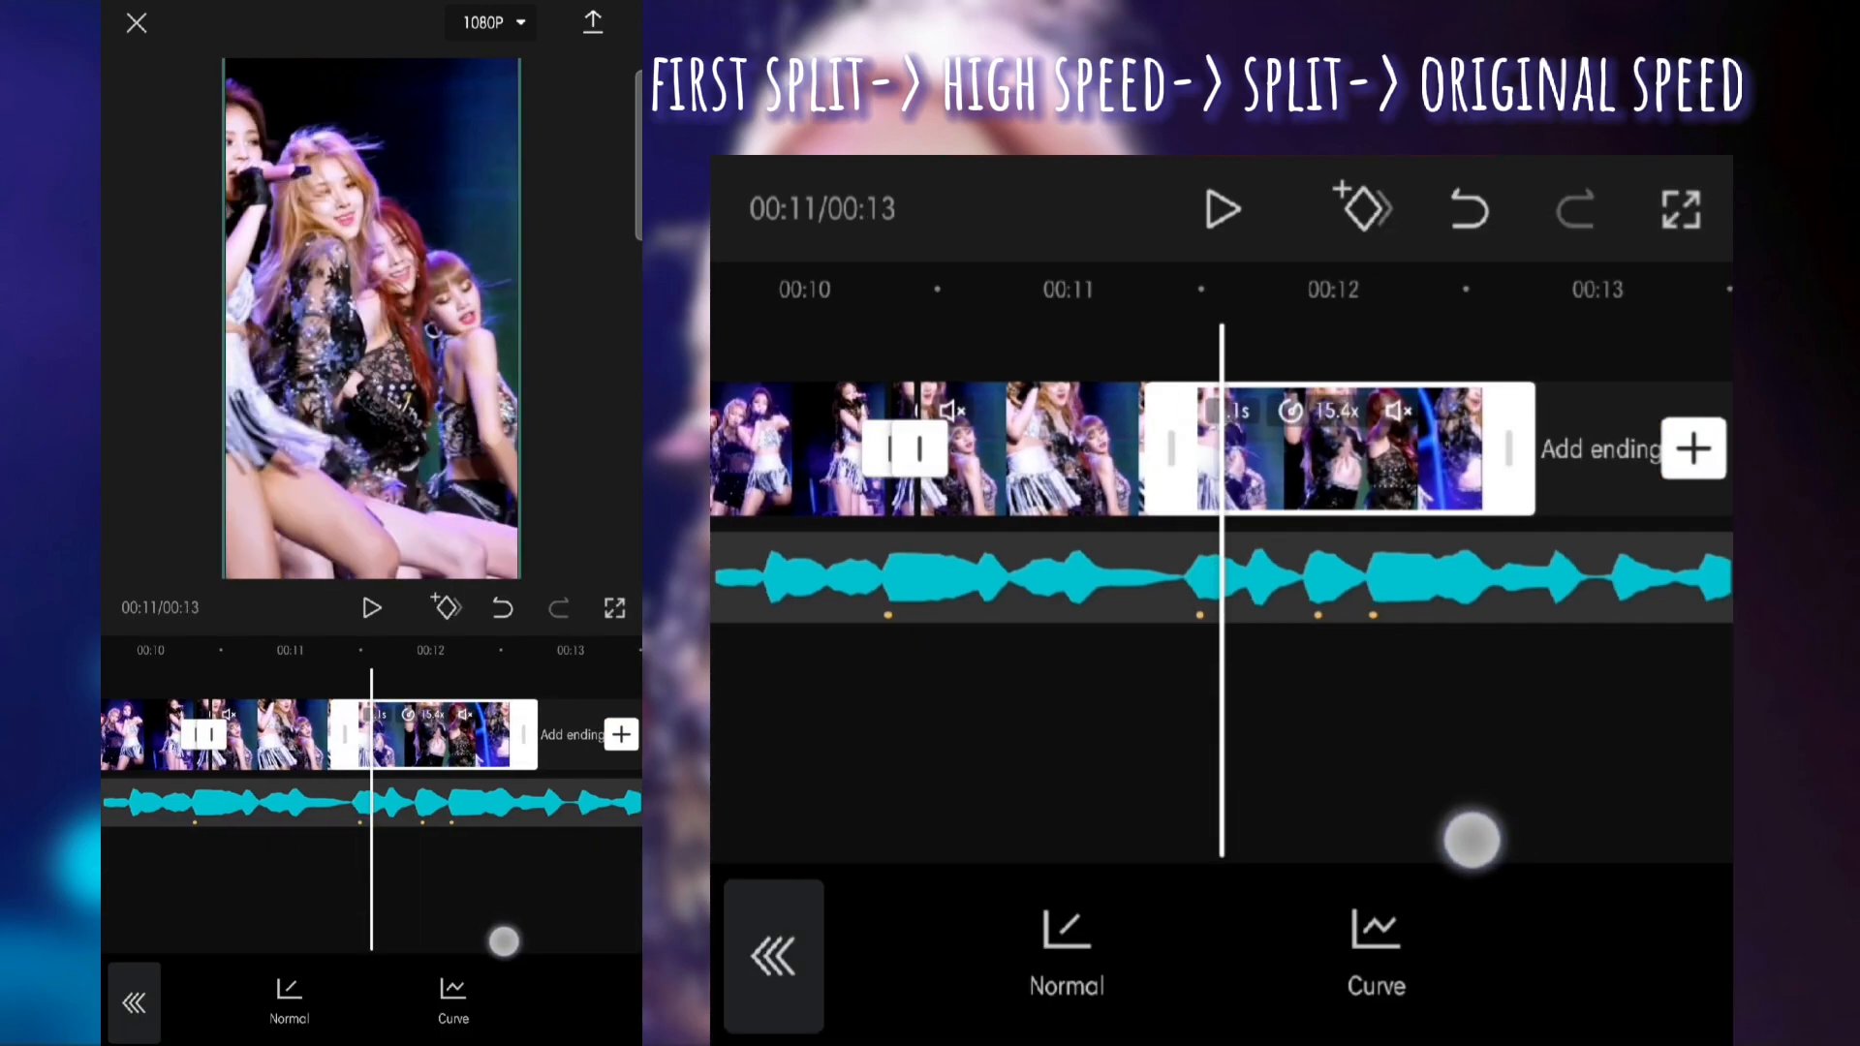
click(773, 955)
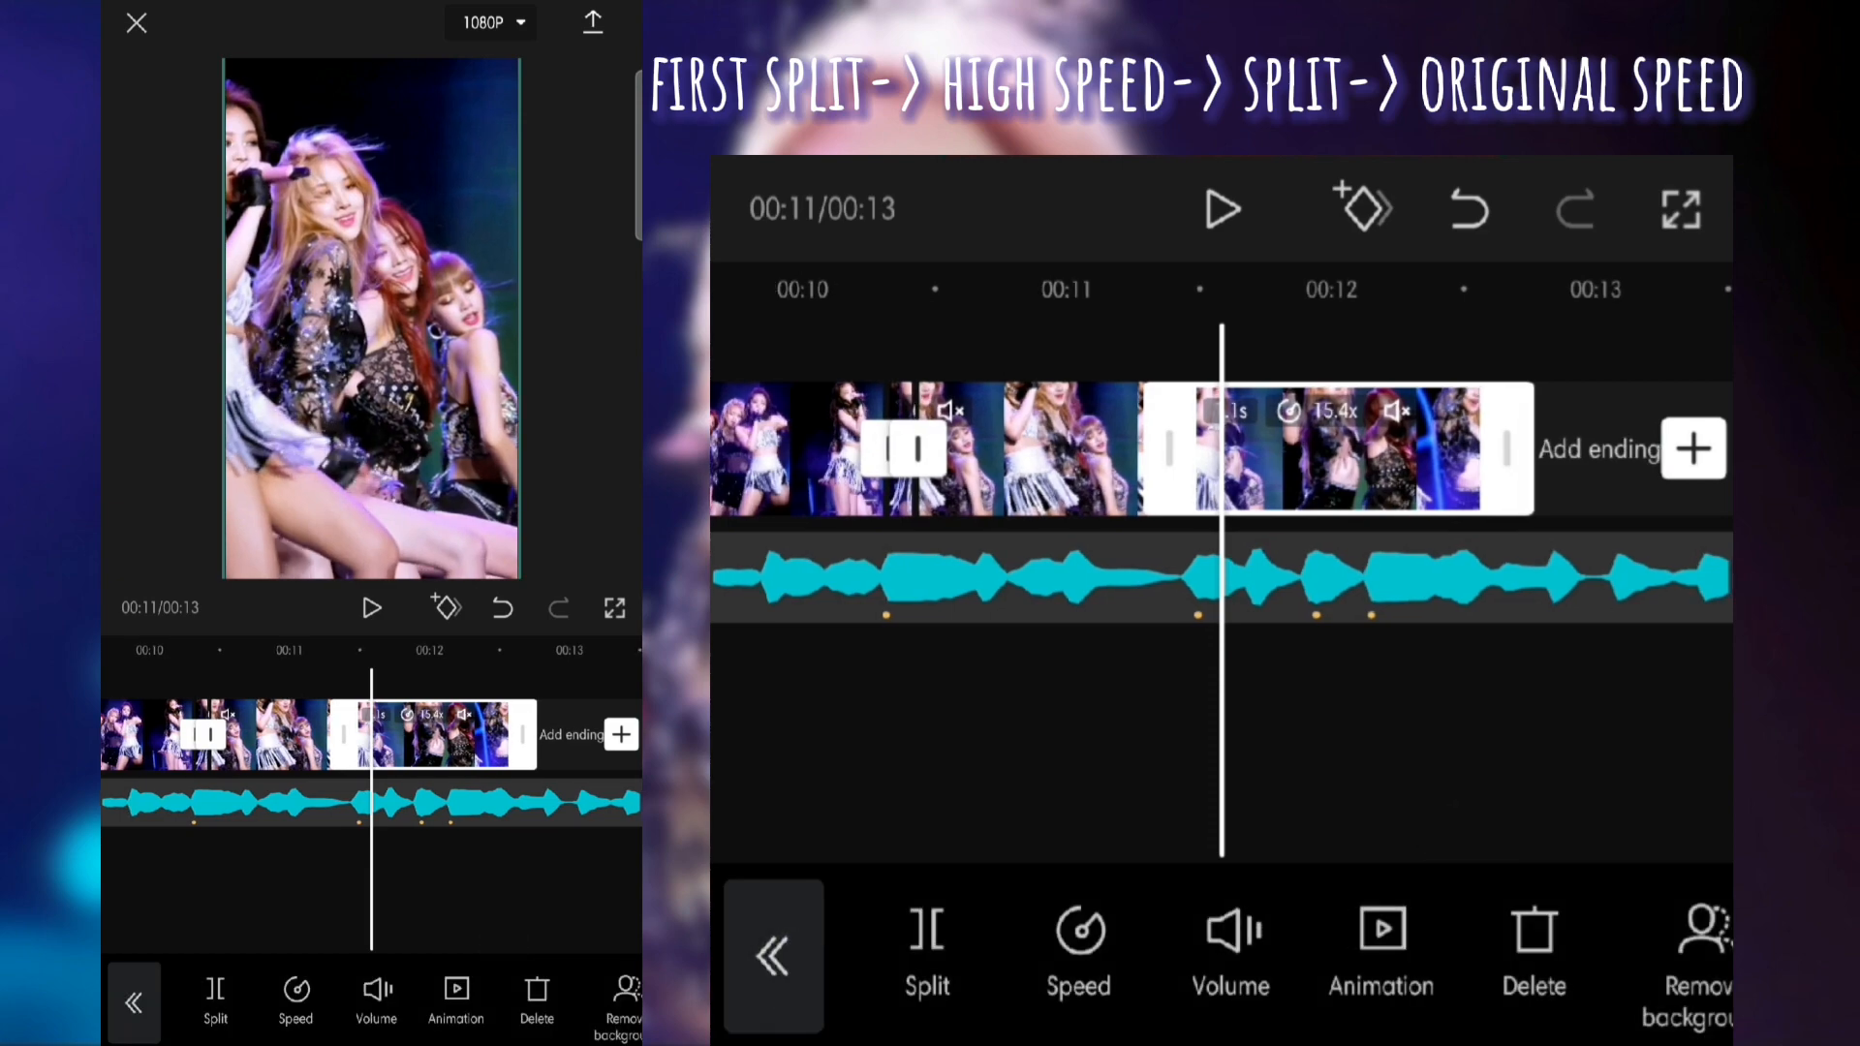
click(1077, 949)
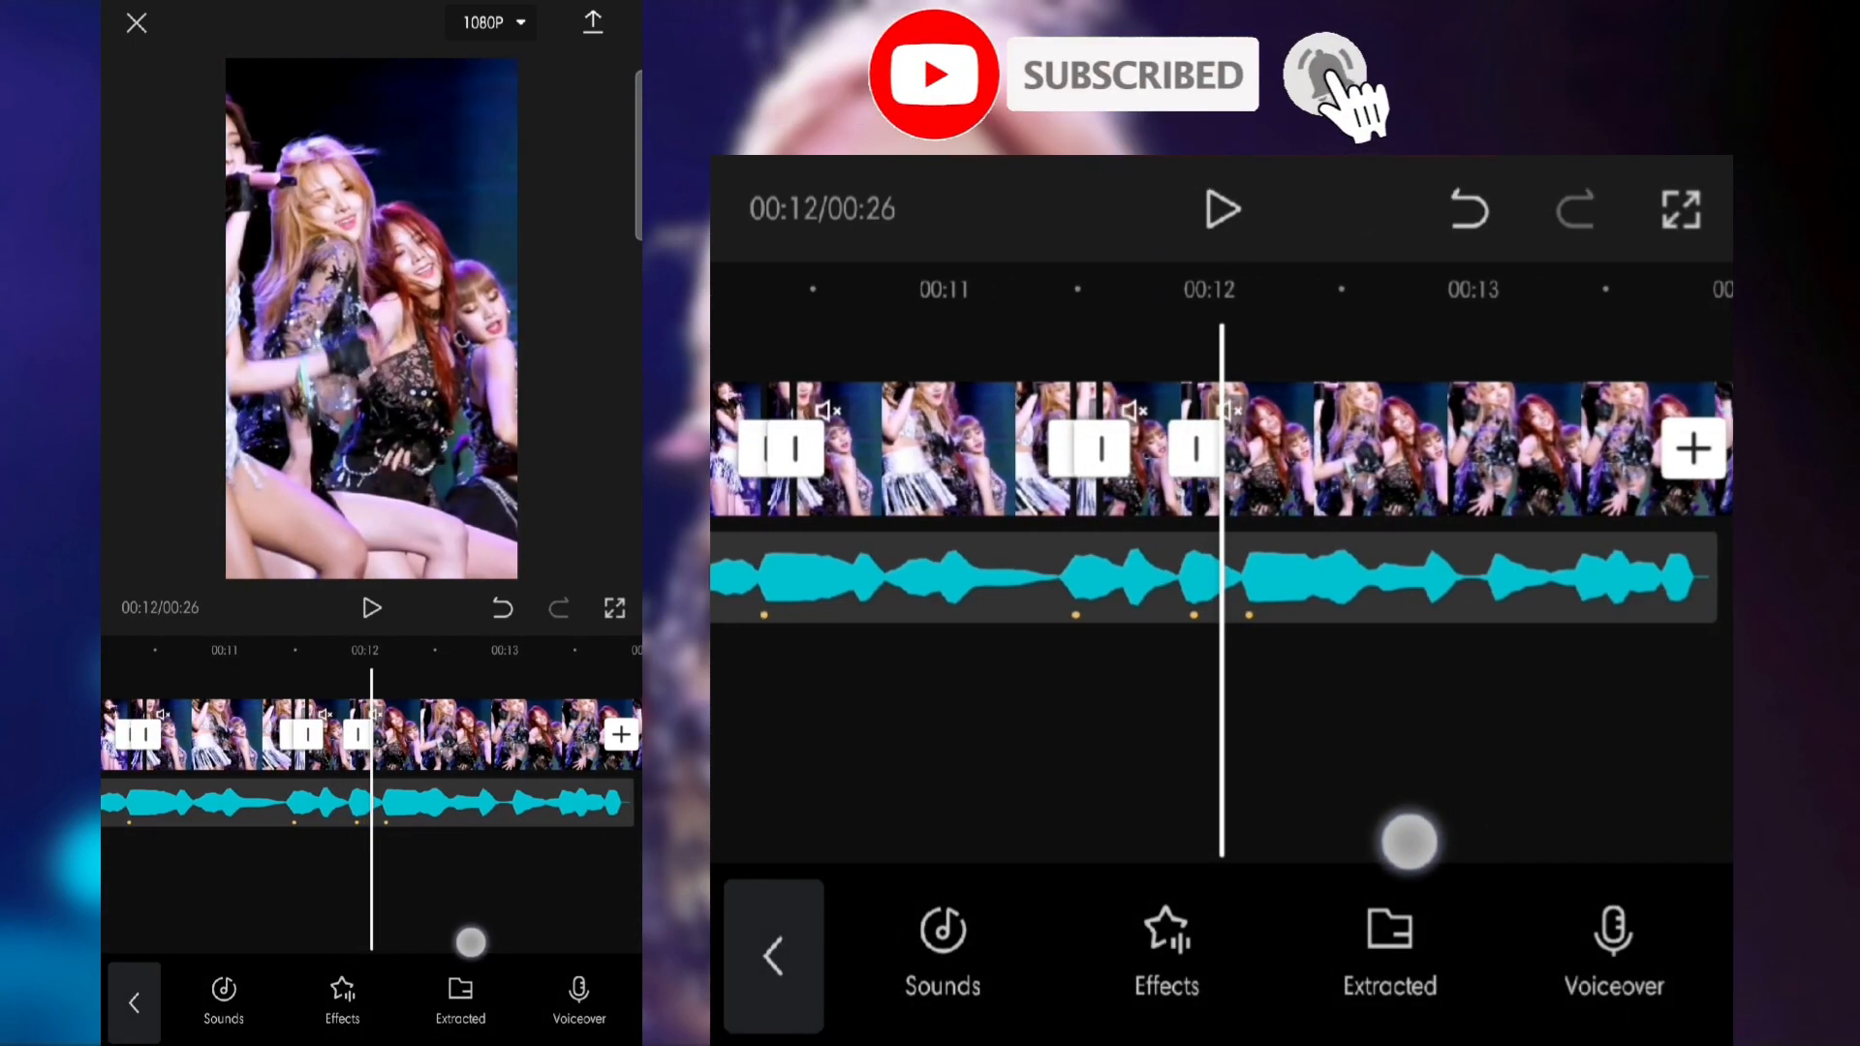
Set the piece after 12 seconds and the last piece to about 16x speed, bringing the edit to 13 seconds
click(1186, 447)
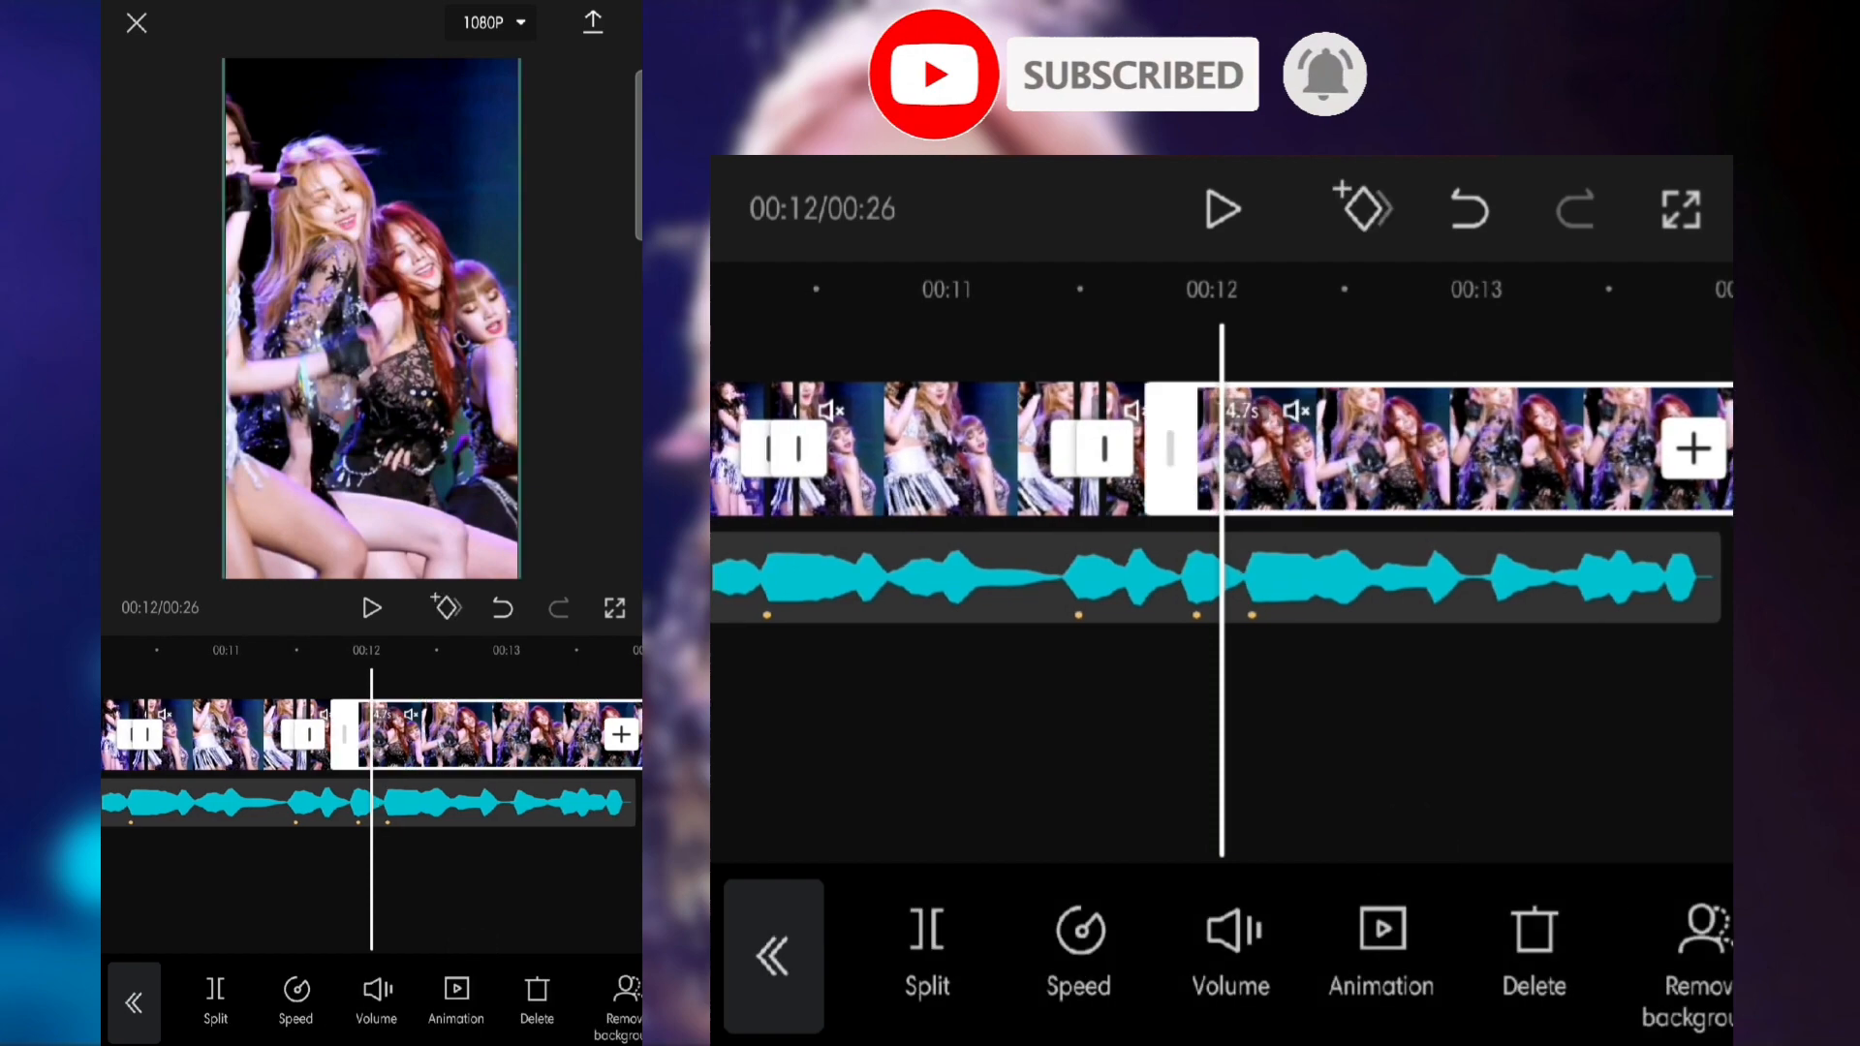
click(1077, 955)
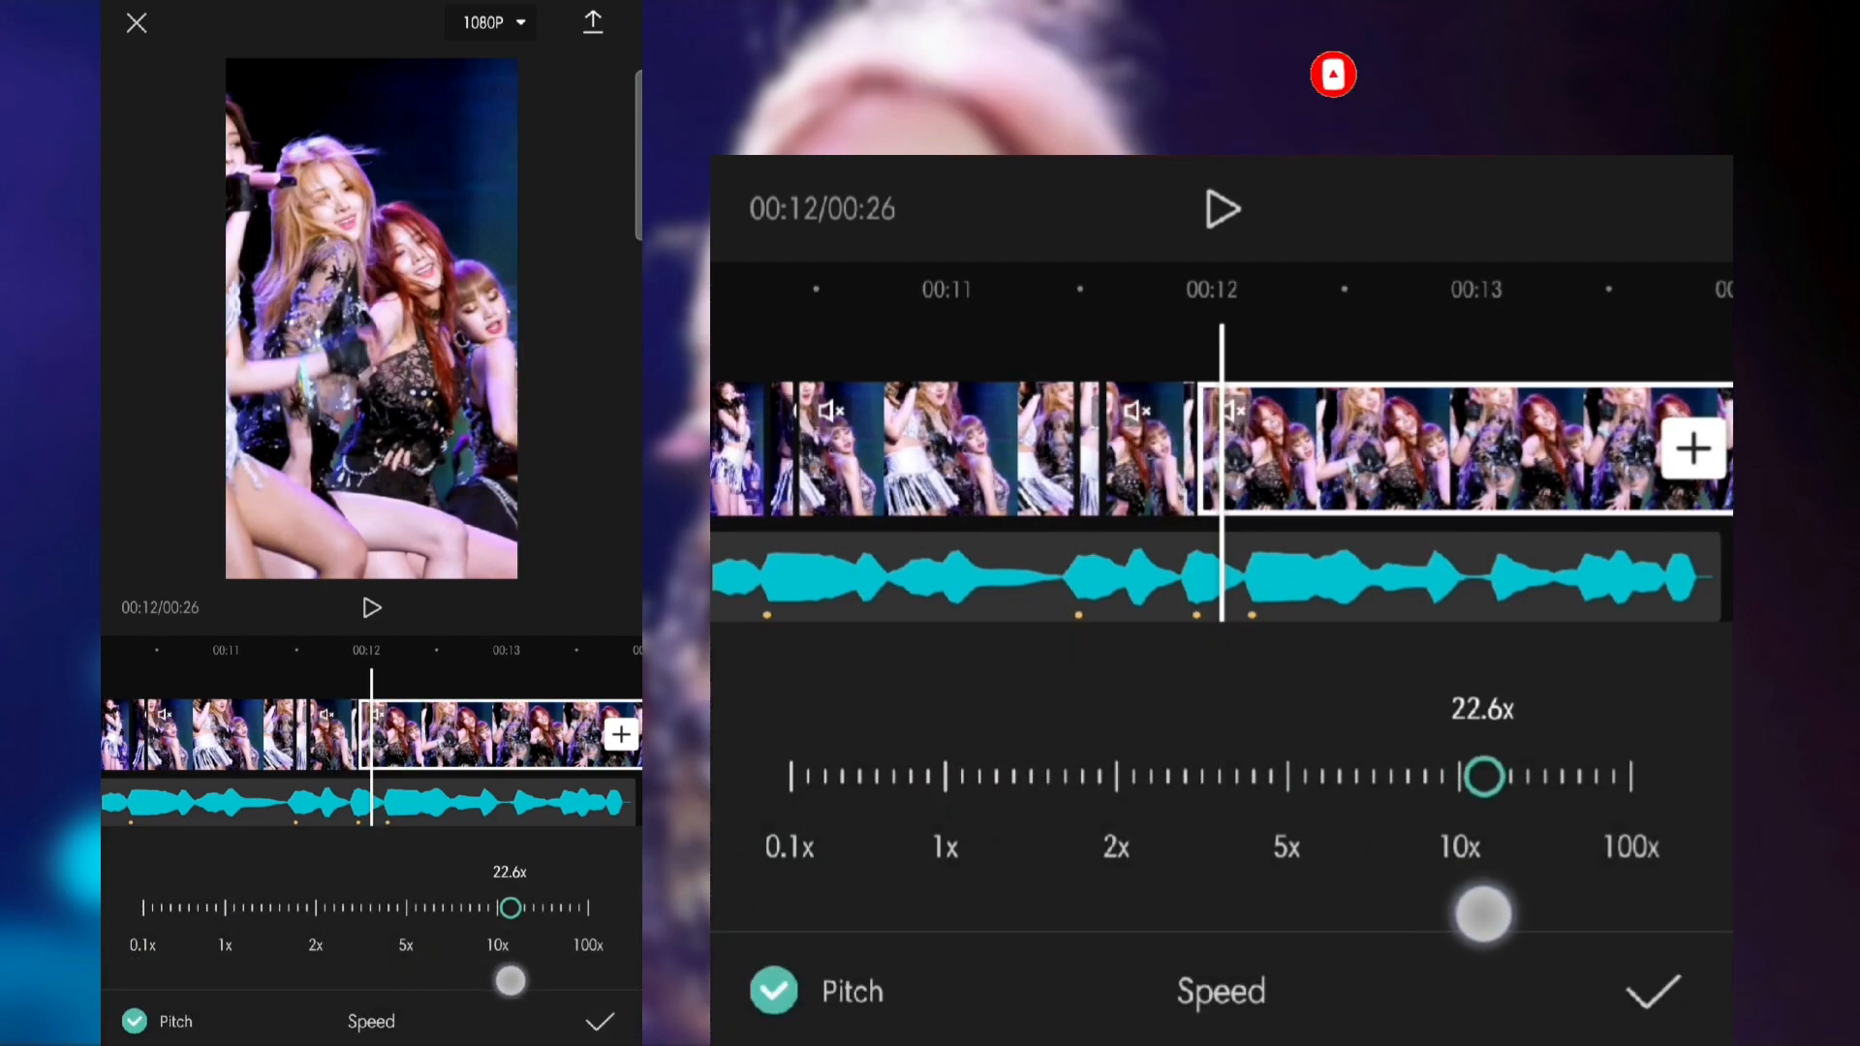
drag(1486, 777, 1470, 777)
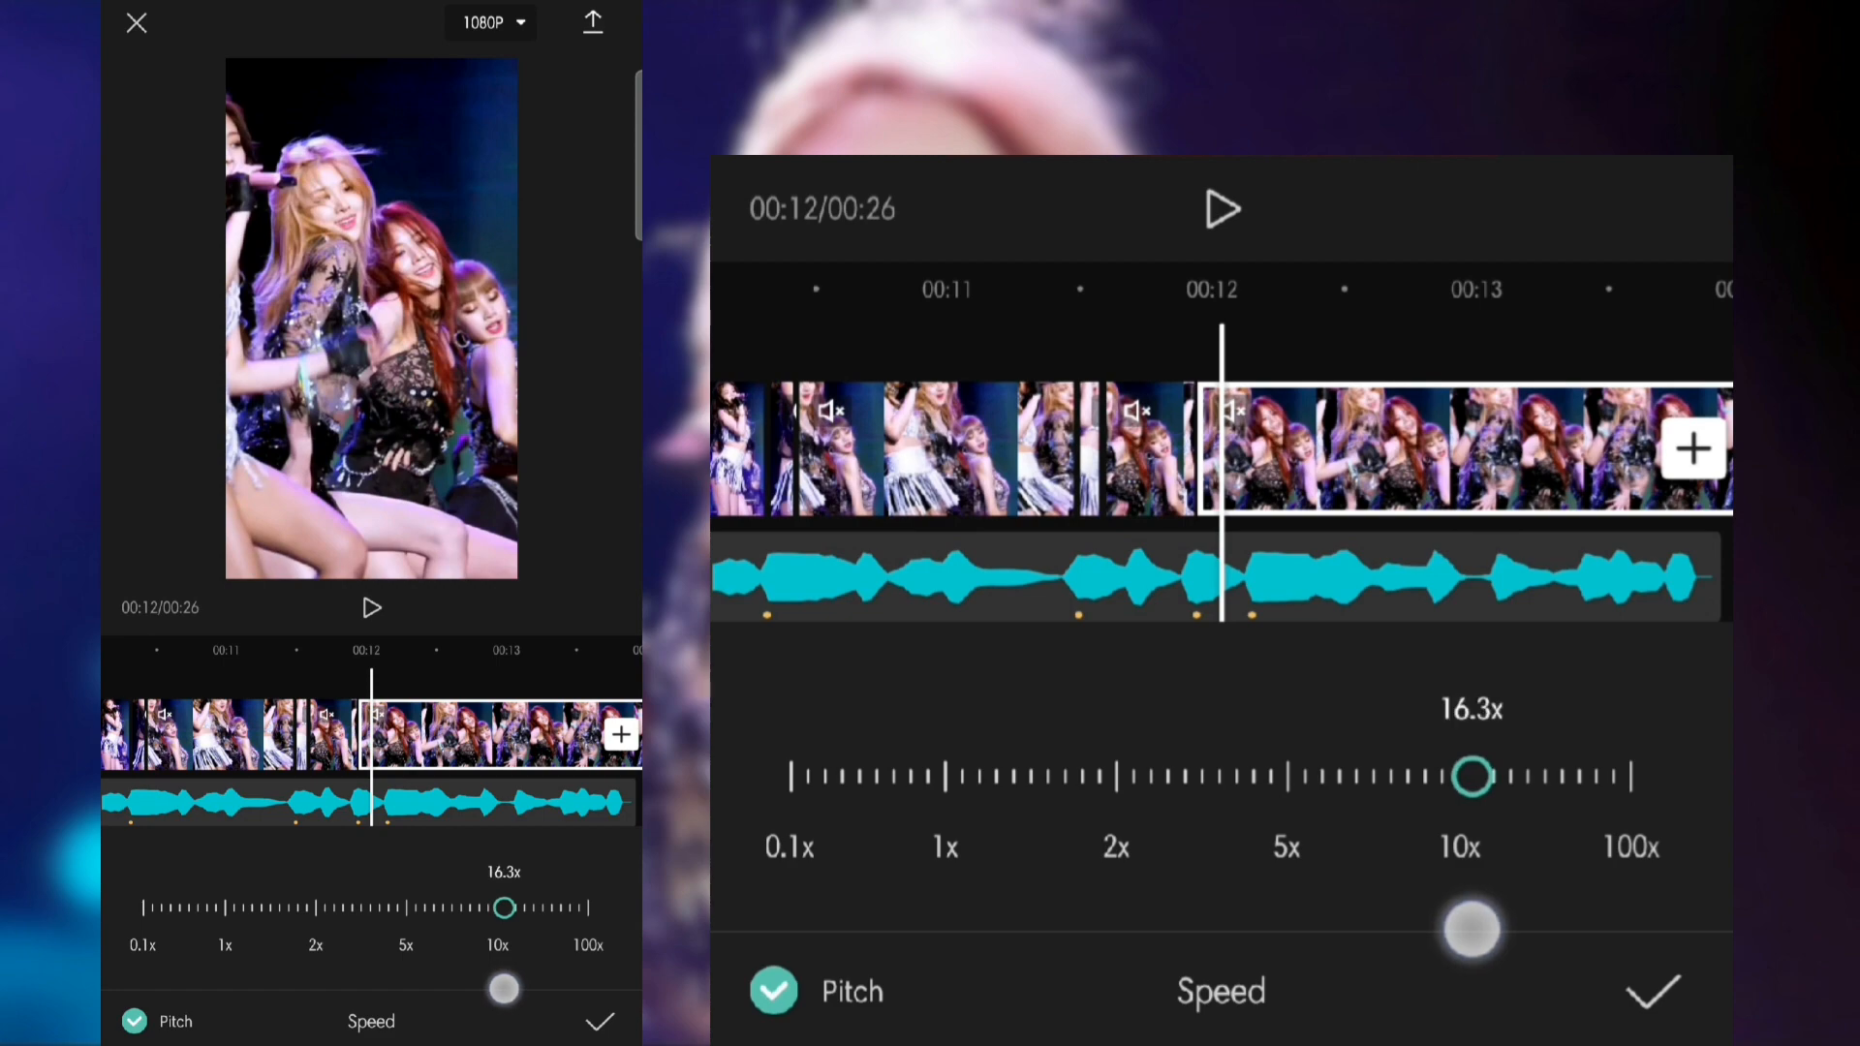
click(1652, 992)
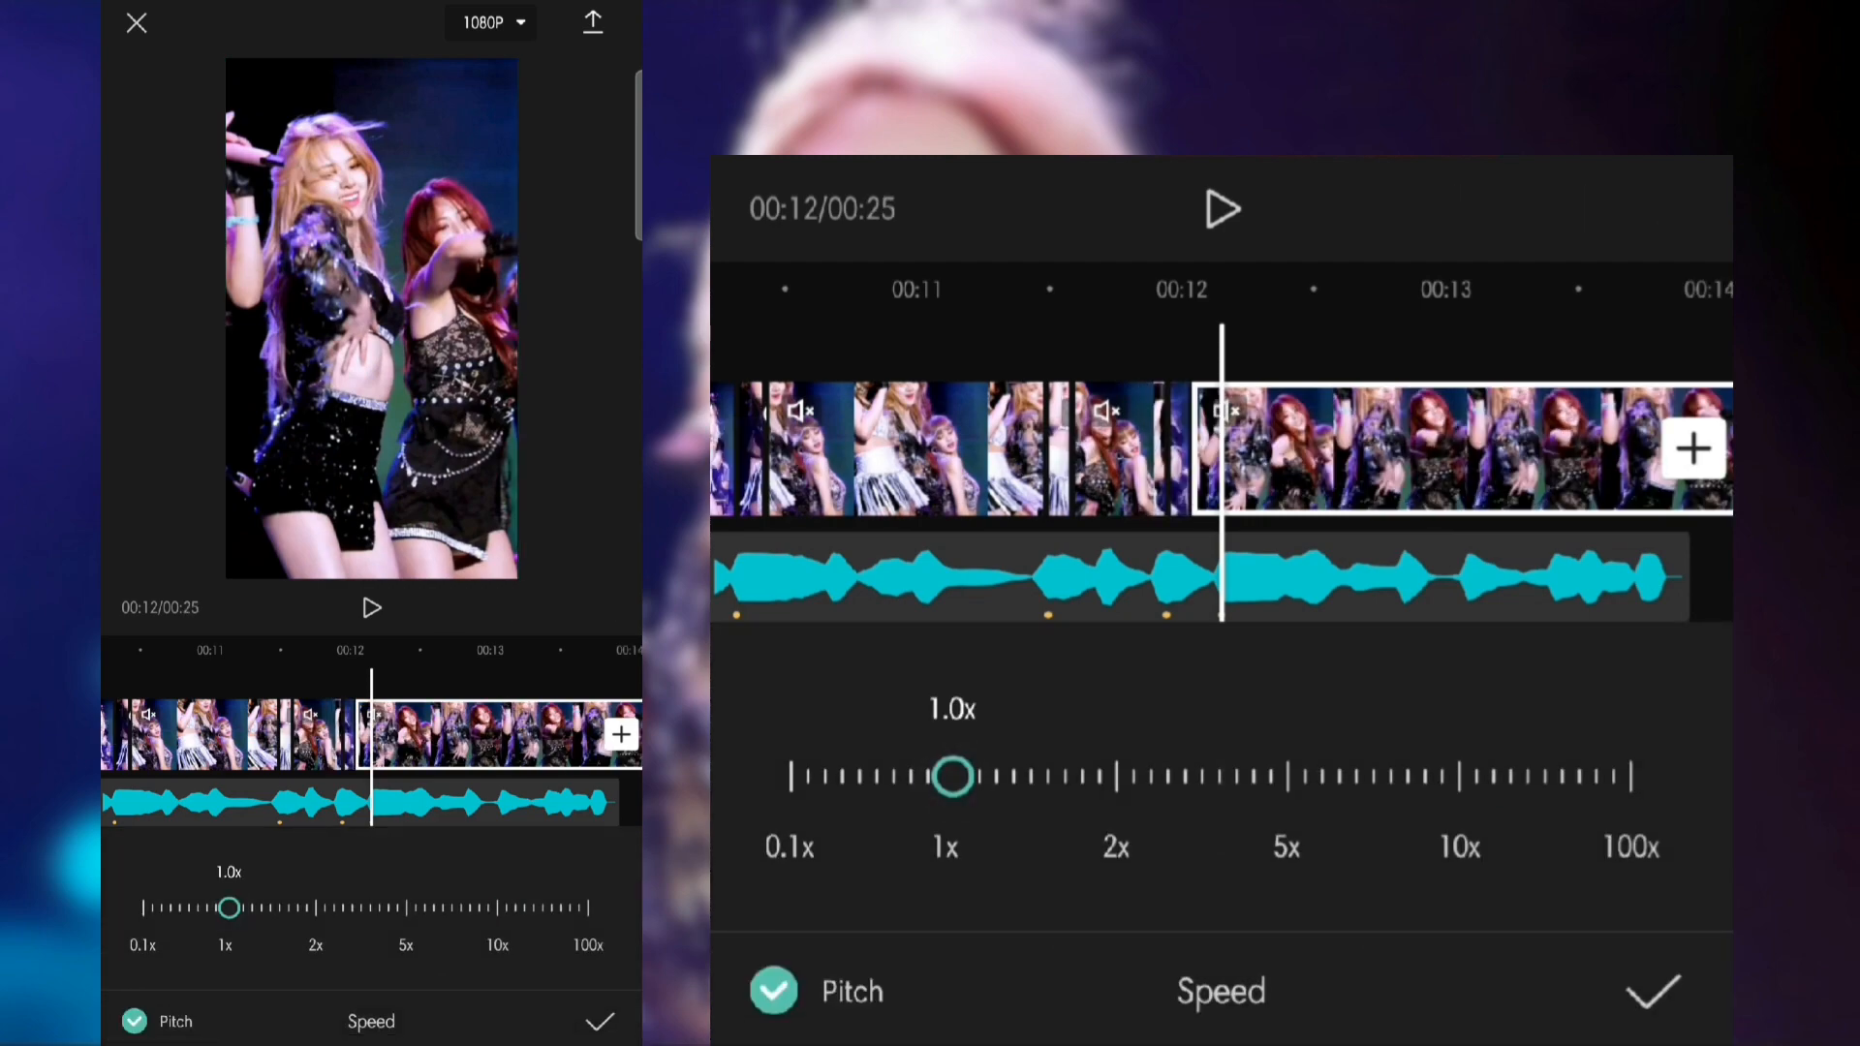
click(1653, 992)
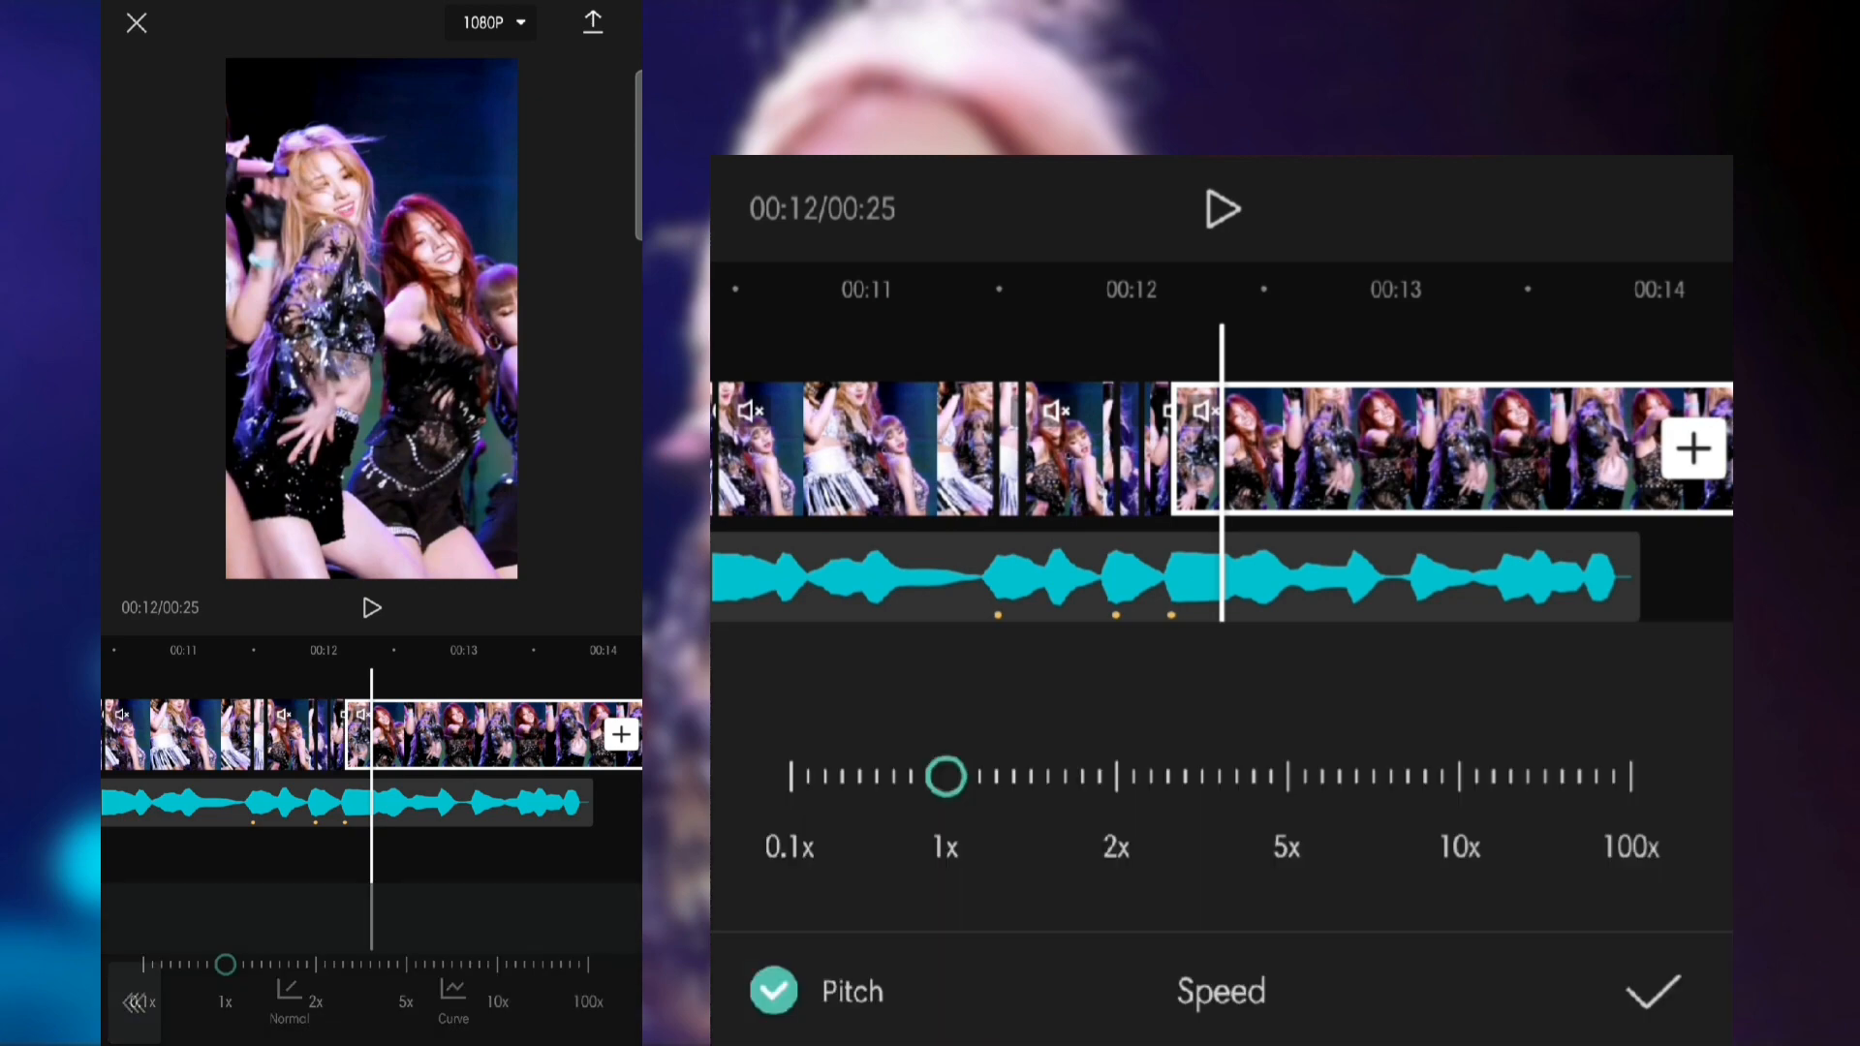
drag(949, 777, 1470, 777)
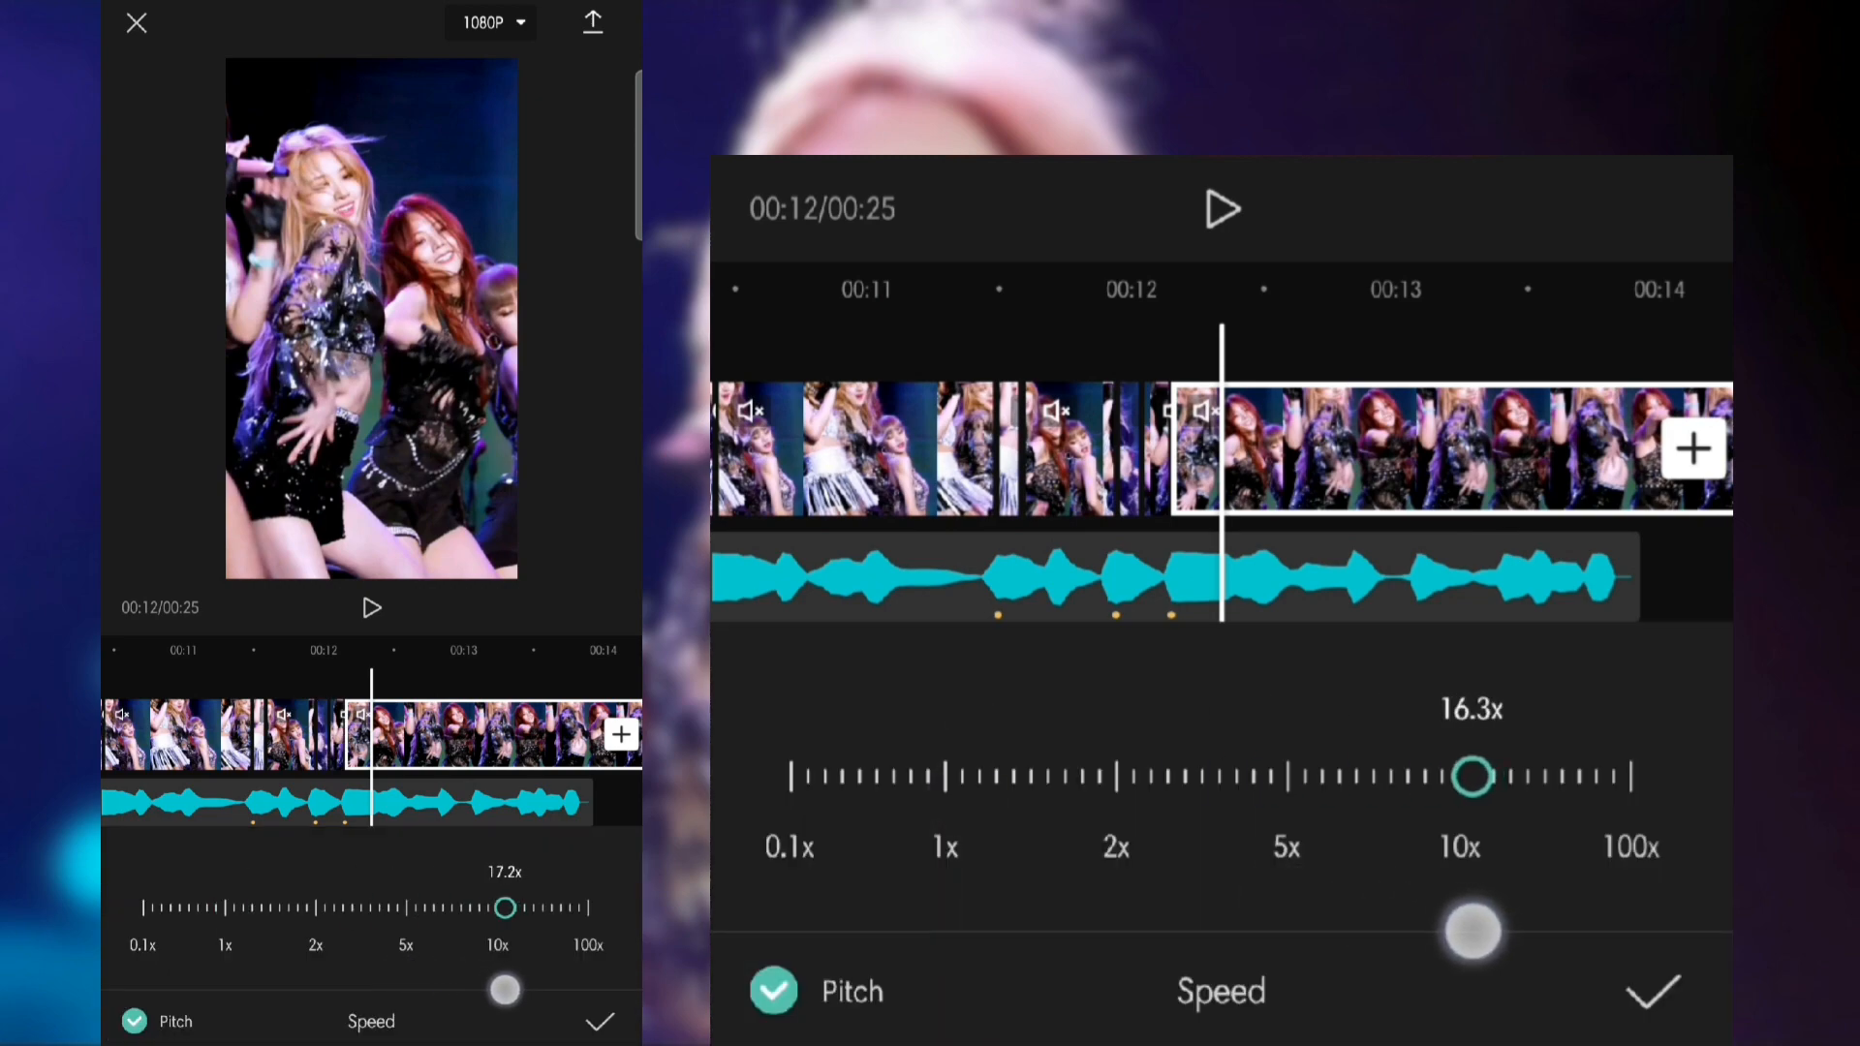
click(1653, 992)
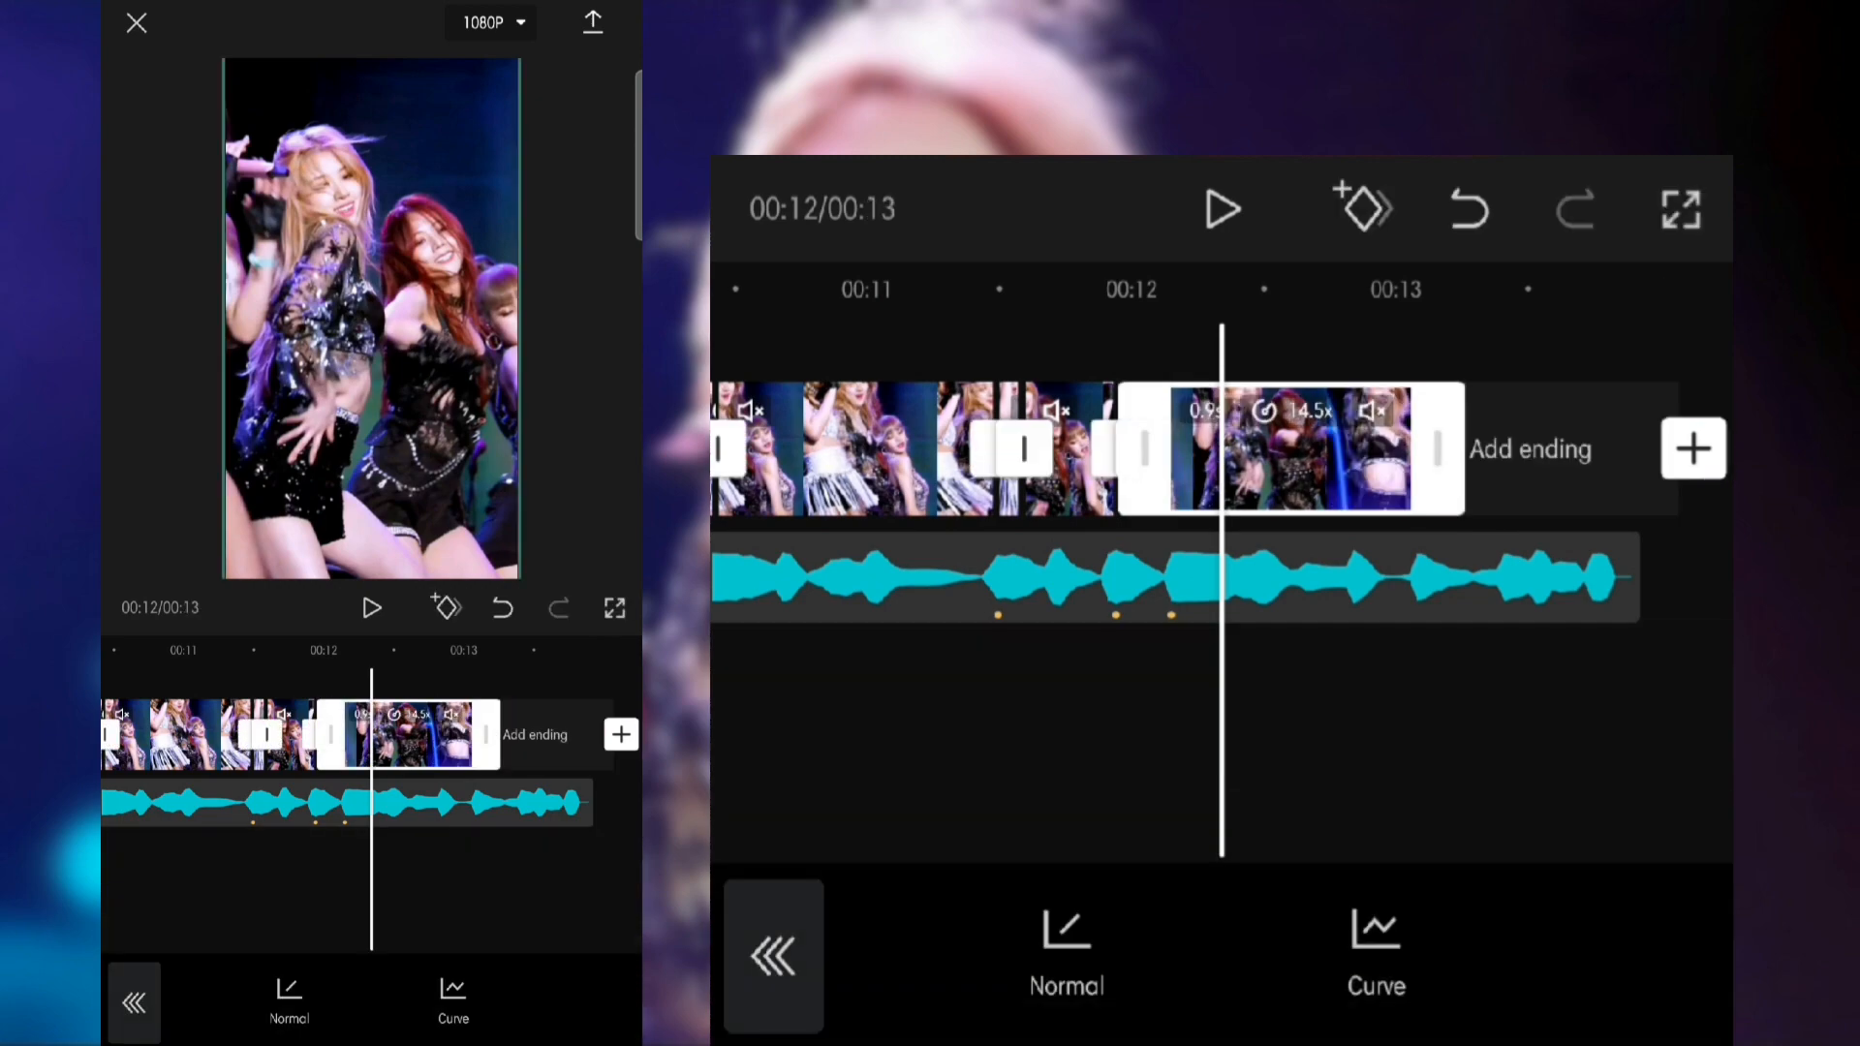
click(1389, 949)
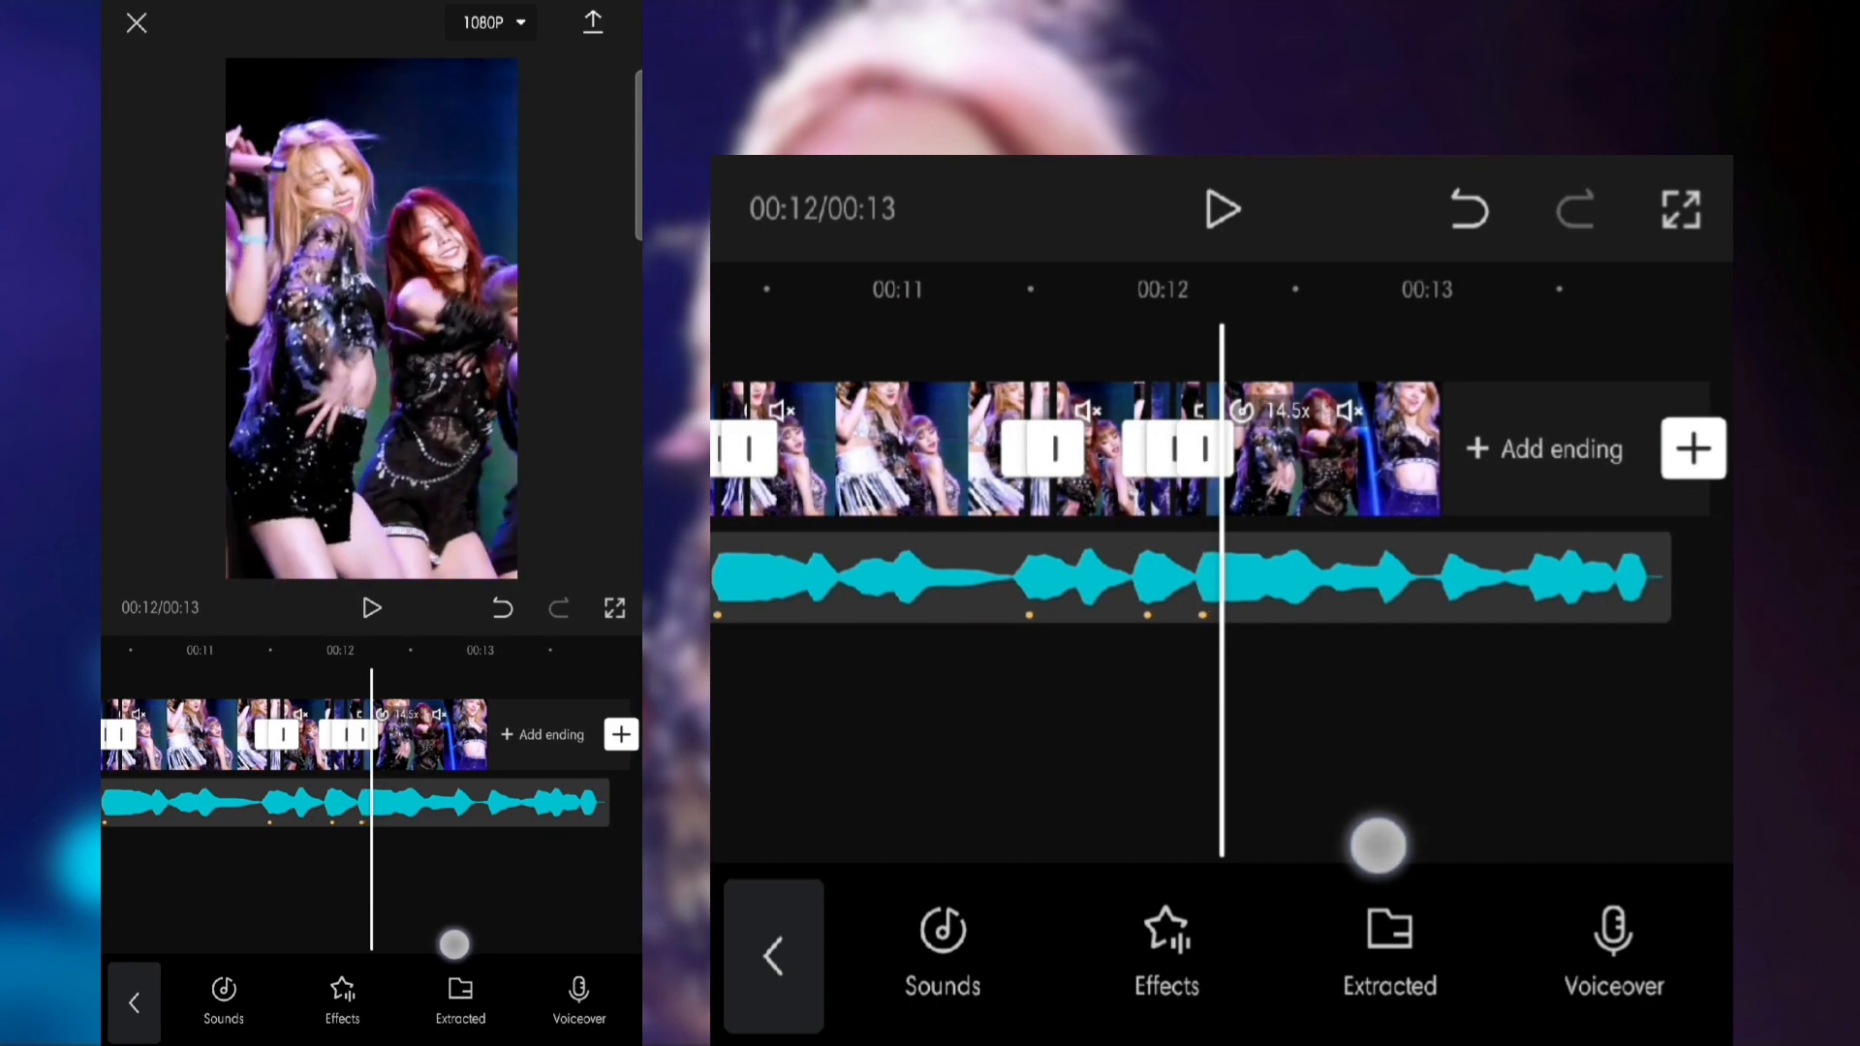
click(773, 955)
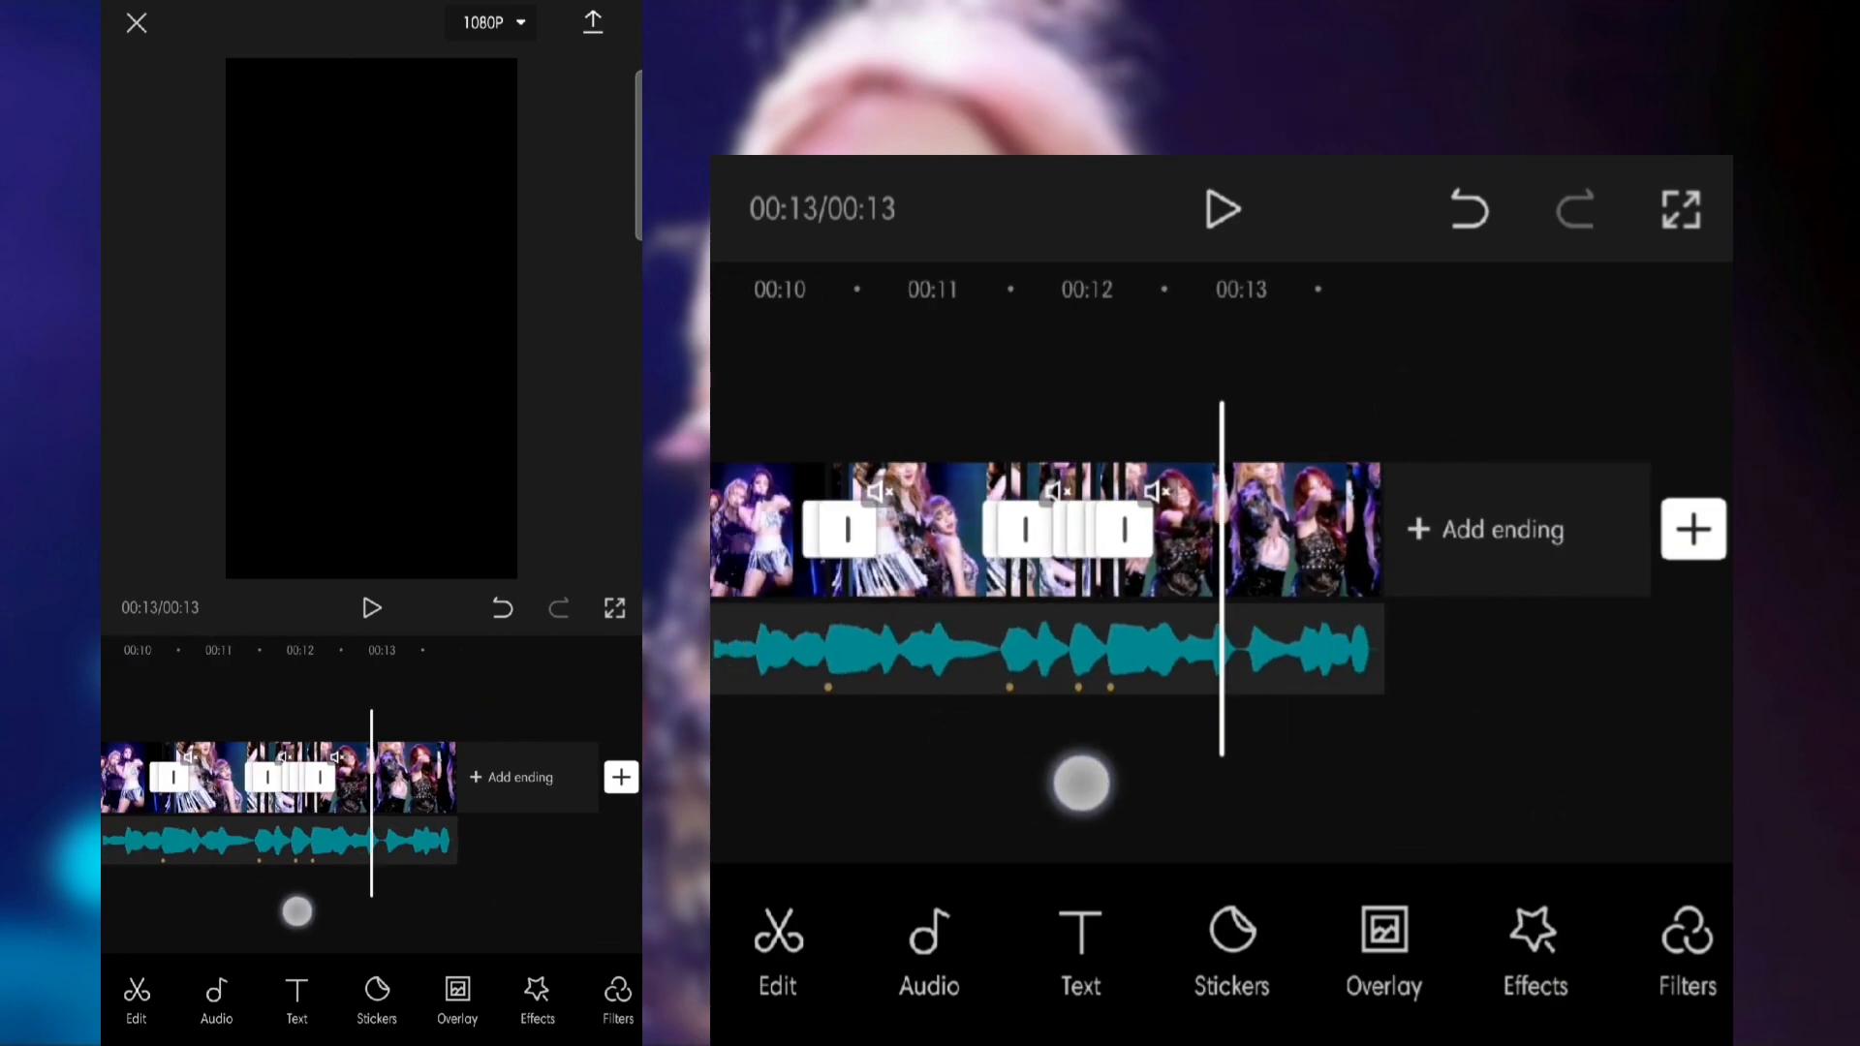
Add the plain white stock clip as an overlay and set its blending to Overlay
click(1222, 210)
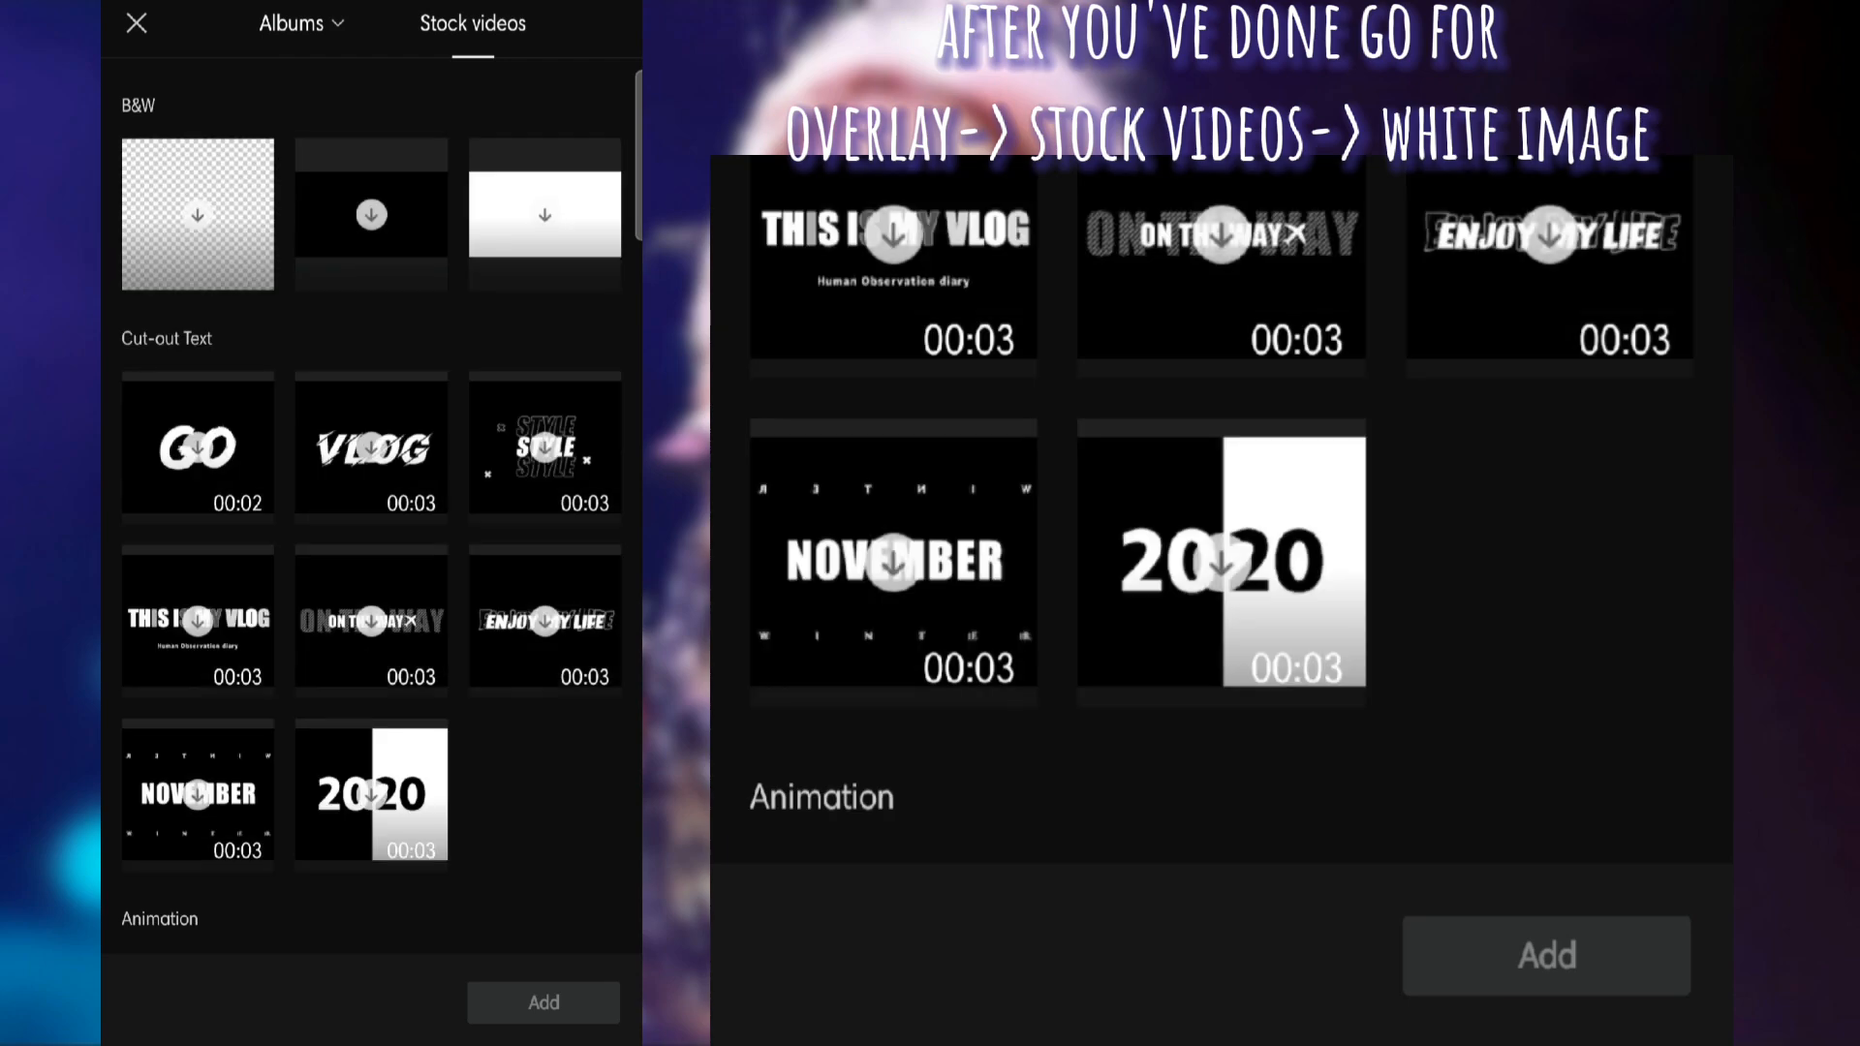
click(544, 213)
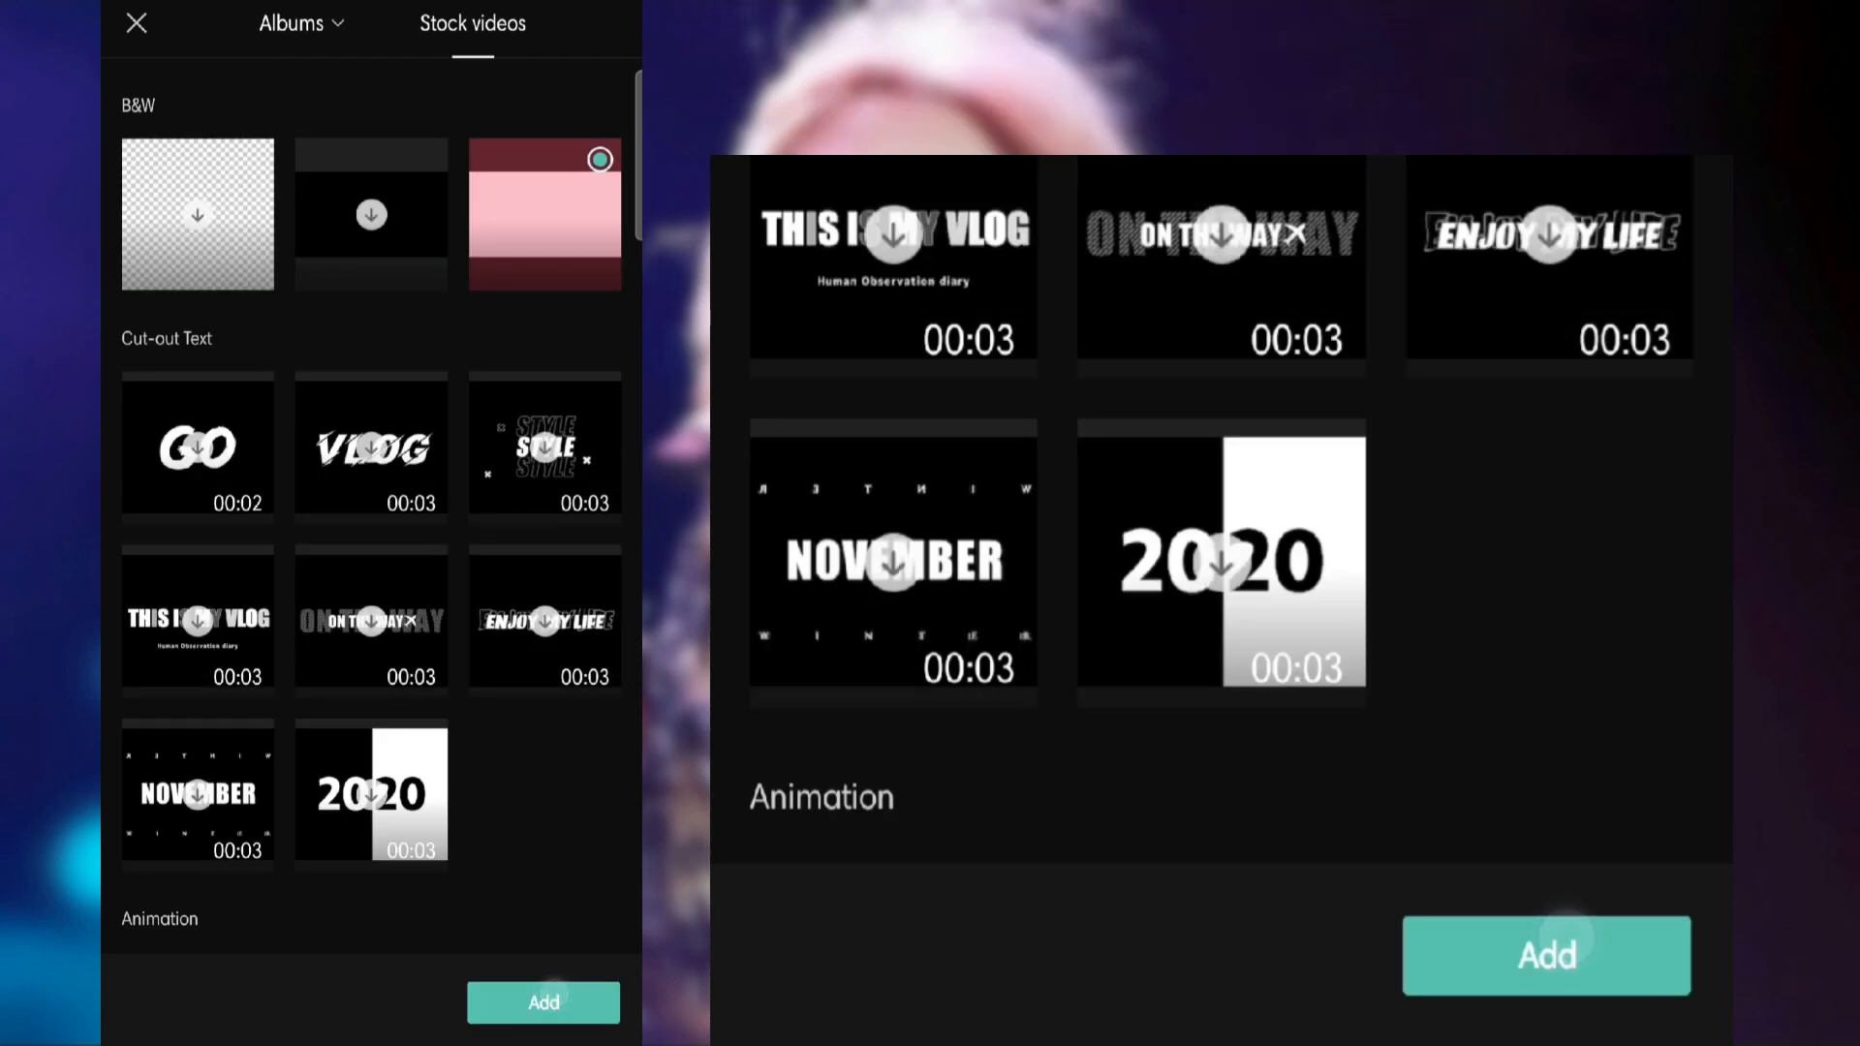
click(1546, 955)
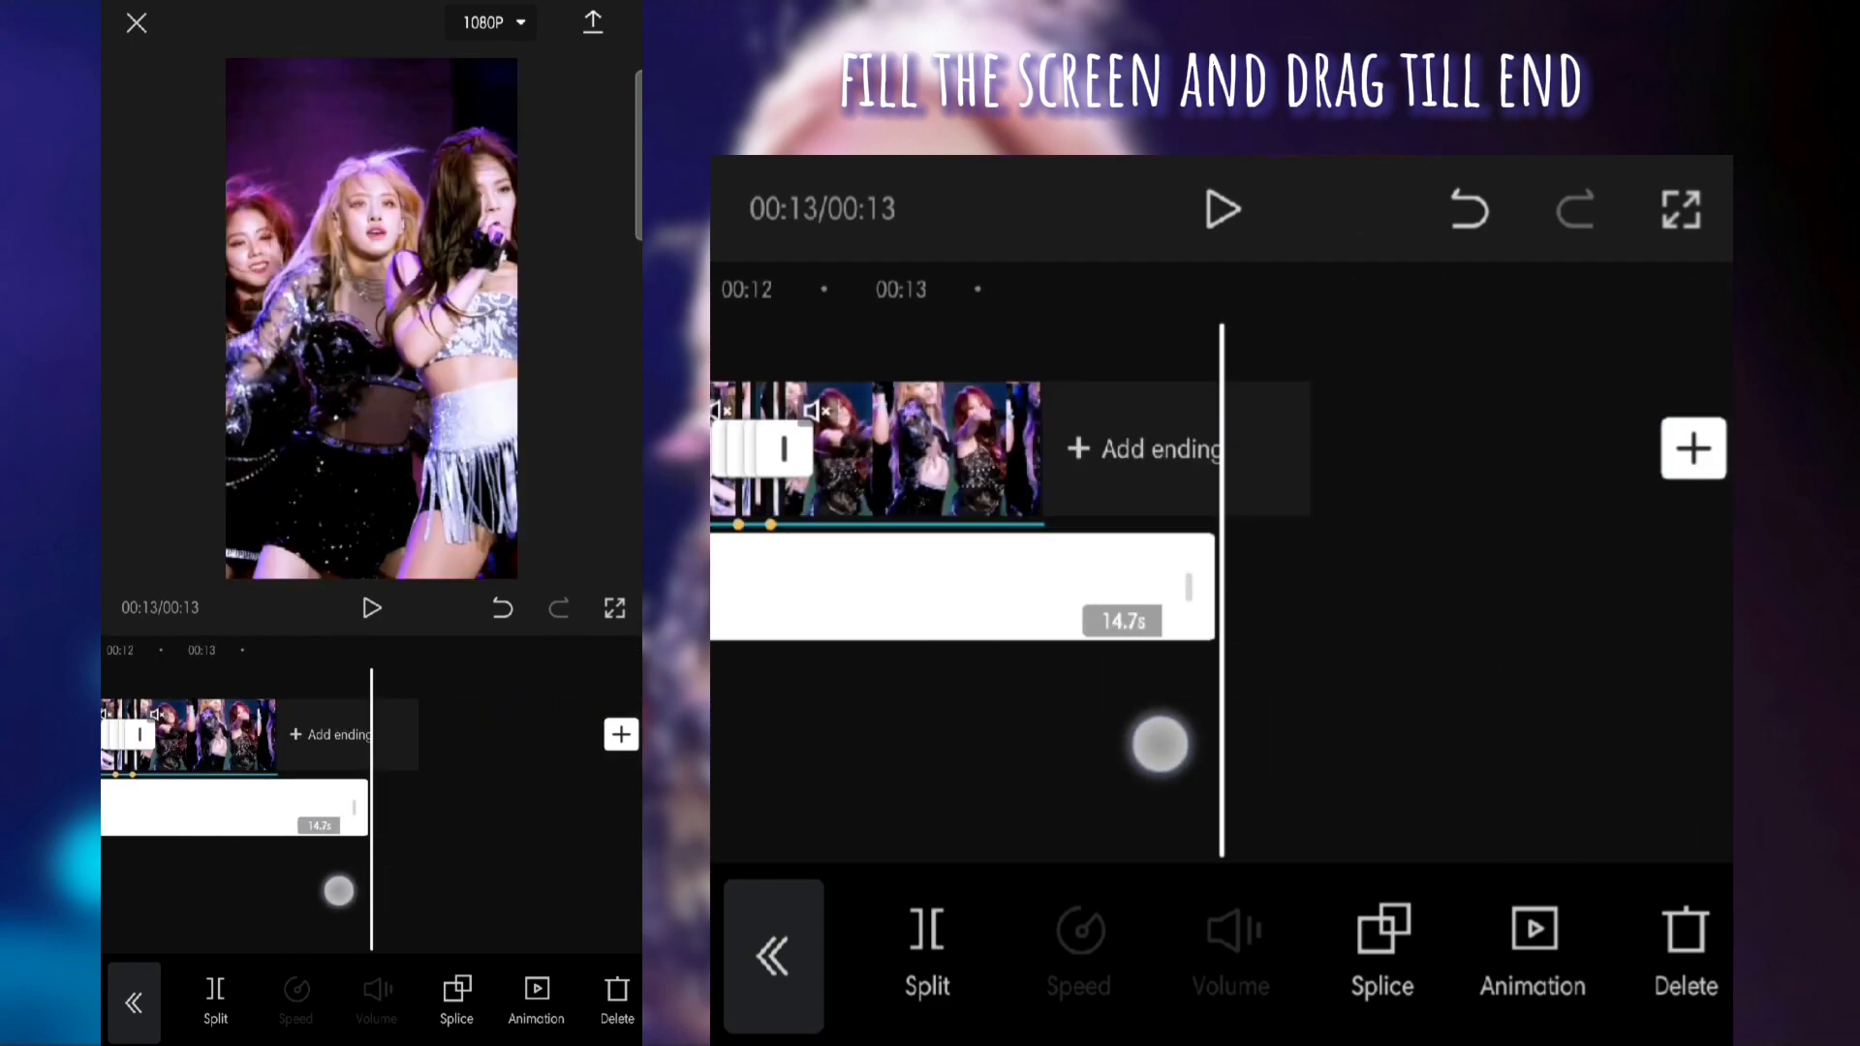
click(1382, 950)
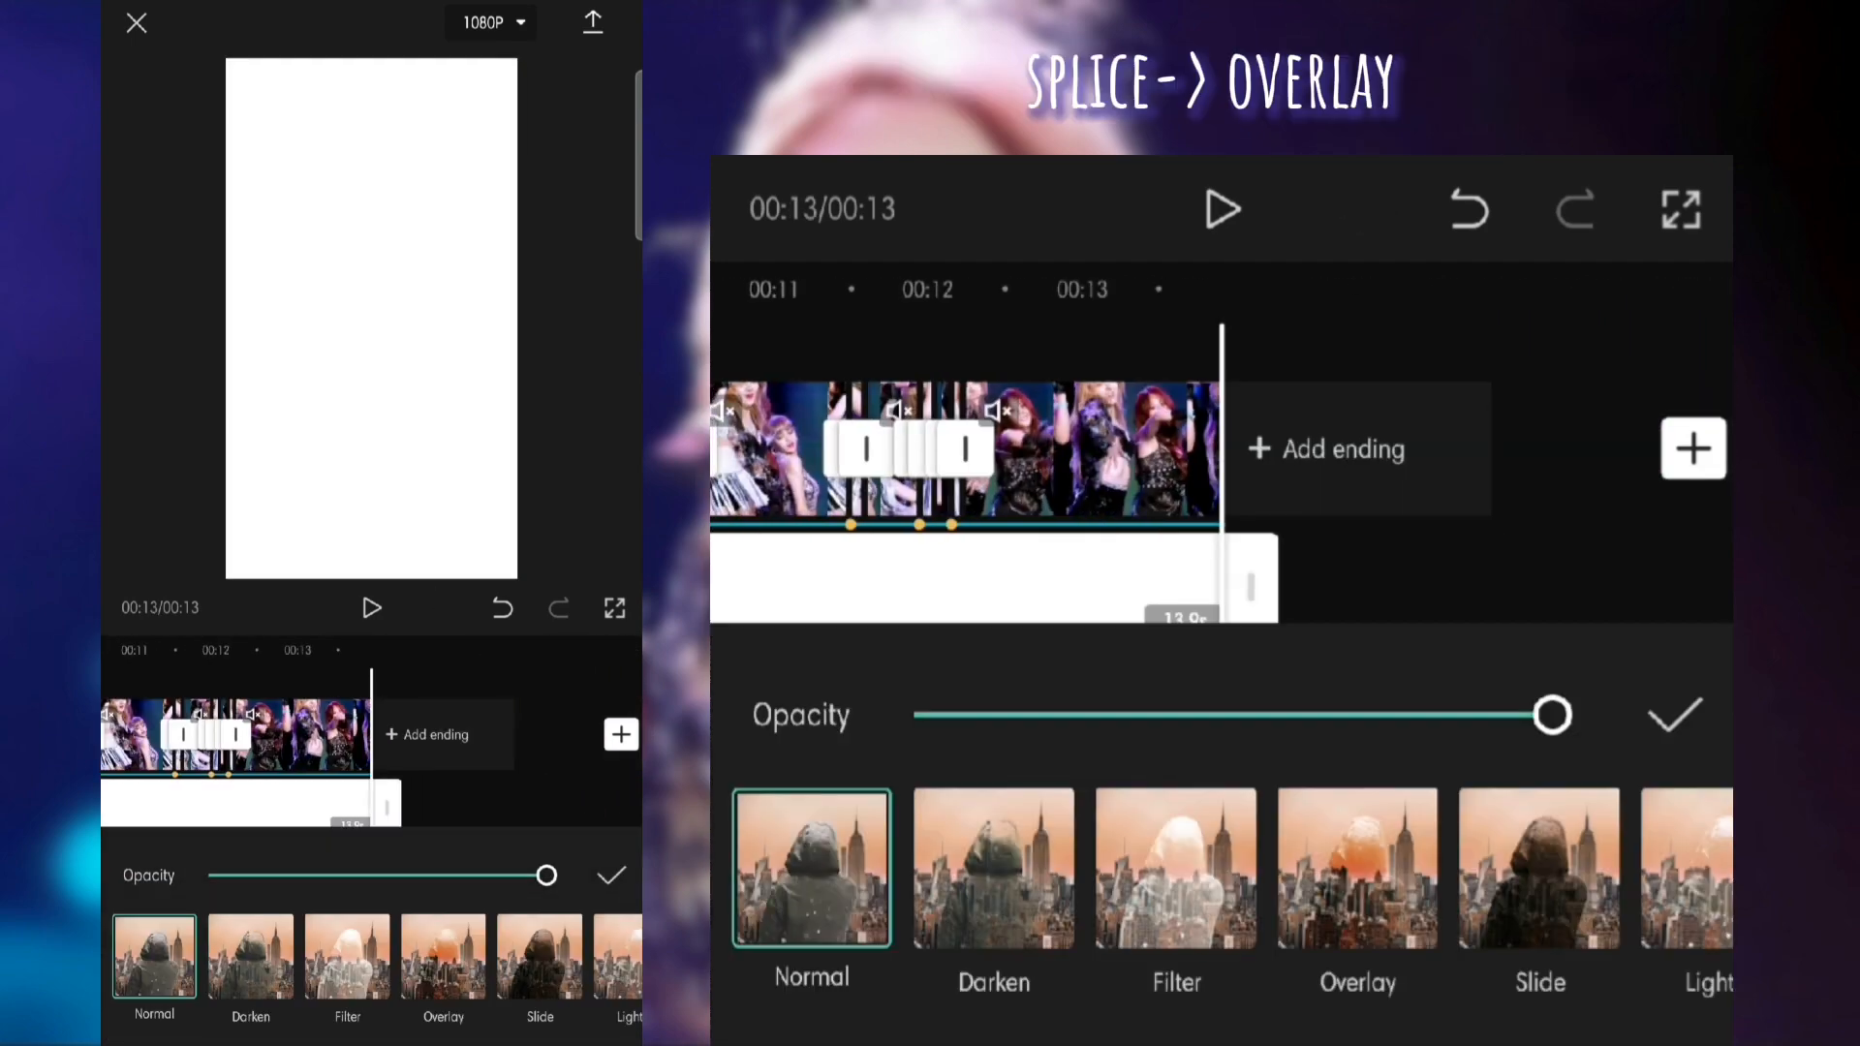
click(1356, 868)
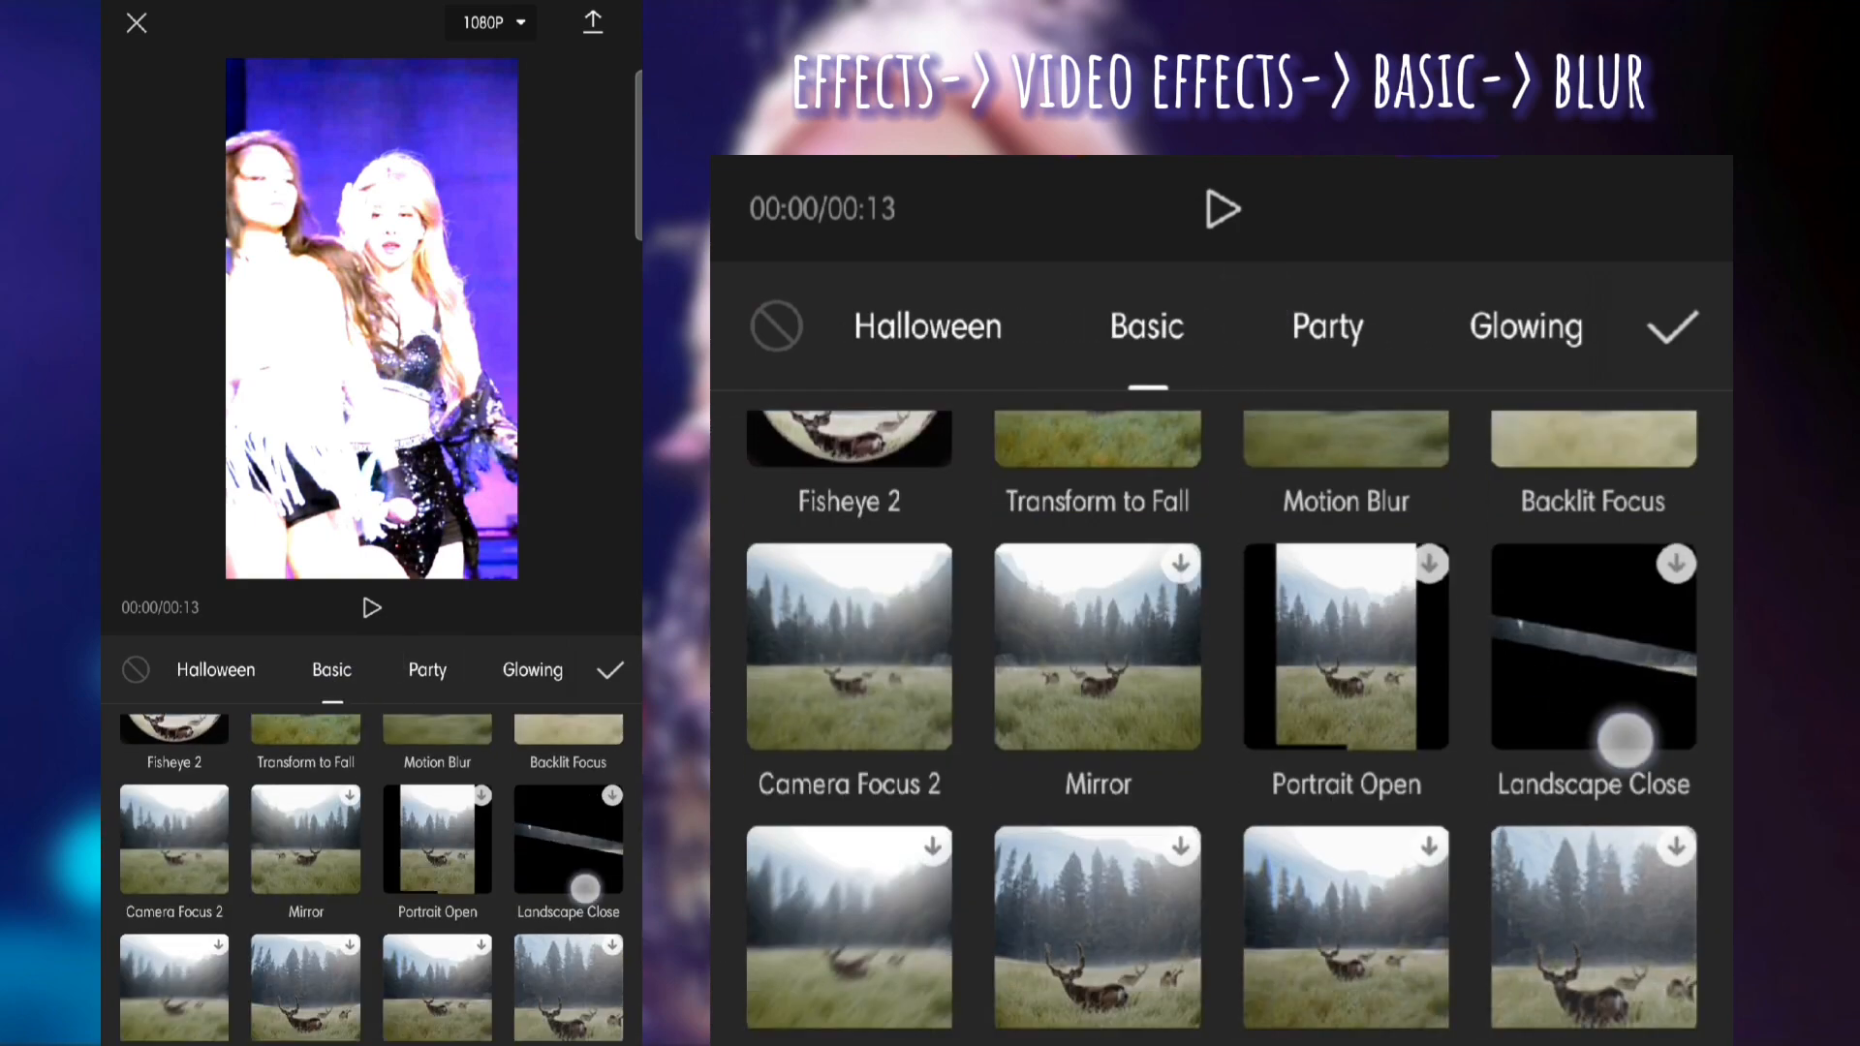
Apply the Basic Blur effect over the white overlay for the full length and export it
scroll(down, 3)
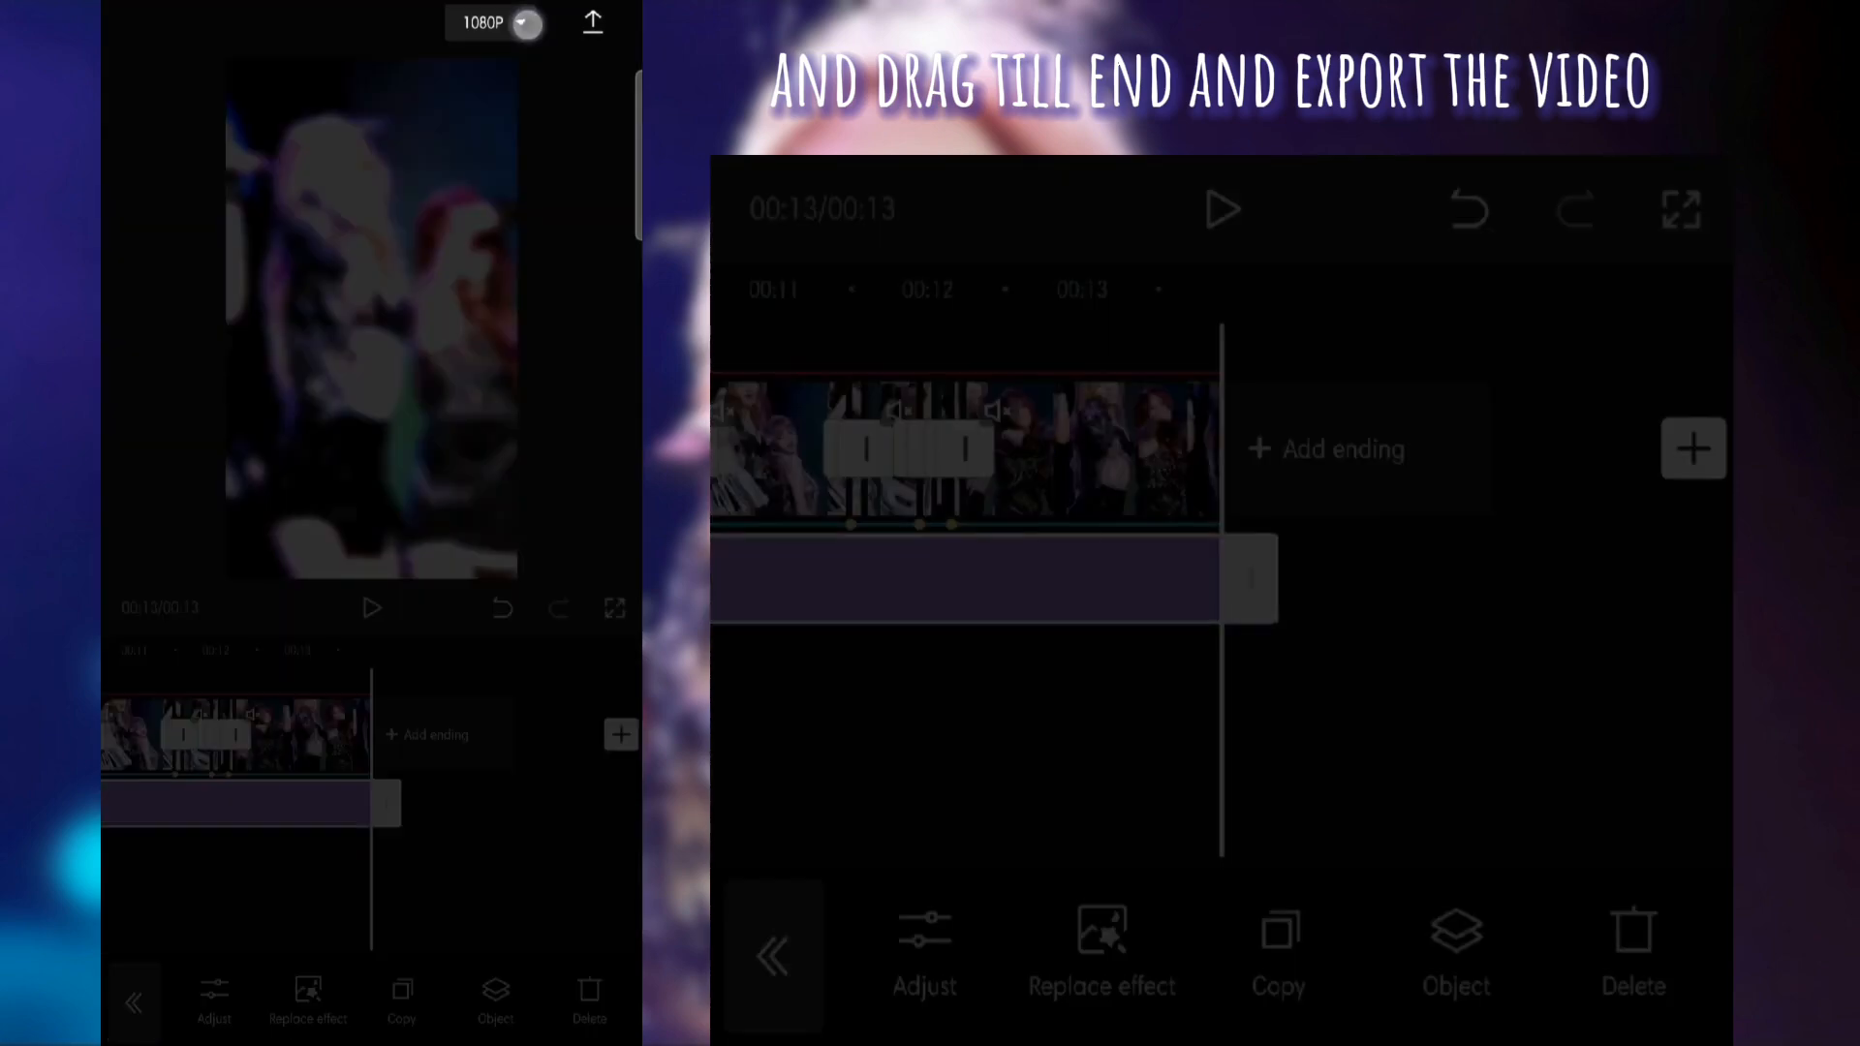
click(593, 21)
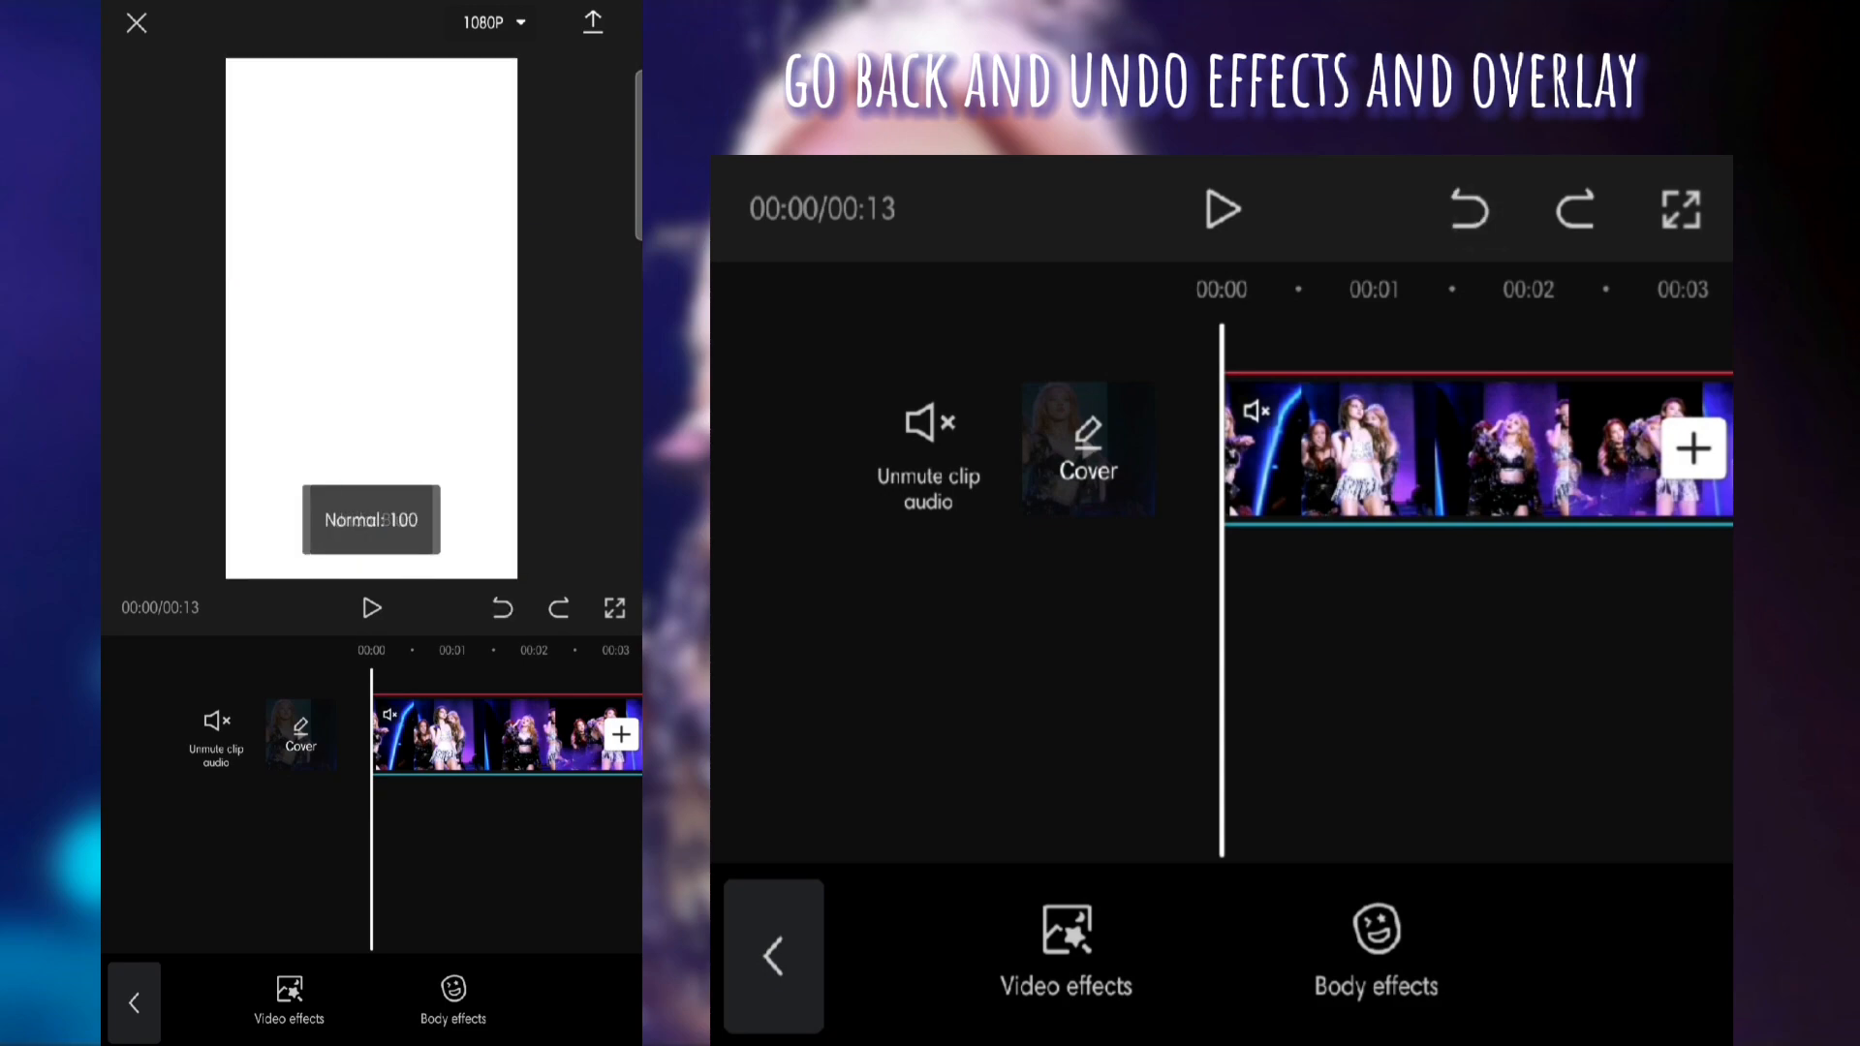
Place the exported blurred video as an overlay and split it at the beat markers
click(500, 608)
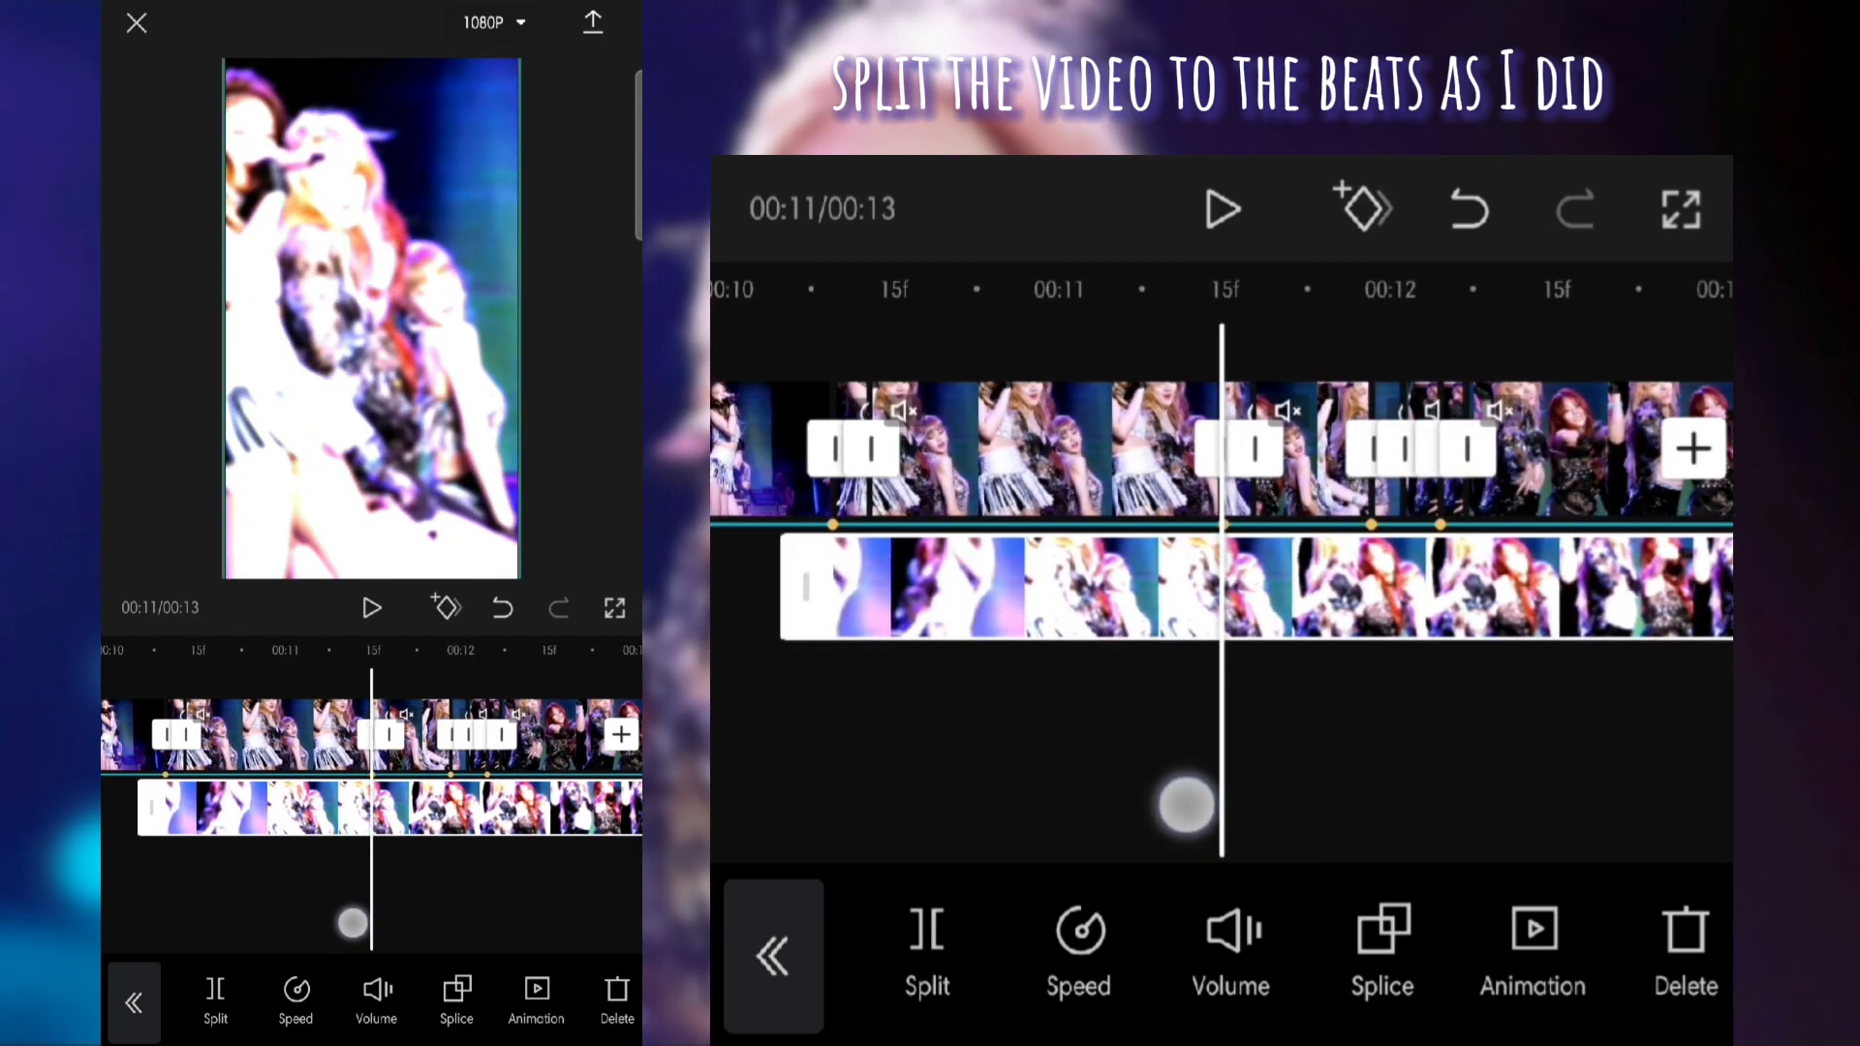
drag(1186, 804, 1376, 836)
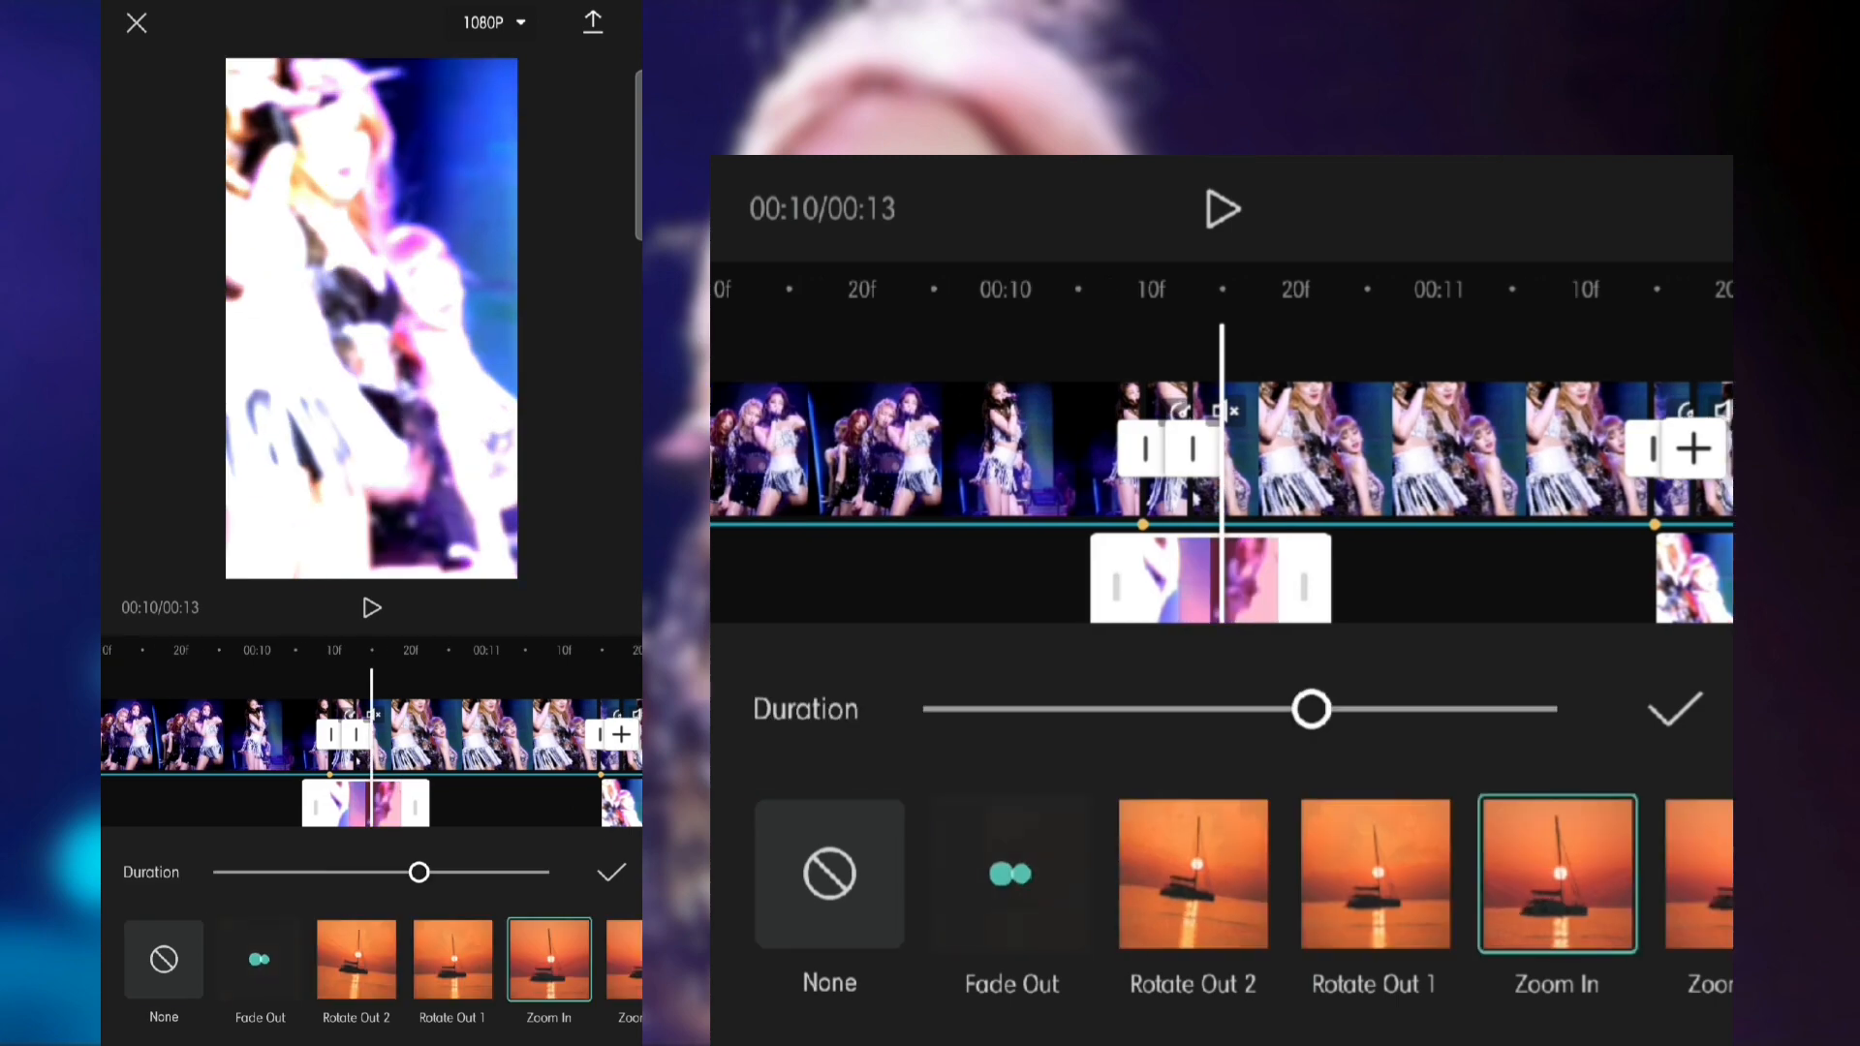
Give the overlay pieces Fade Out animations with a 0.3-second duration
click(1011, 873)
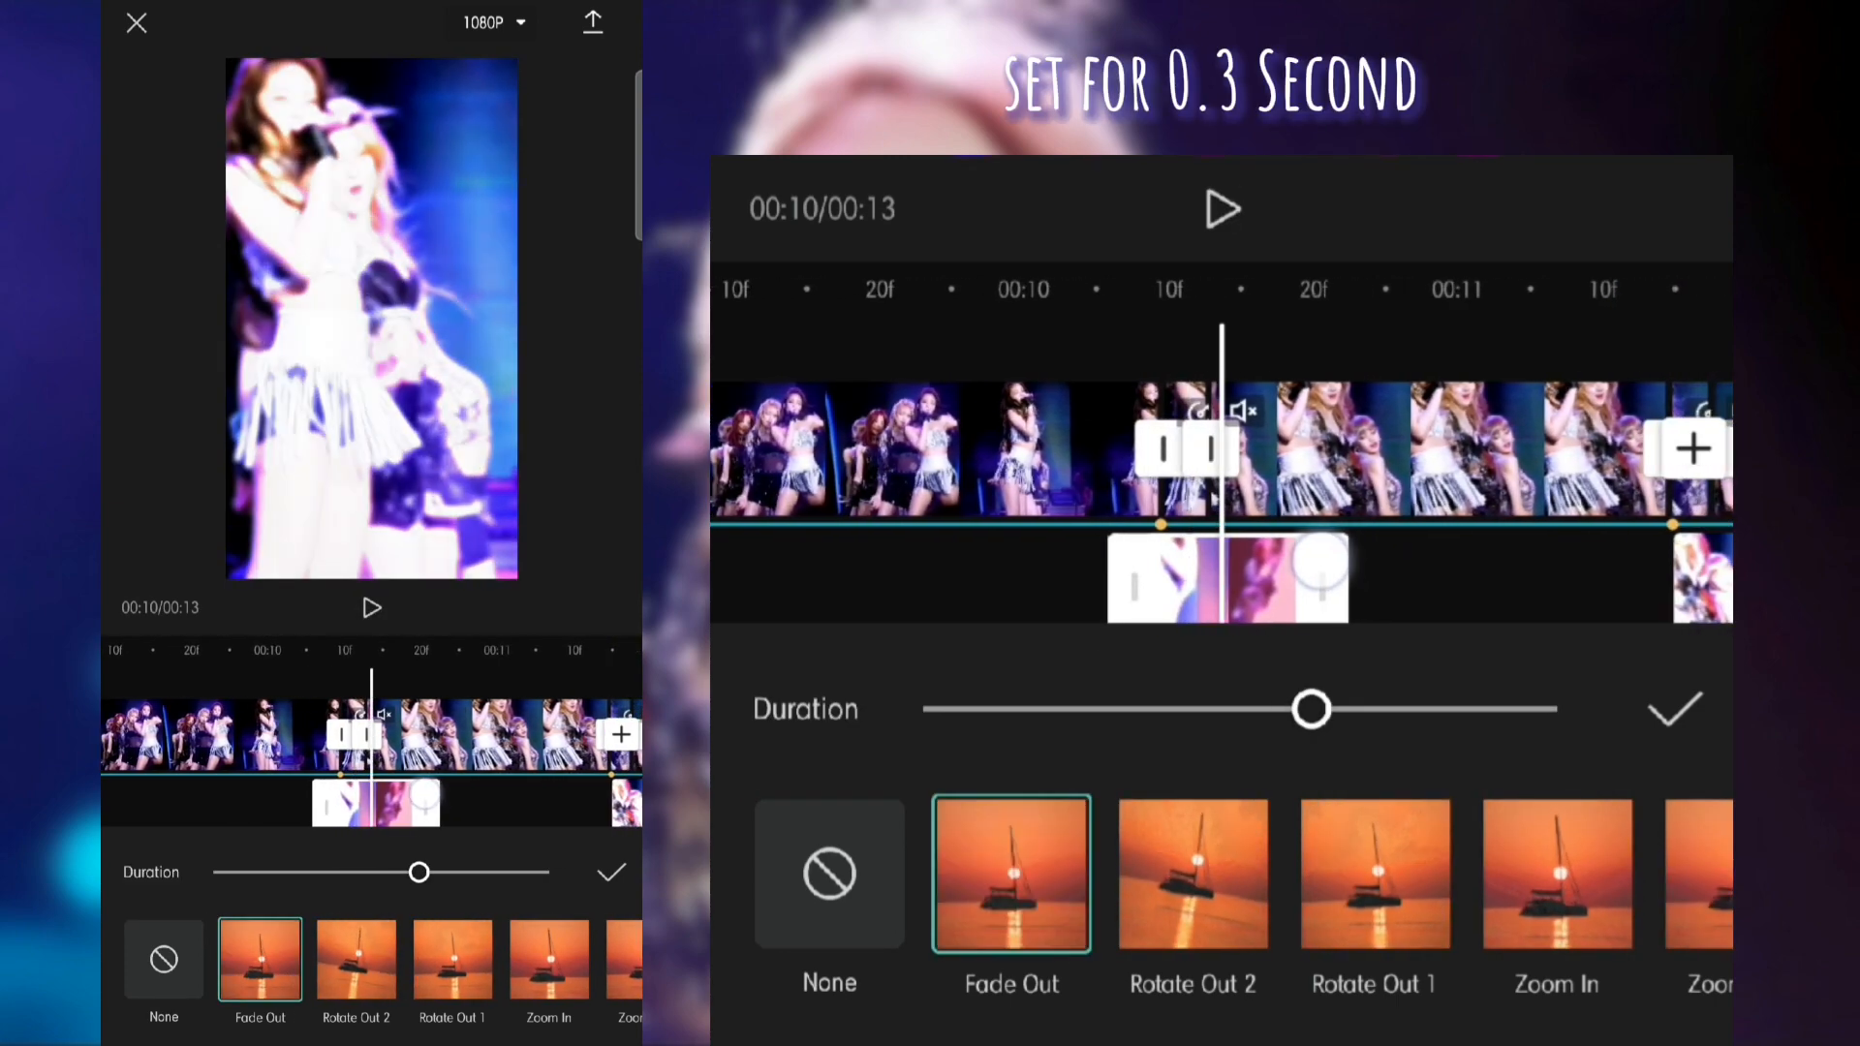
drag(1314, 709, 1182, 709)
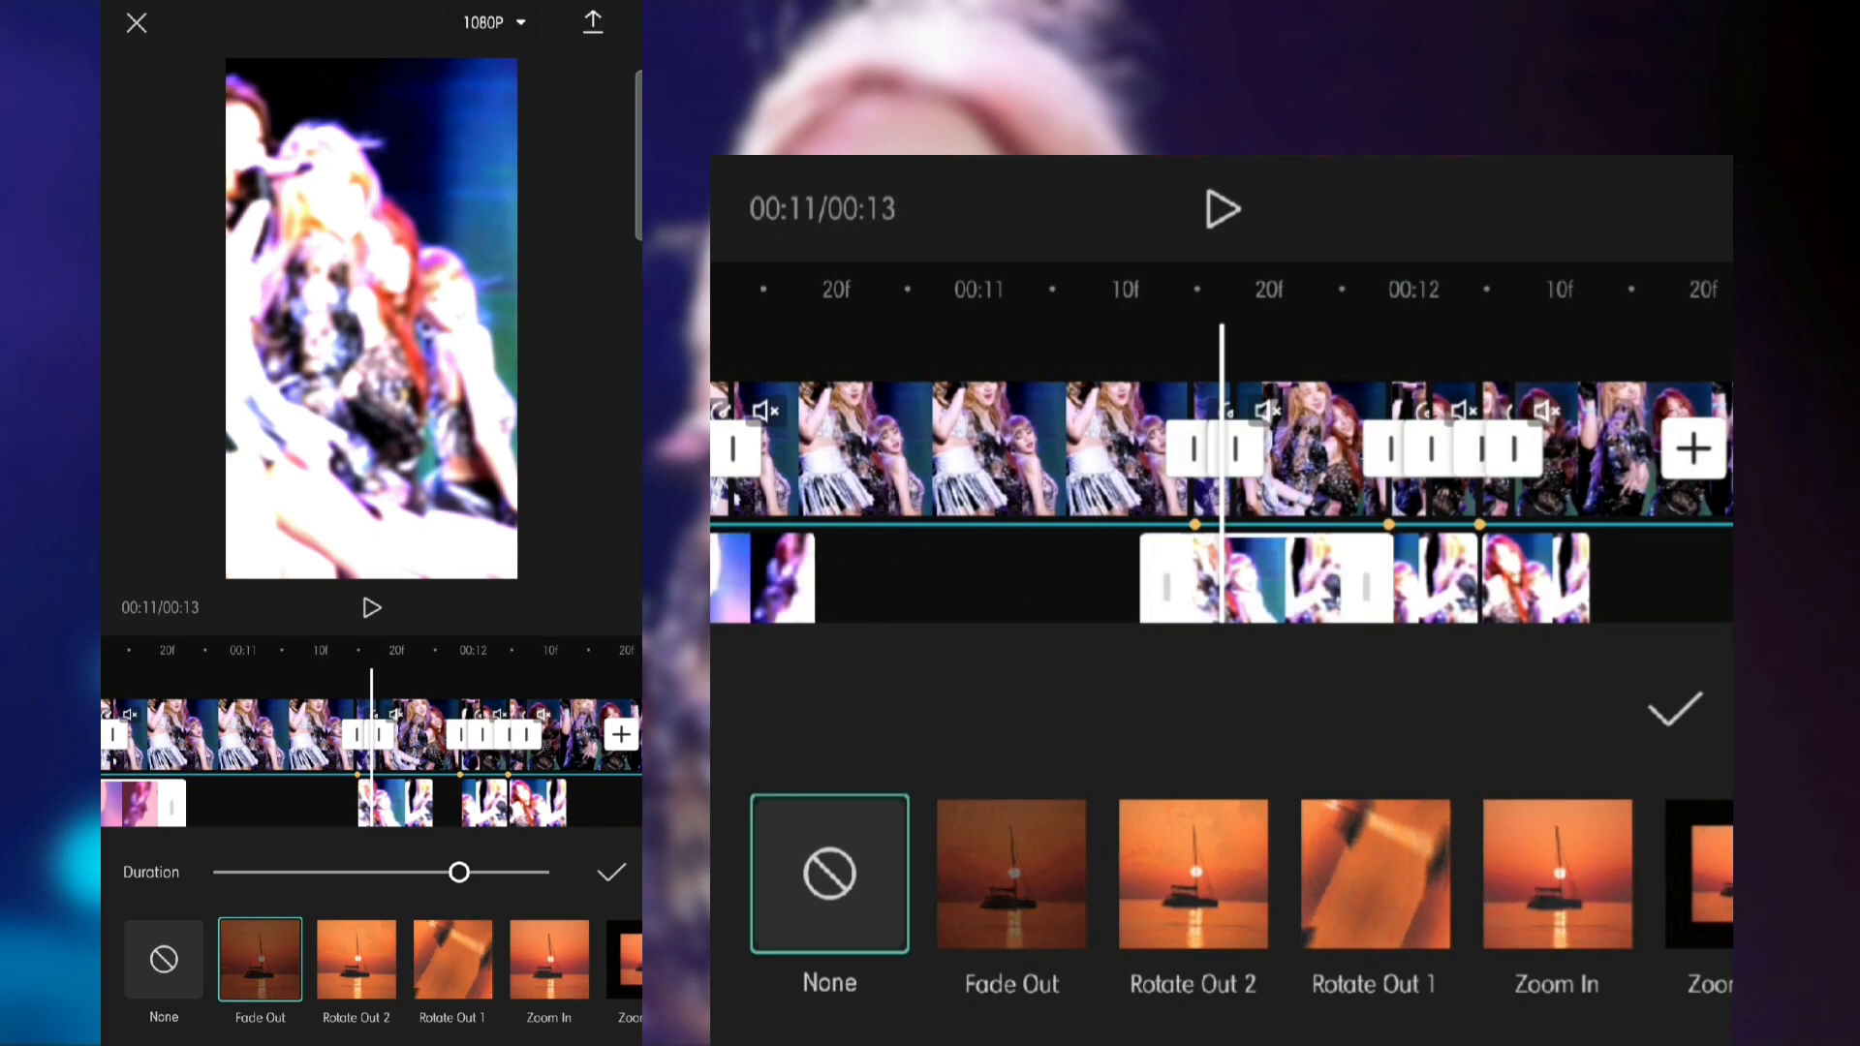
click(1012, 873)
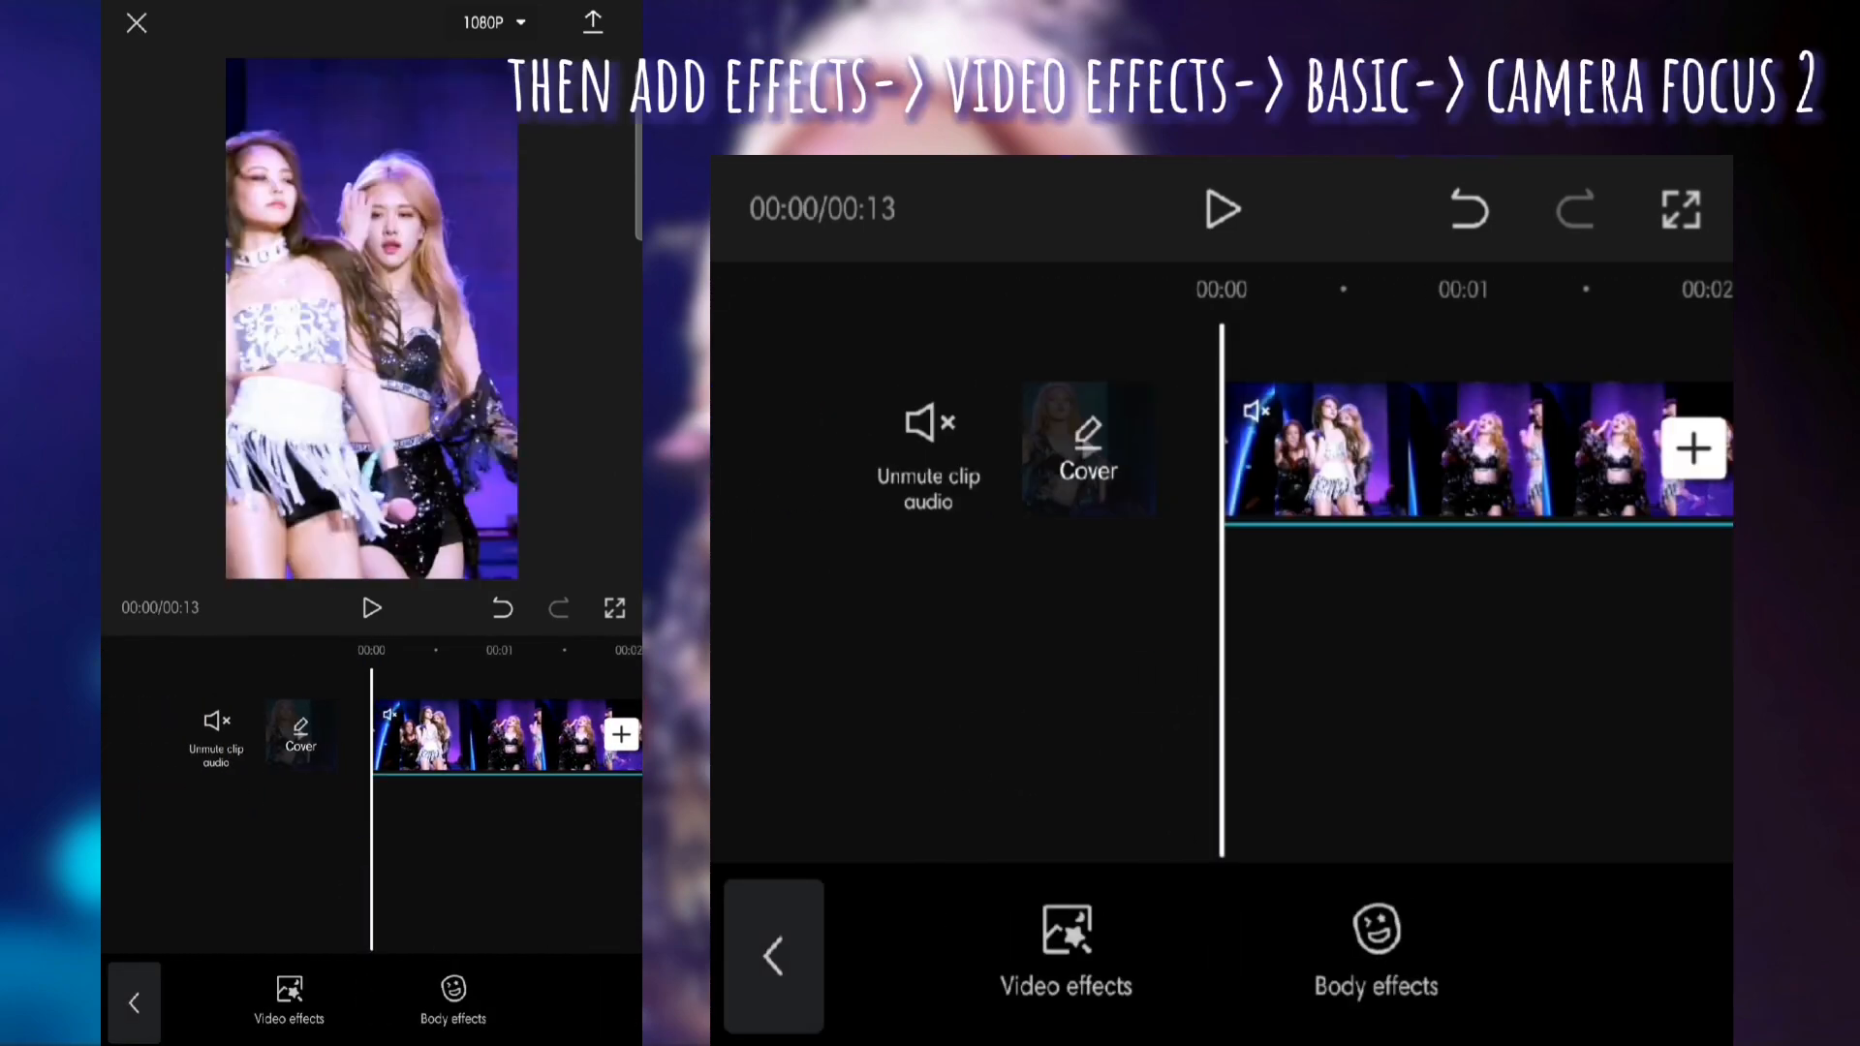
Apply Camera Focus 2 with Blur raised to 100 and confirm it over the main clip
click(1065, 949)
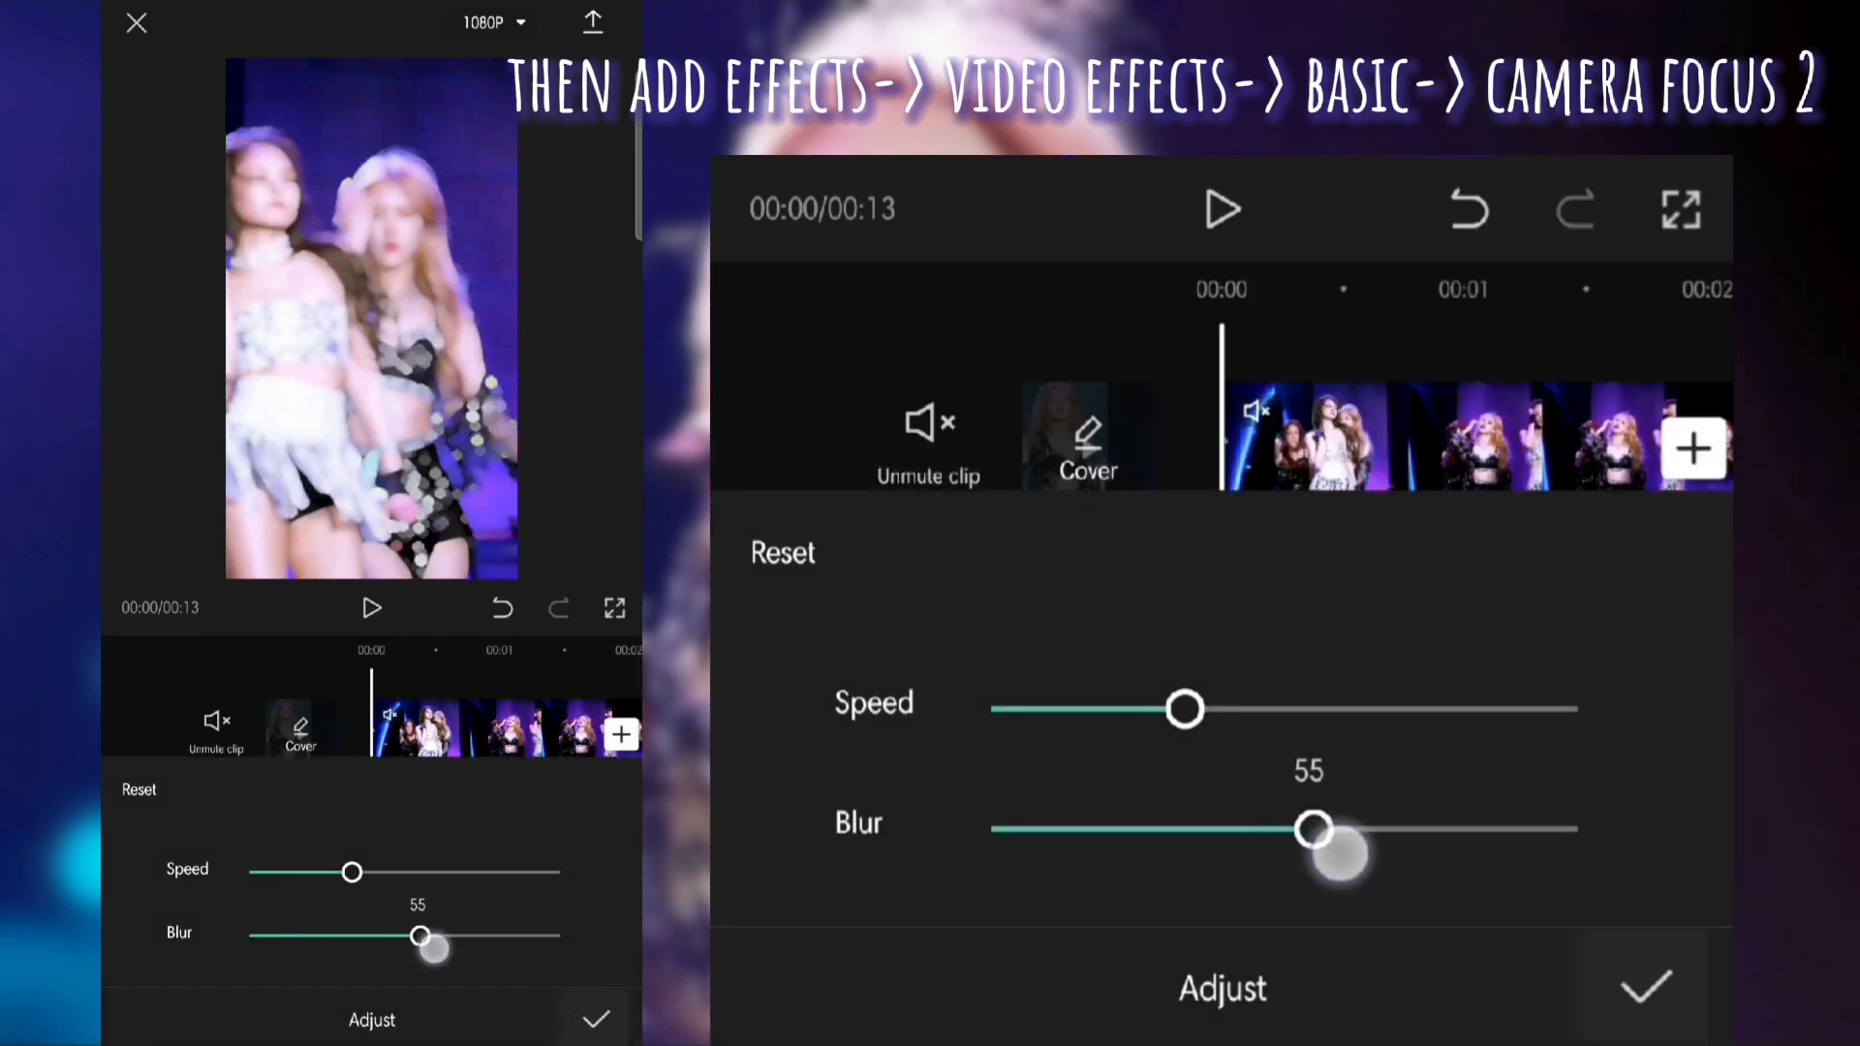
drag(1313, 829, 1575, 829)
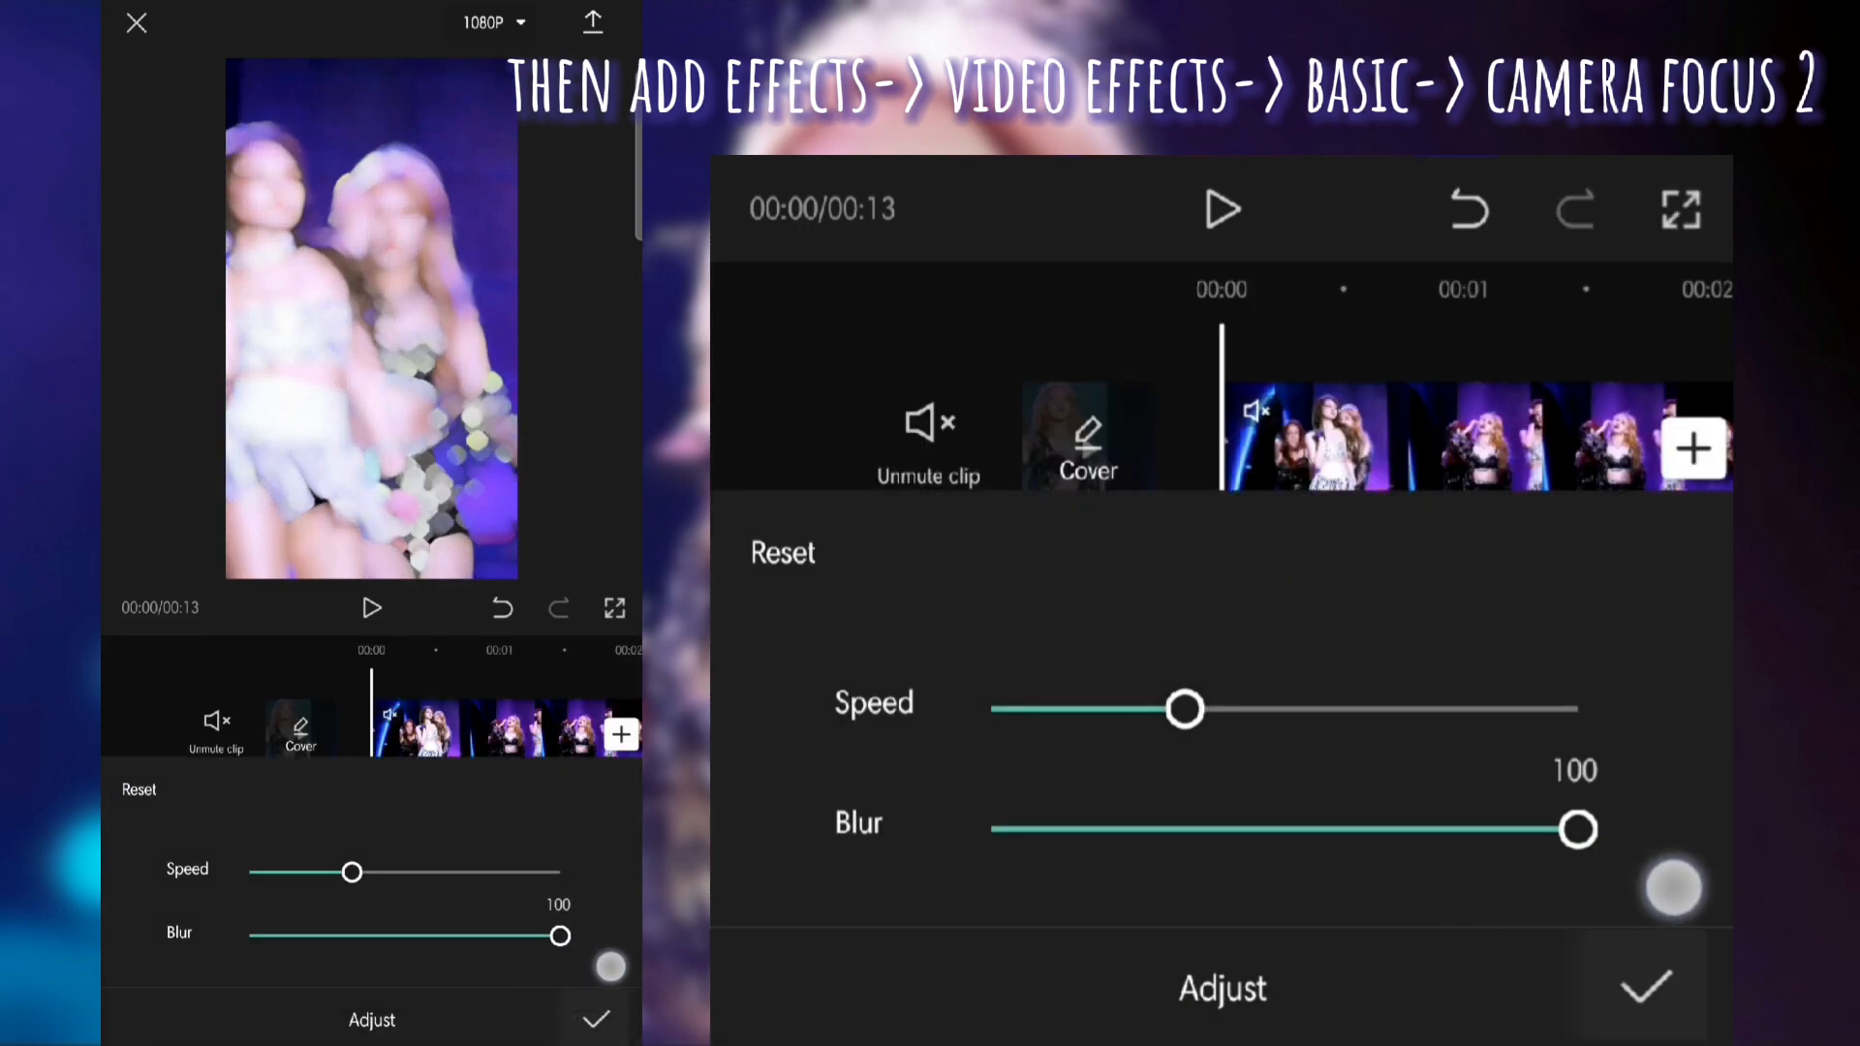
click(1646, 986)
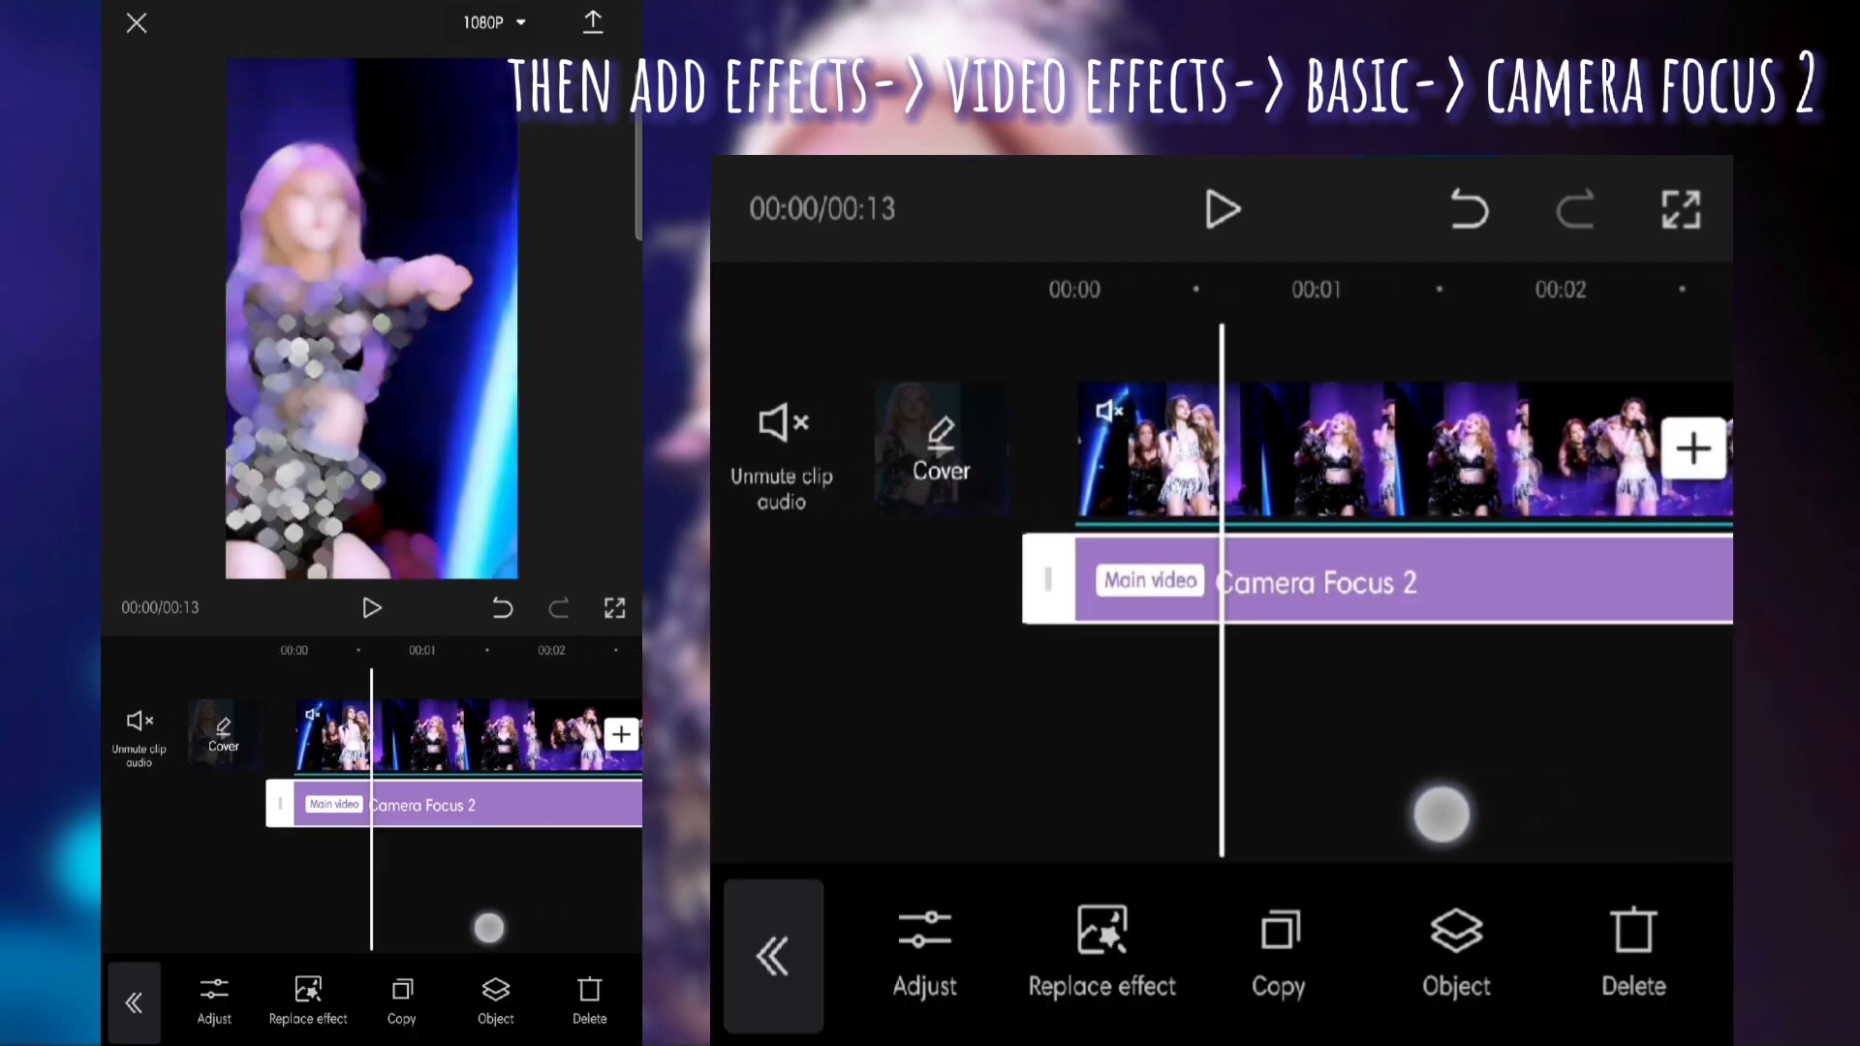